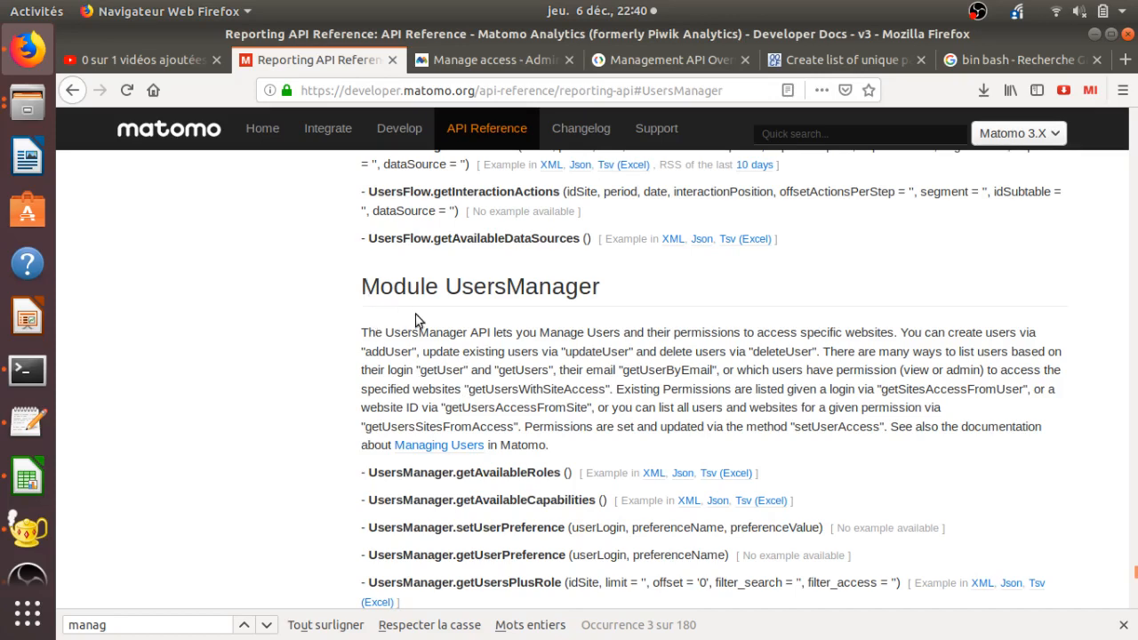
{"action": "mouse_move", "coordinate": [547, 341]}
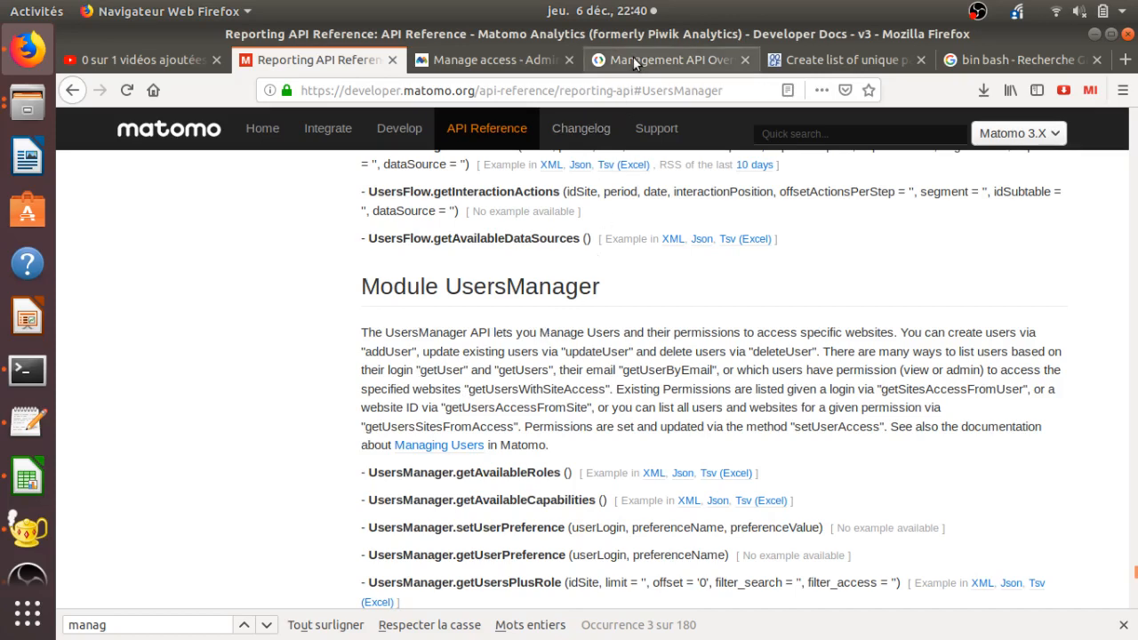
Compare the Google Analytics API overview with the Matomo UsersManager reference, then switch to Matomo's Manage Users list.
{"action": "left_click", "coordinate": [685, 60]}
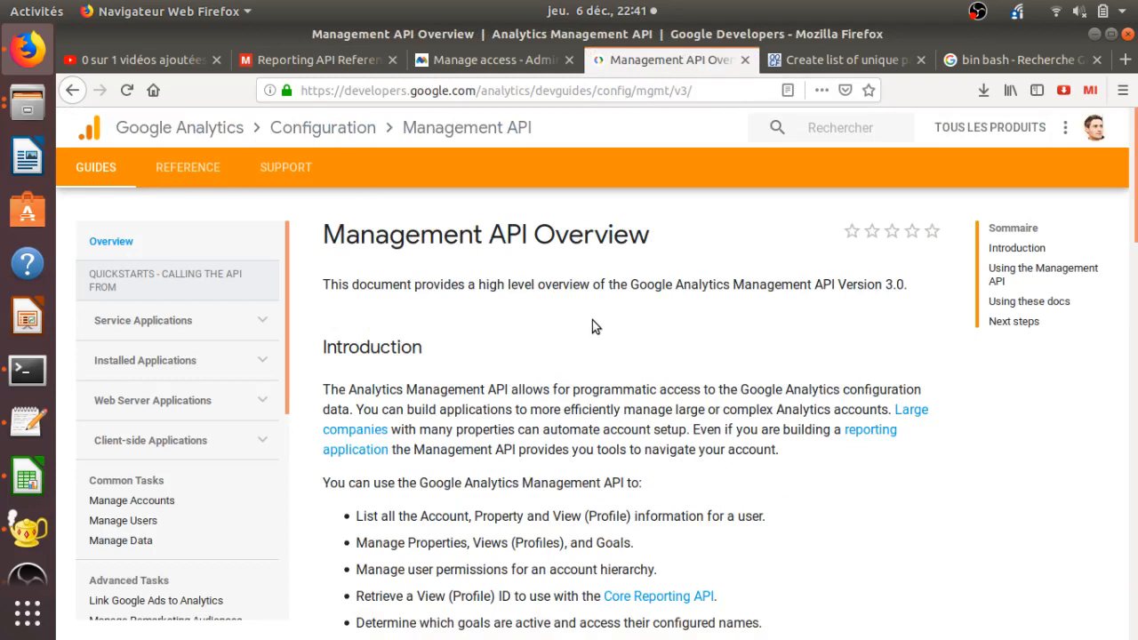
{"action": "mouse_move", "coordinate": [515, 341]}
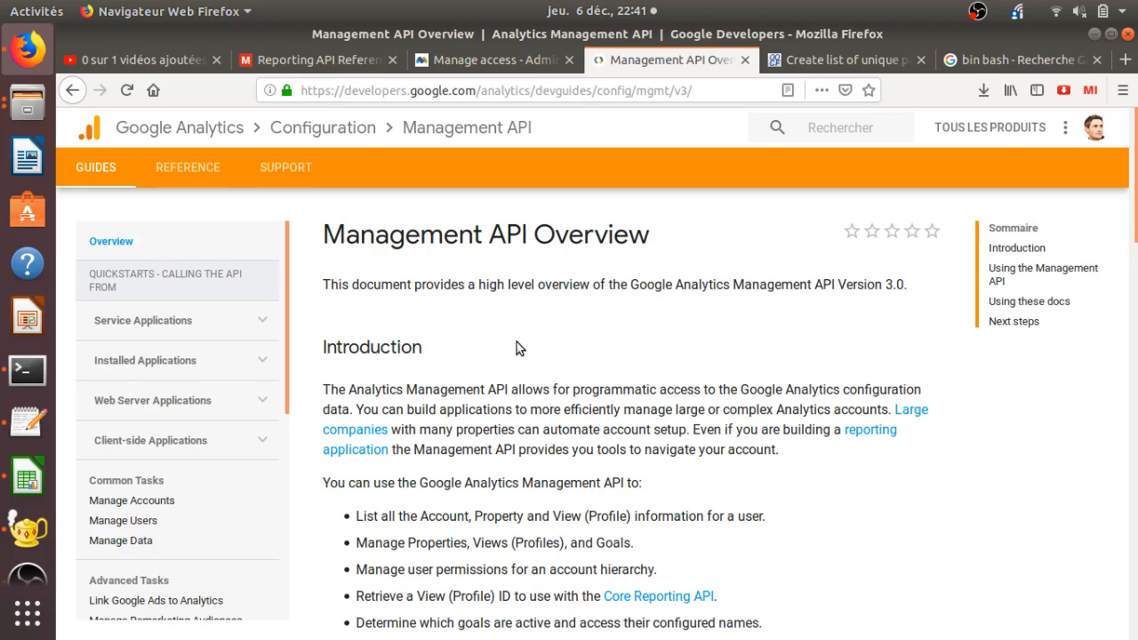
{"action": "left_click", "coordinate": [320, 60]}
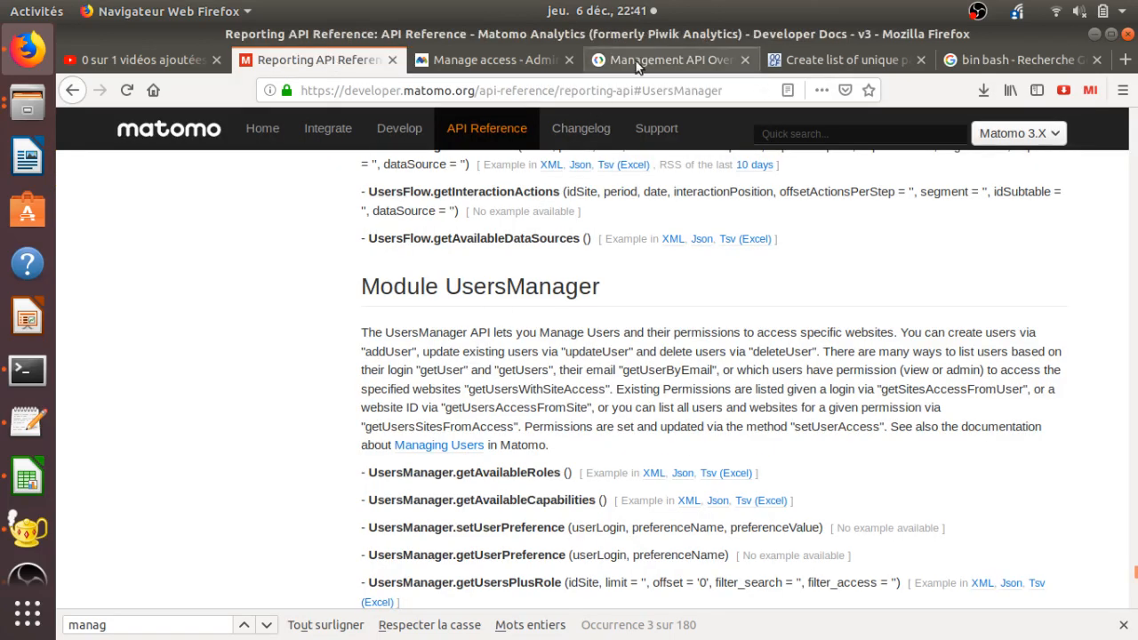
{"action": "left_click", "coordinate": [666, 60]}
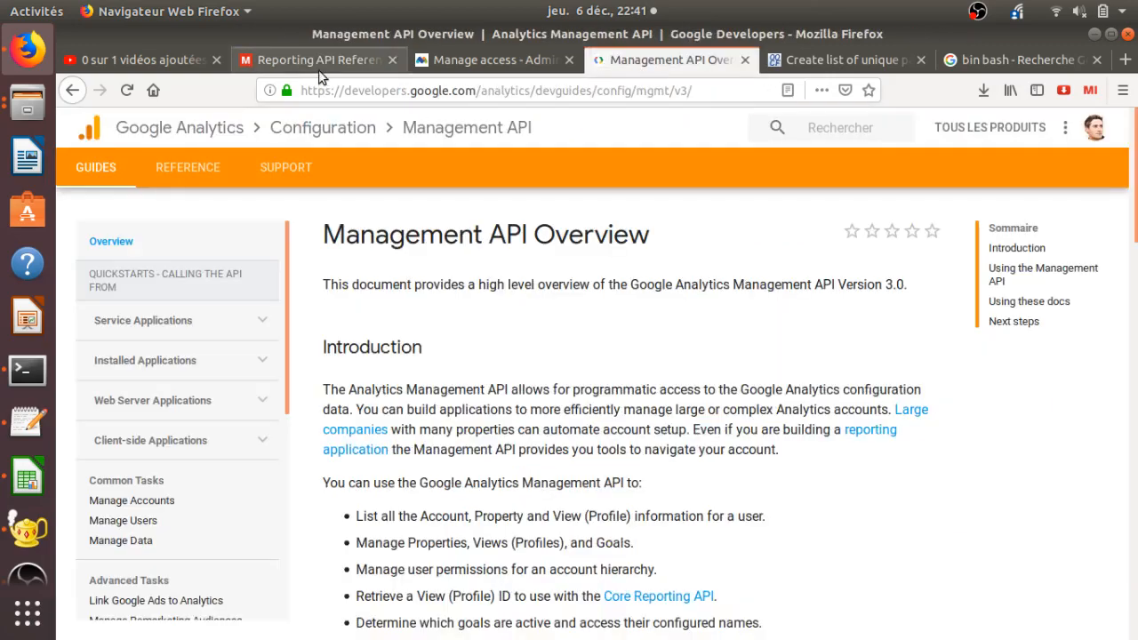
{"action": "left_click", "coordinate": [316, 60]}
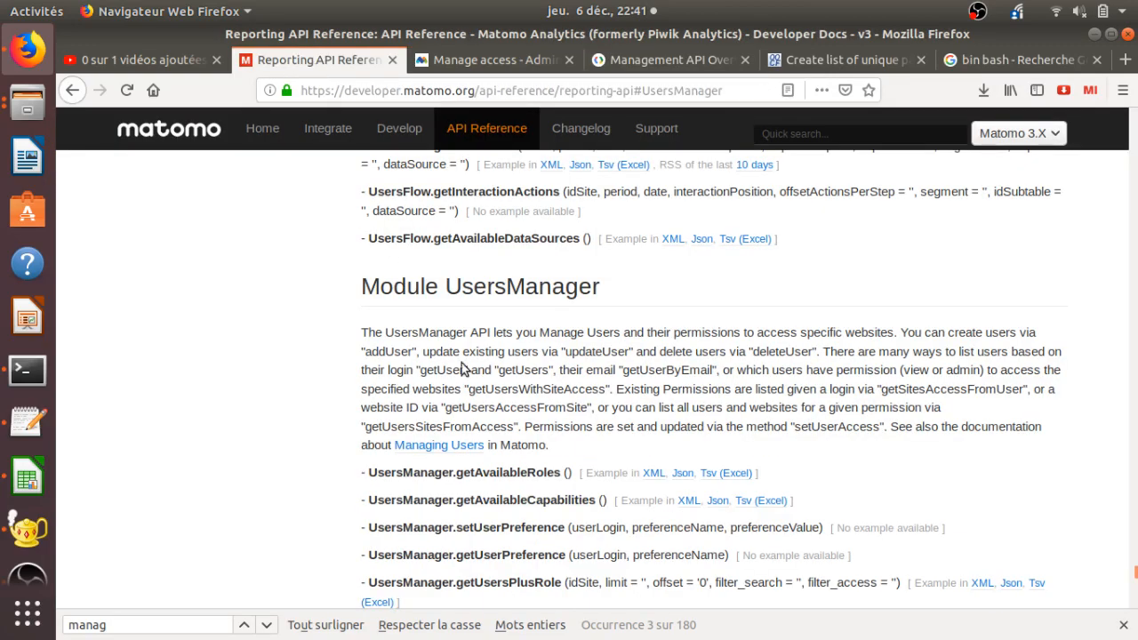
{"action": "scroll", "scroll_direction": "down", "scroll_amount": 3}
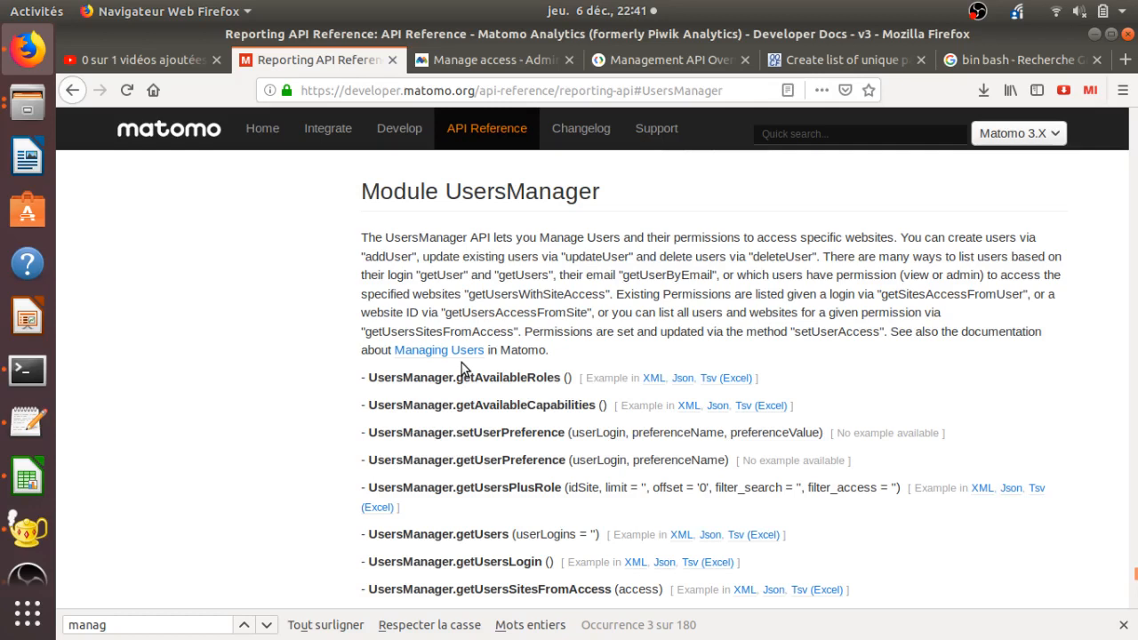
{"action": "left_click", "coordinate": [494, 60]}
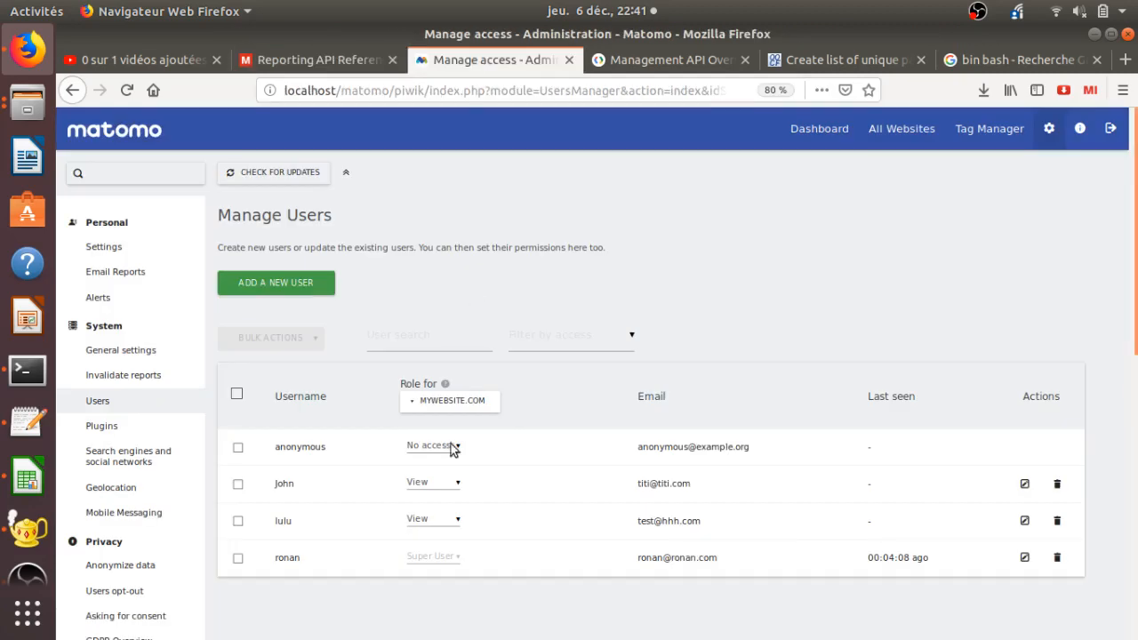
{"action": "mouse_move", "coordinate": [523, 375]}
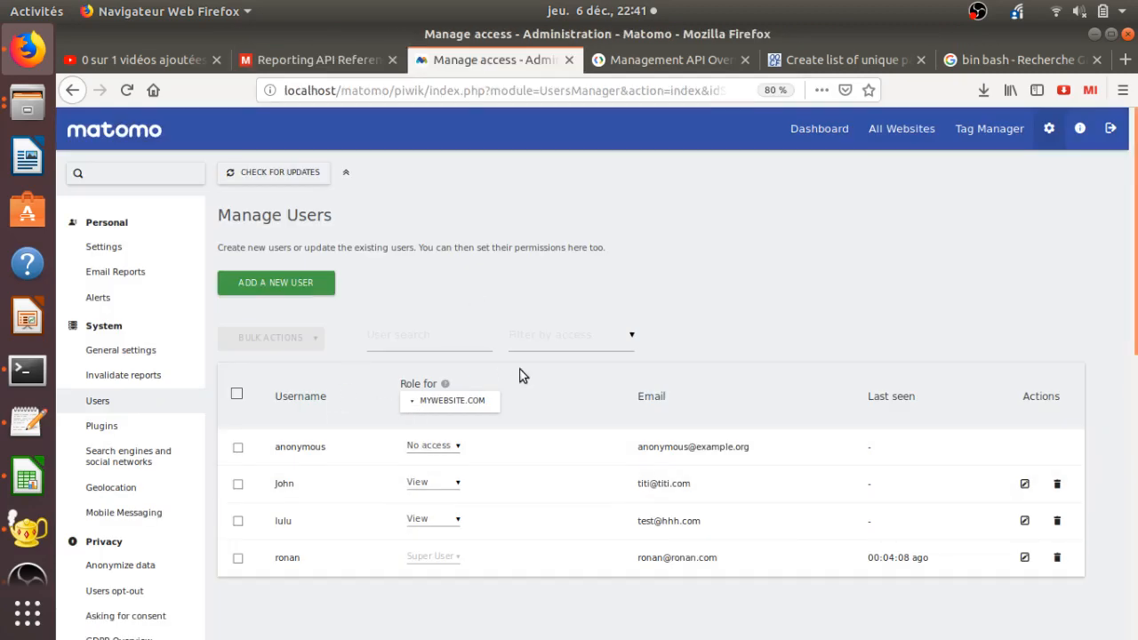
{"action": "mouse_move", "coordinate": [498, 396]}
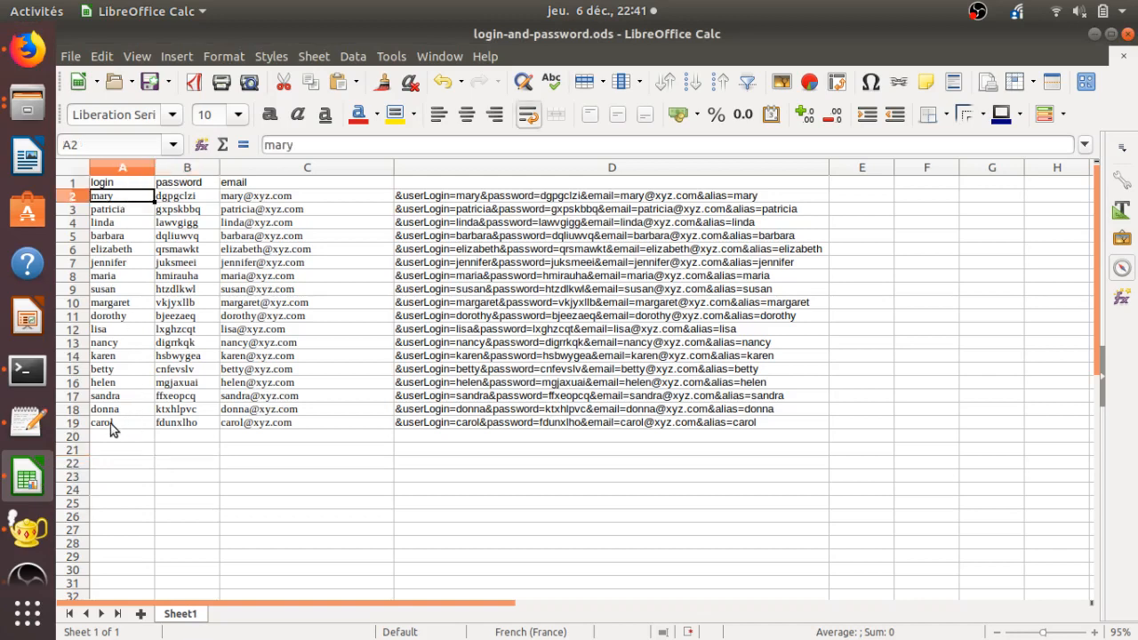
Return to the Matomo API reference and scroll to the UsersManager.addUser method.
{"action": "left_click_drag", "start_coordinate": [121, 195], "coordinate": [121, 423]}
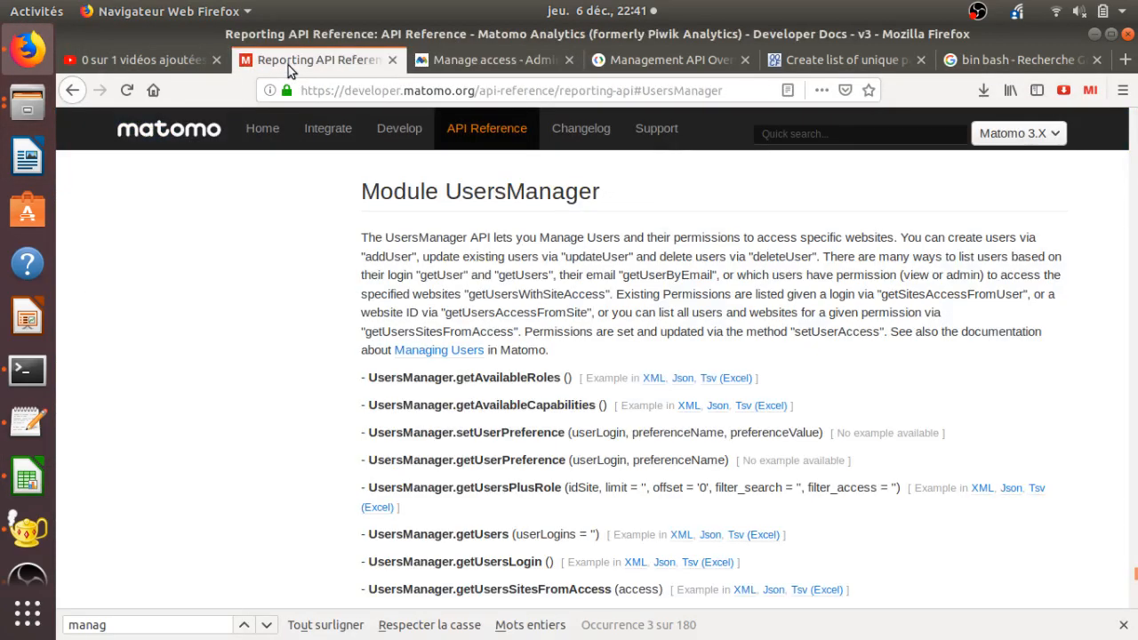
{"action": "scroll", "scroll_direction": "down", "scroll_amount": 3}
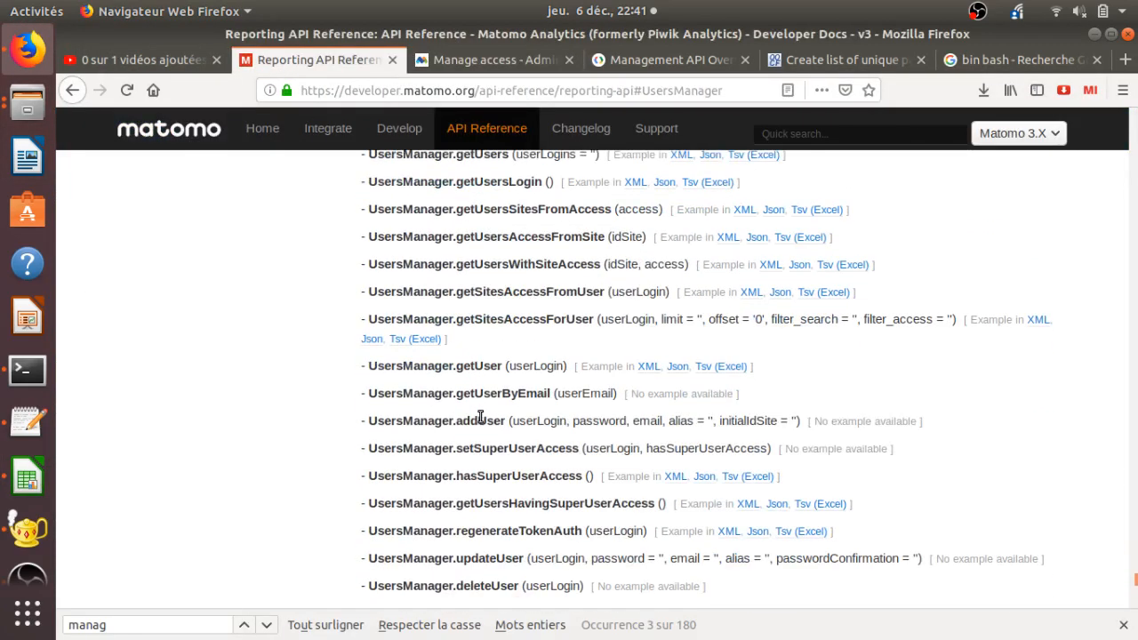
{"action": "scroll", "scroll_direction": "down", "scroll_amount": 3}
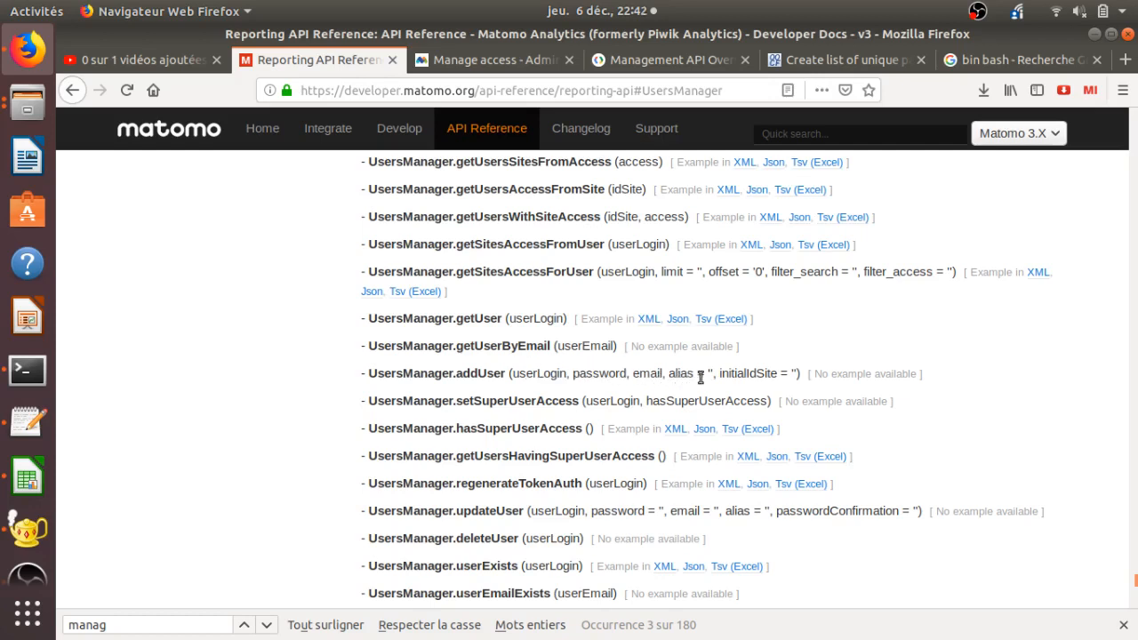
{"action": "mouse_move", "coordinate": [323, 278]}
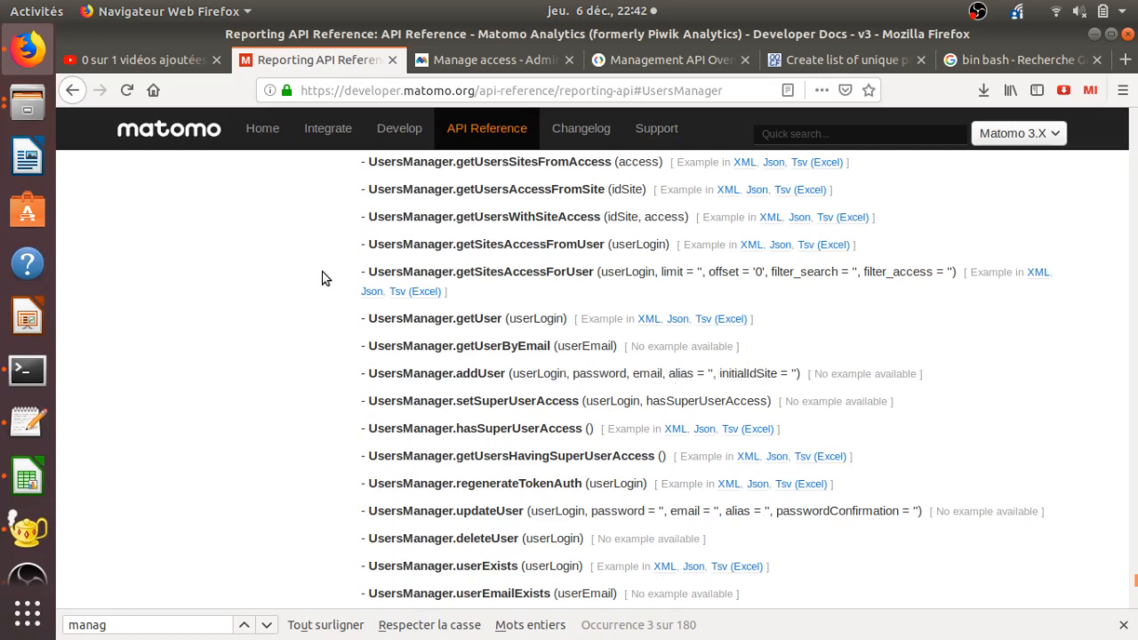
{"action": "mouse_move", "coordinate": [679, 391]}
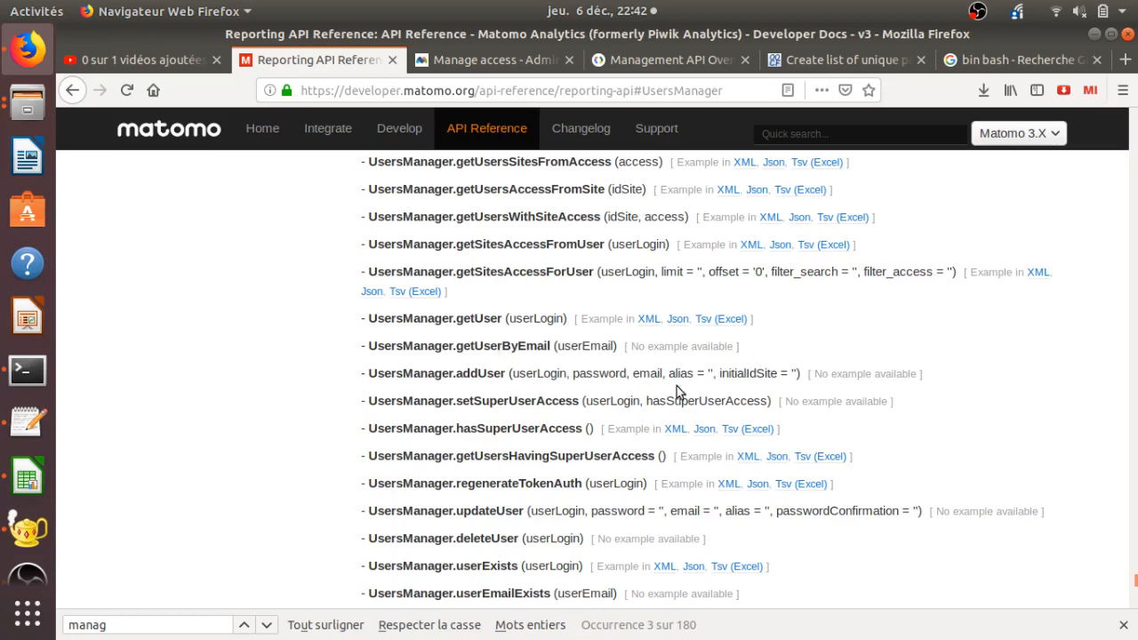
{"action": "mouse_move", "coordinate": [29, 476]}
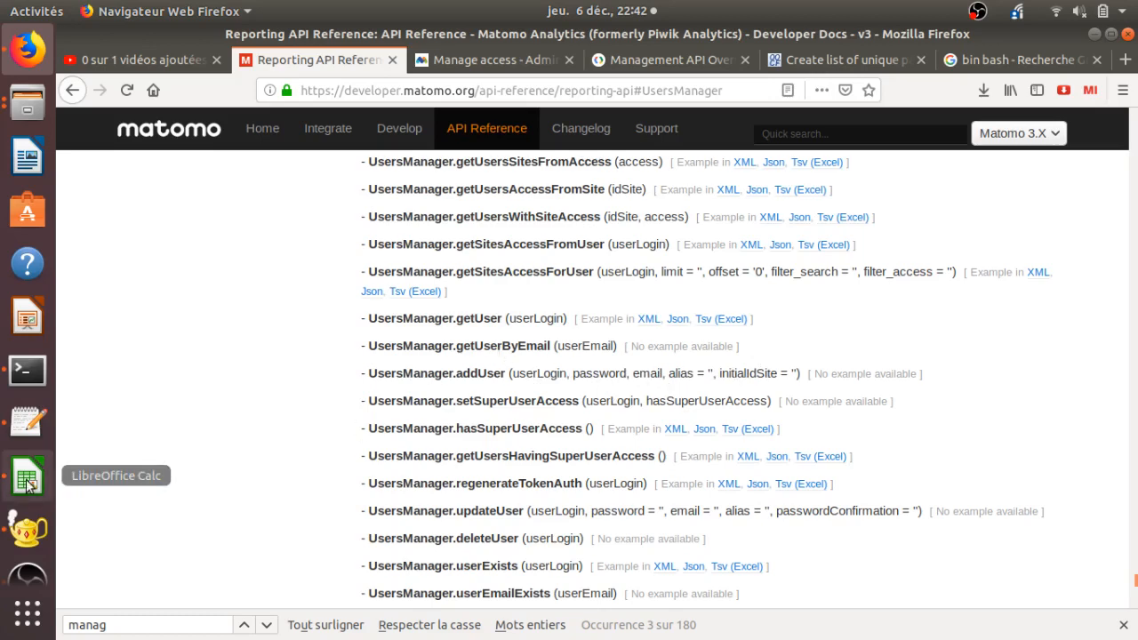
Inspect mary's email and the D2 query-string formula, then select the query strings D2:D19.
{"action": "left_click", "coordinate": [29, 475]}
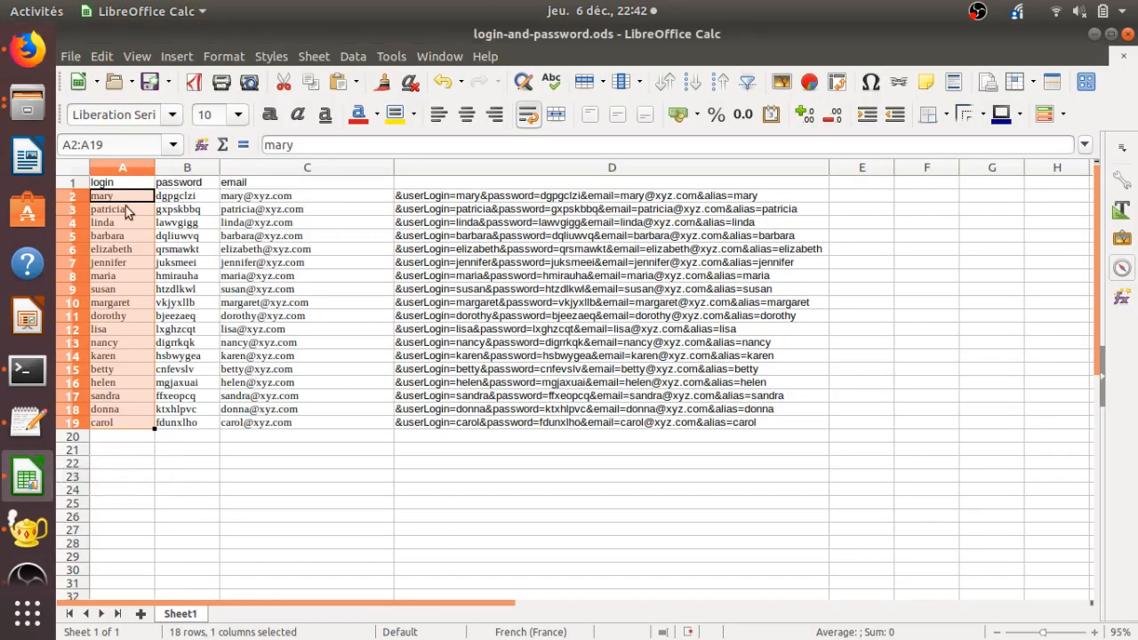
{"action": "mouse_move", "coordinate": [276, 249]}
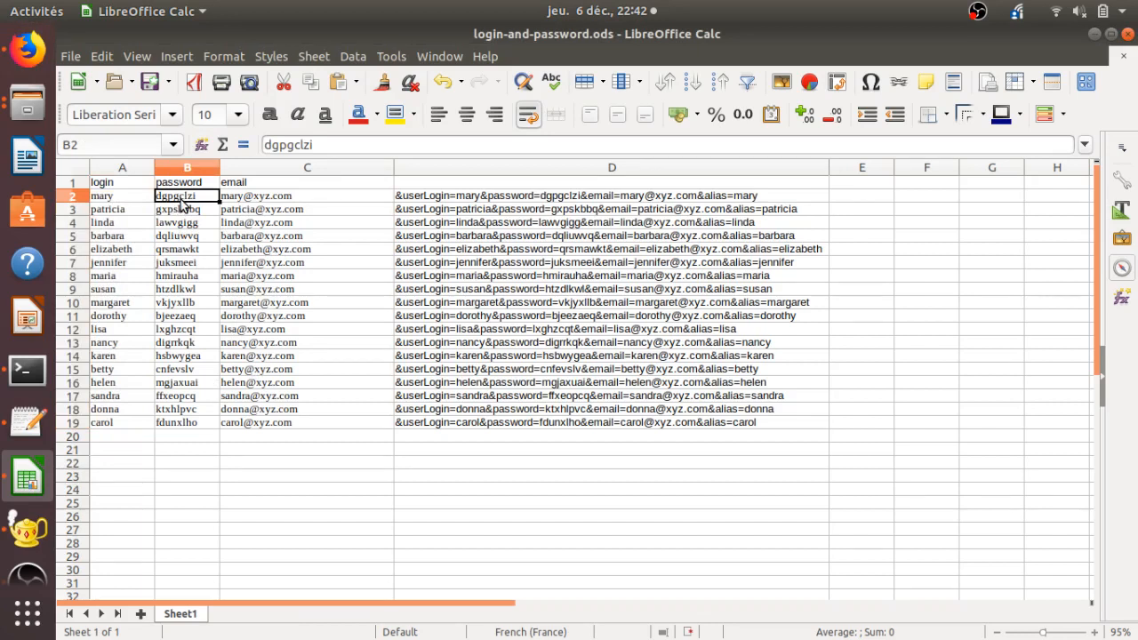
{"action": "mouse_move", "coordinate": [247, 196]}
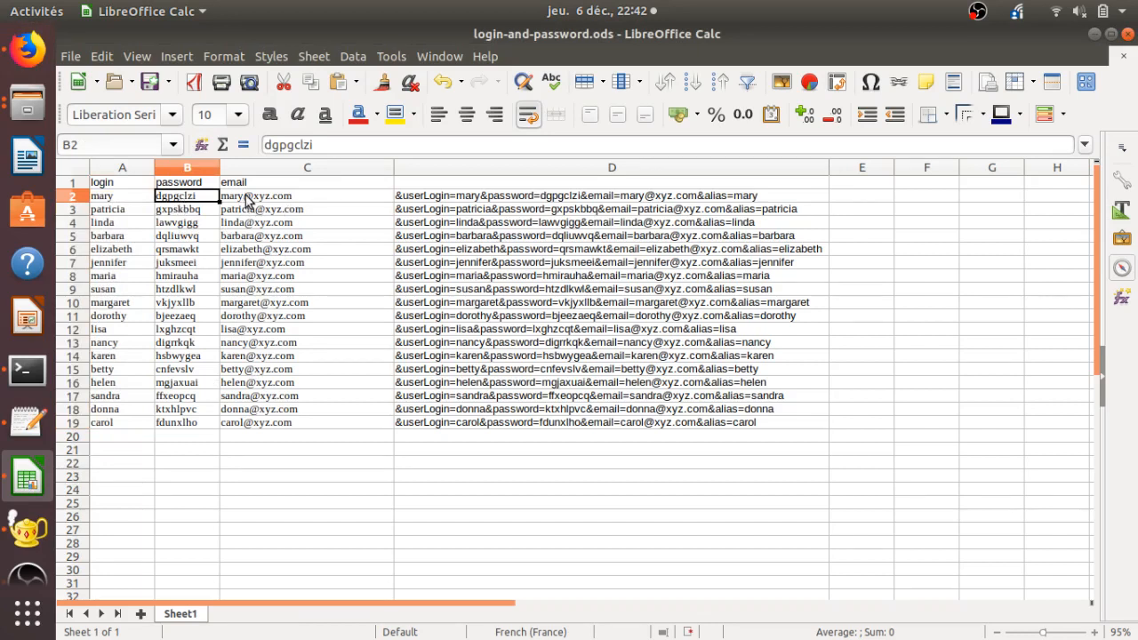
{"action": "left_click", "coordinate": [256, 193]}
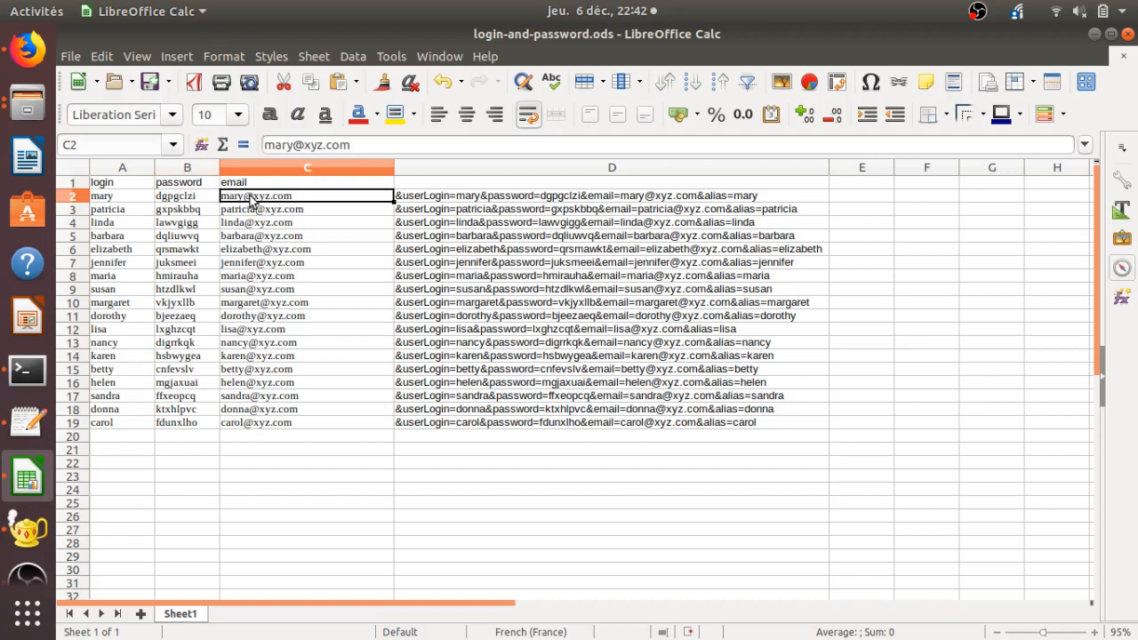
{"action": "mouse_move", "coordinate": [414, 202]}
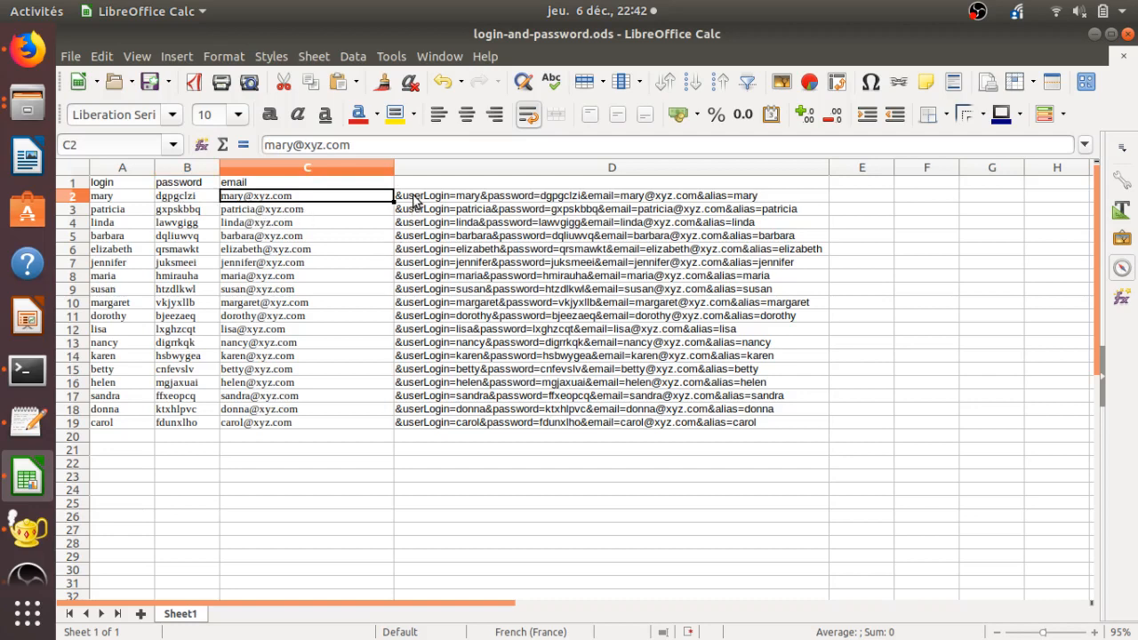
{"action": "left_click", "coordinate": [612, 194]}
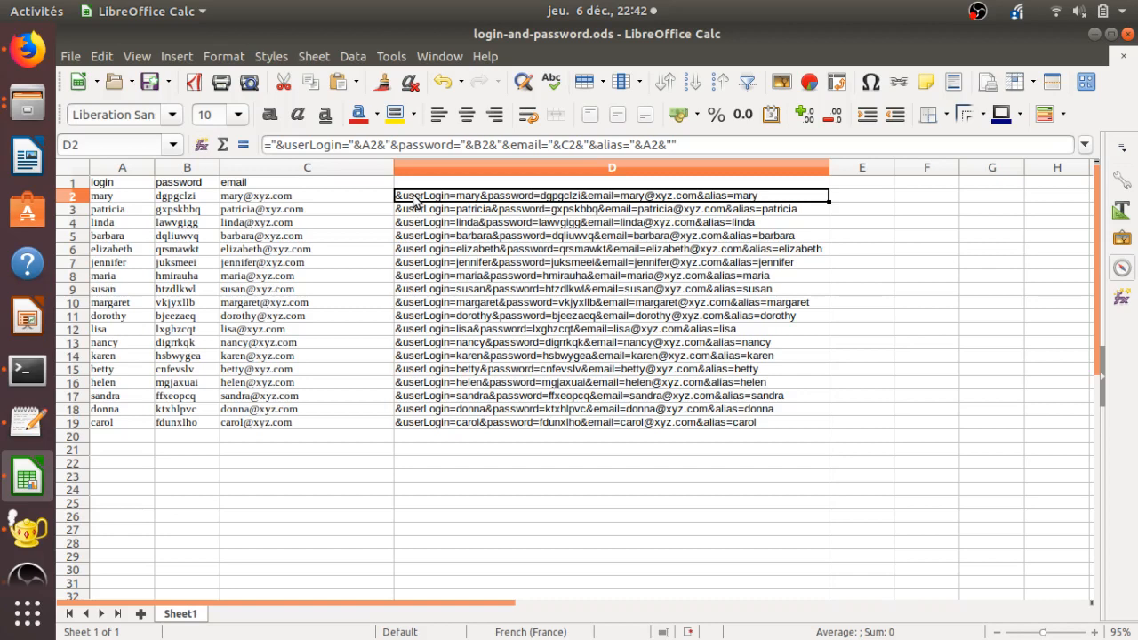
{"action": "mouse_move", "coordinate": [276, 220]}
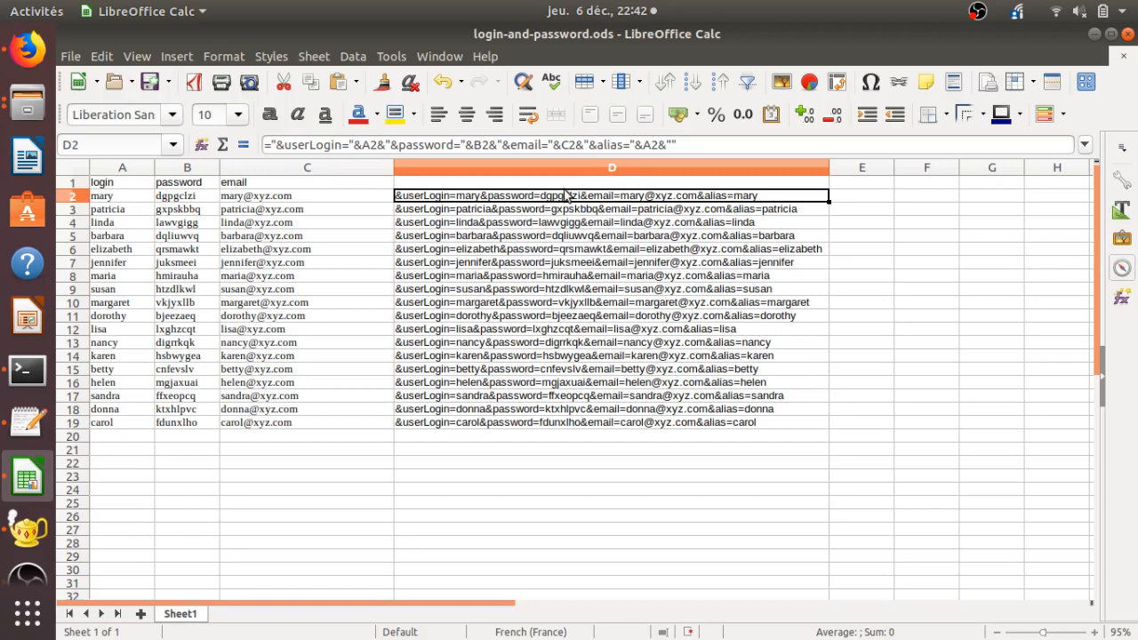
{"action": "left_click_drag", "start_coordinate": [612, 196], "coordinate": [611, 423]}
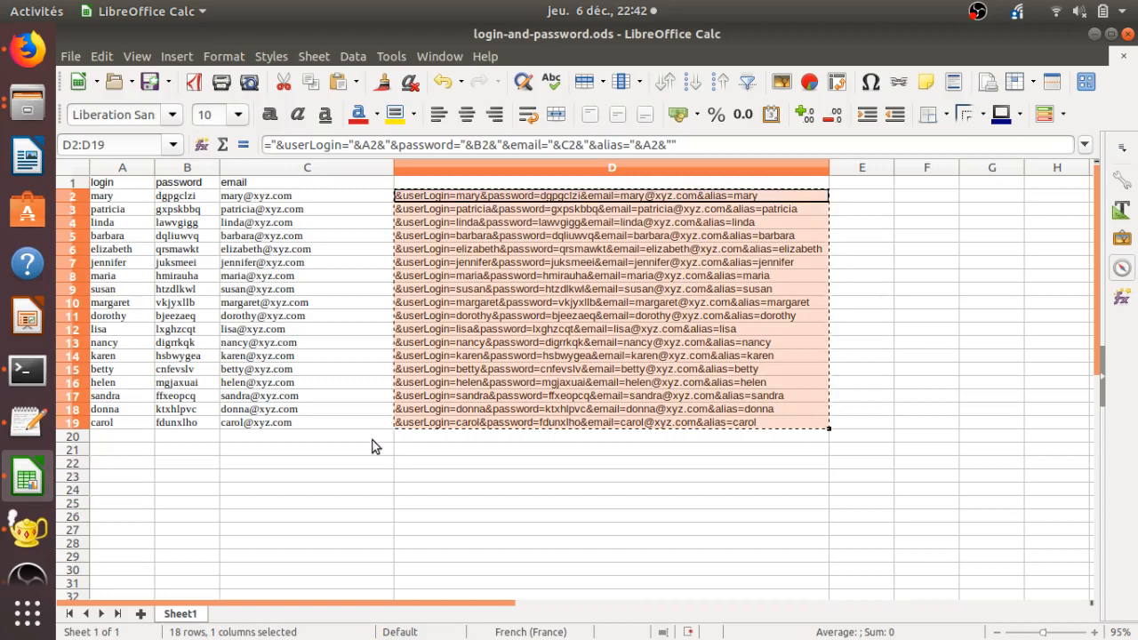
{"action": "mouse_move", "coordinate": [26, 537]}
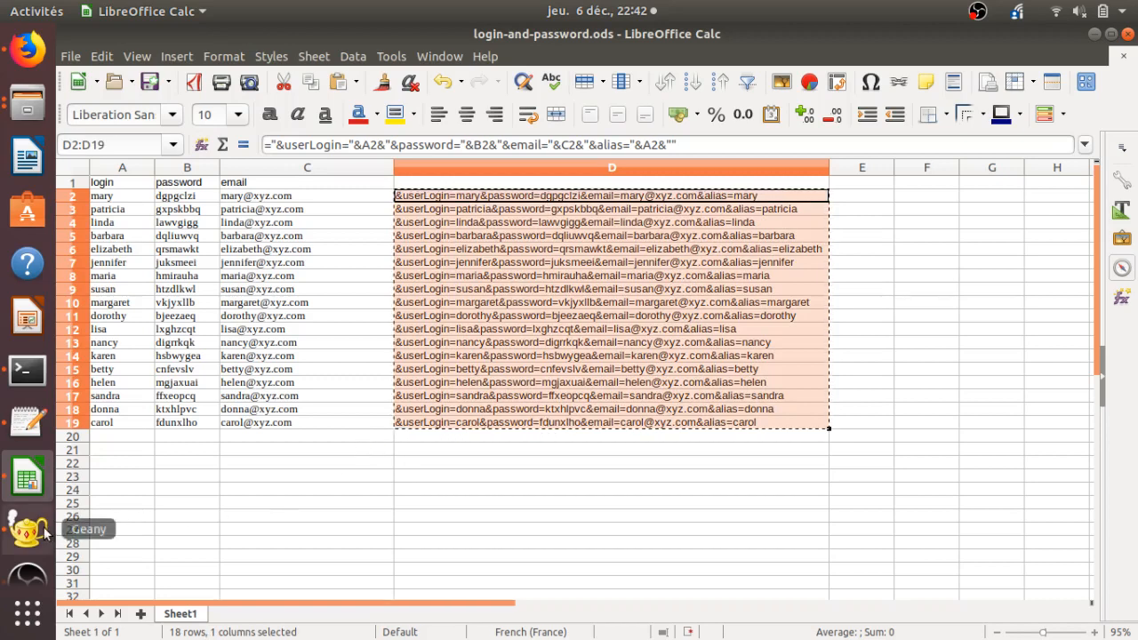
Delete the trailing empty line after the last userLogin line in the Geany script.
{"action": "left_click", "coordinate": [26, 537]}
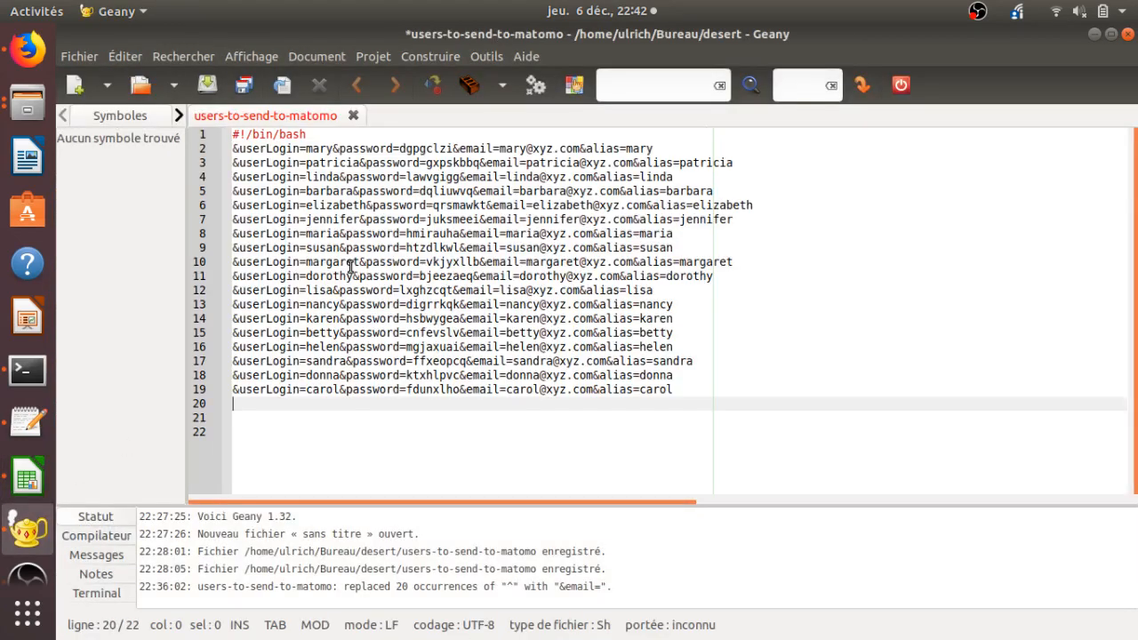
{"action": "key", "text": "BackSpace"}
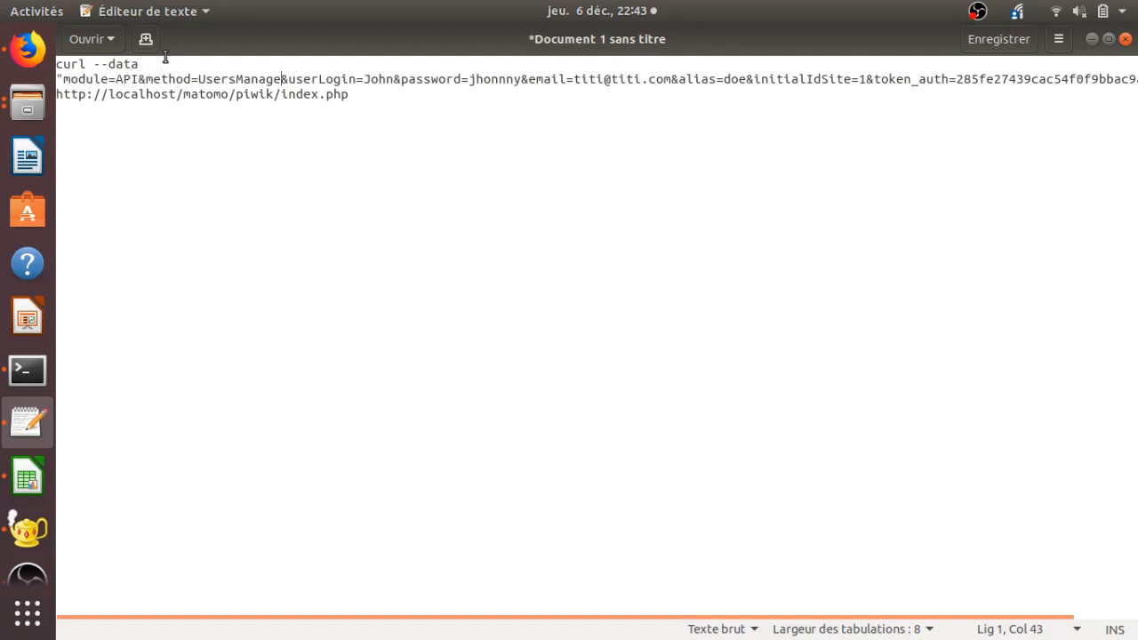
{"action": "mouse_move", "coordinate": [270, 84]}
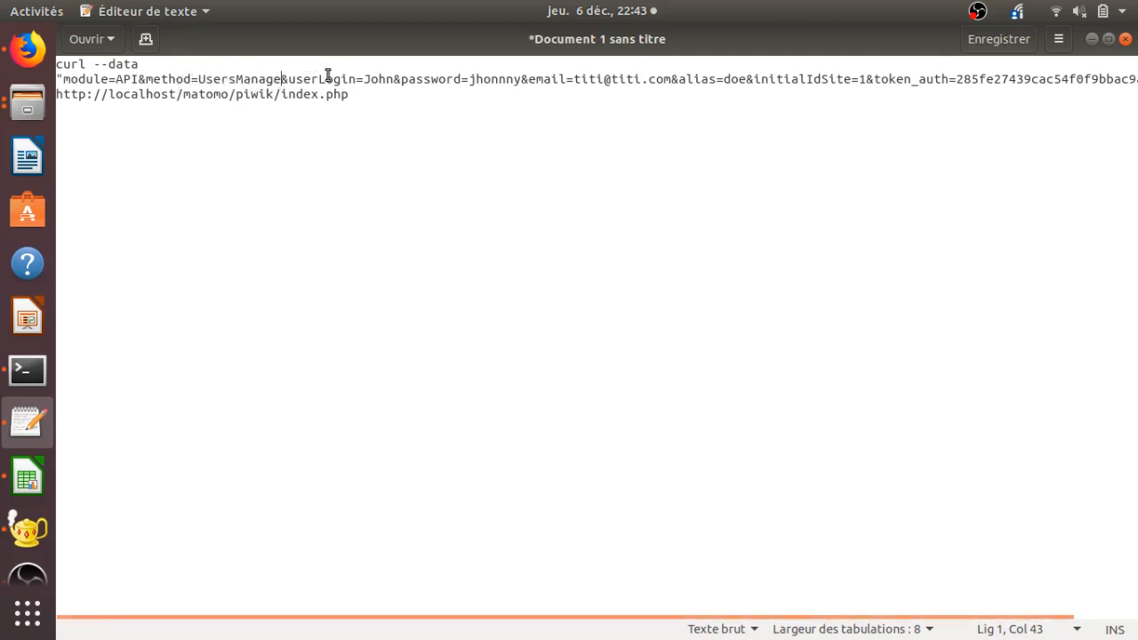
{"action": "mouse_move", "coordinate": [348, 106]}
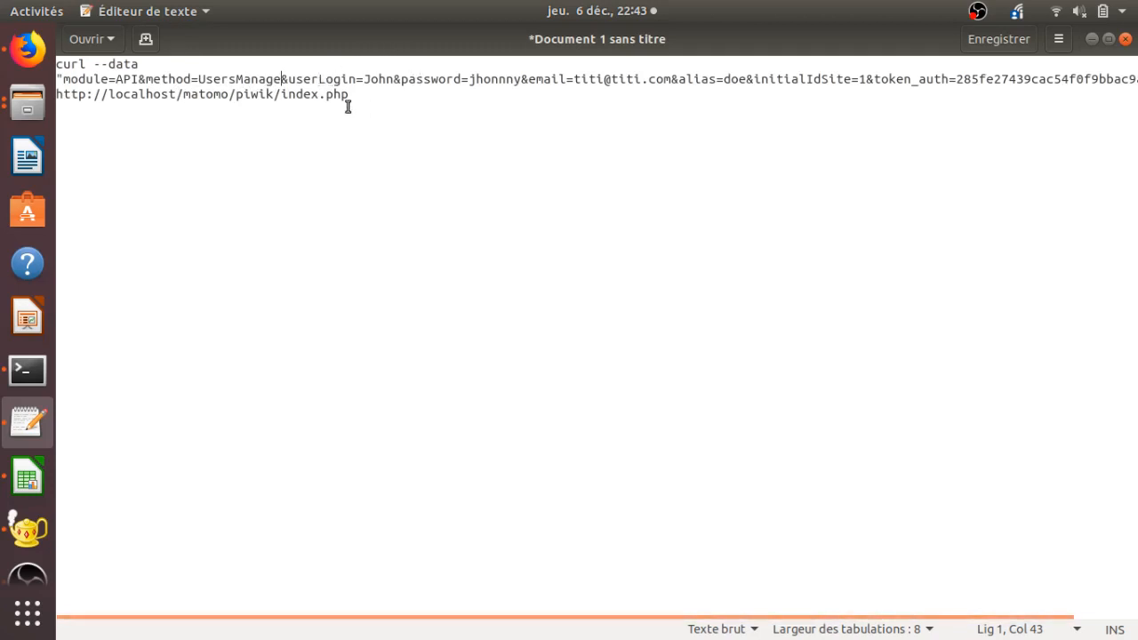
{"action": "mouse_move", "coordinate": [501, 106]}
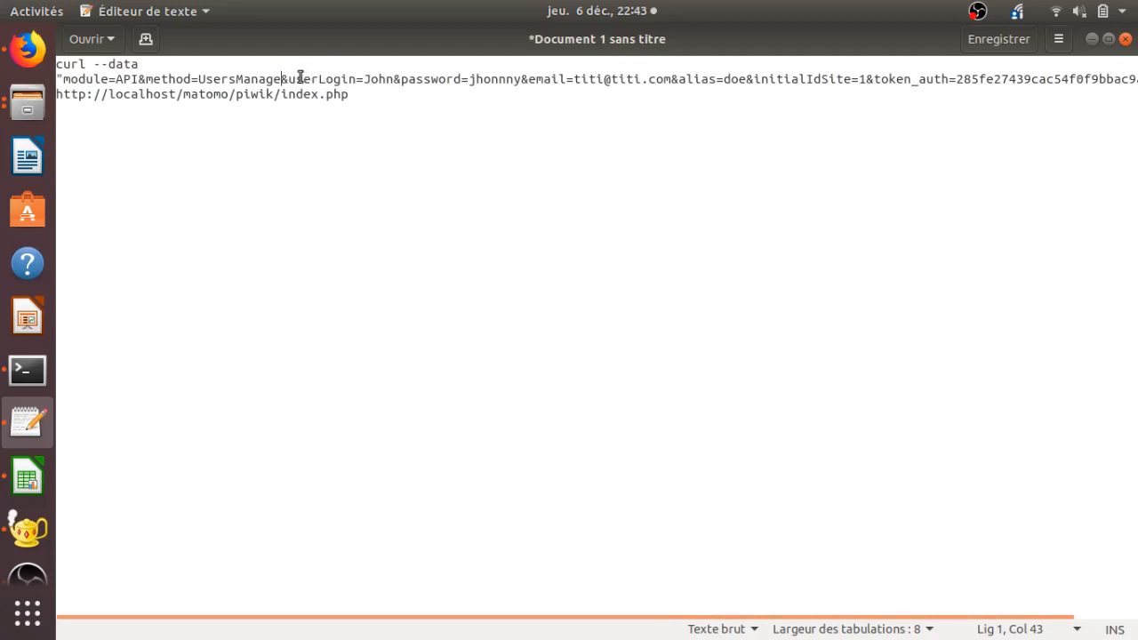
{"action": "mouse_move", "coordinate": [362, 94]}
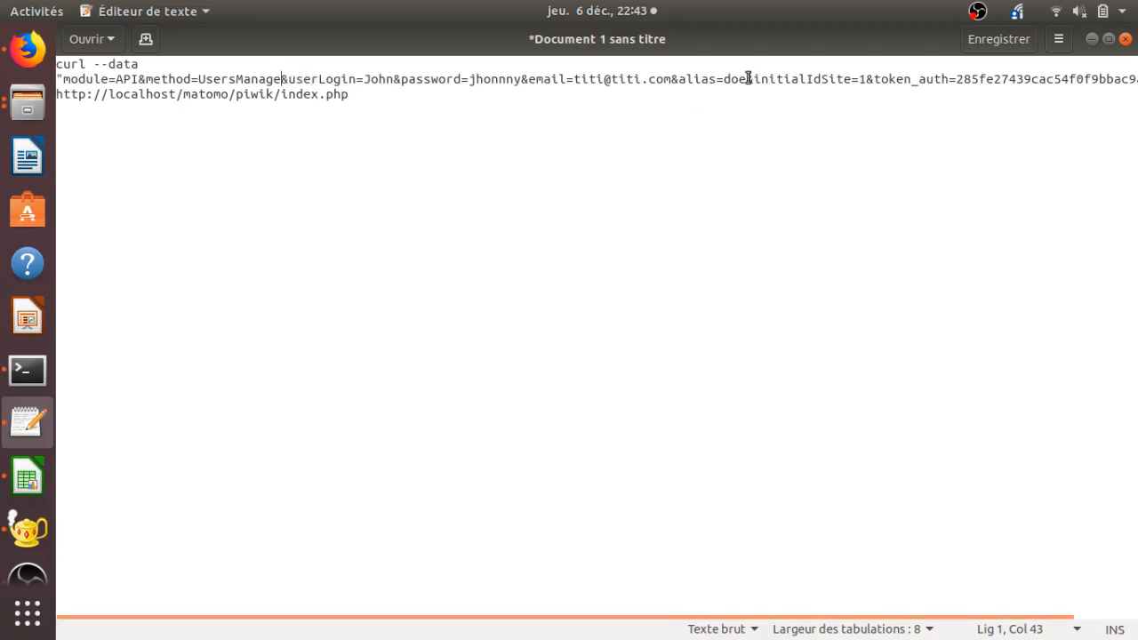
Select the curl tail from &initialIdSite through the localhost index.php address.
{"action": "left_click_drag", "start_coordinate": [750, 78], "coordinate": [759, 96]}
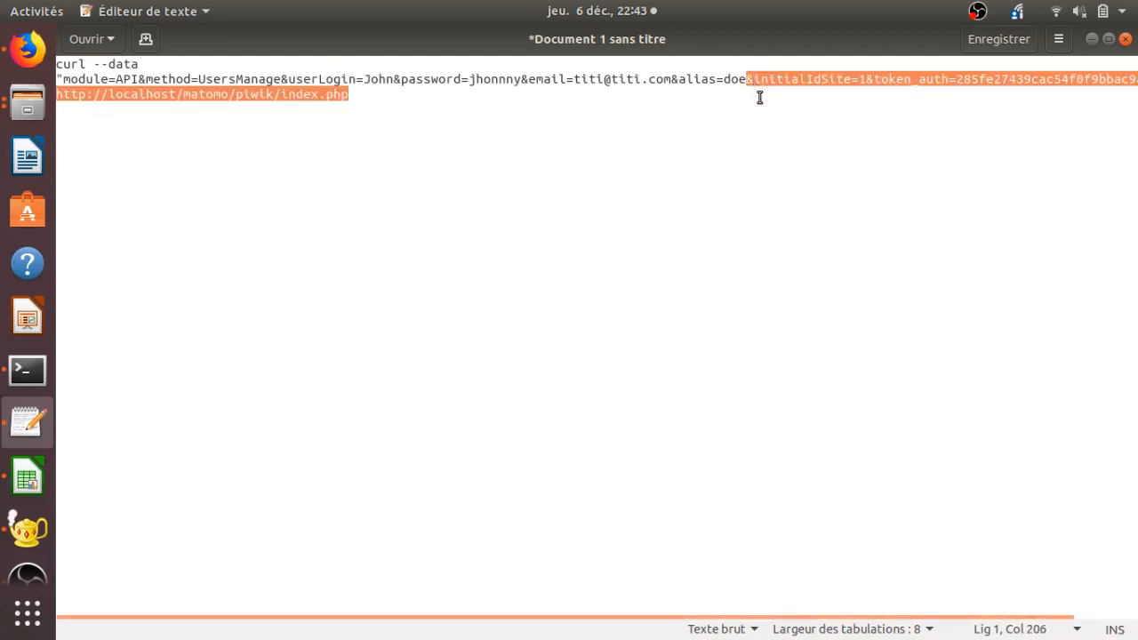
{"action": "left_click", "coordinate": [729, 78]}
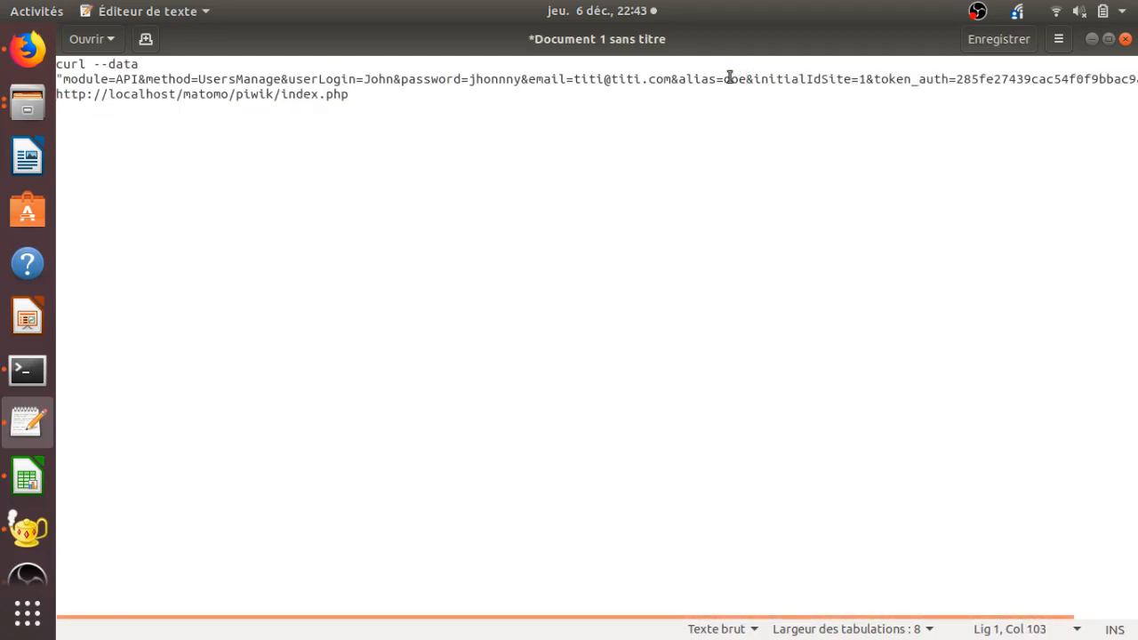
{"action": "mouse_move", "coordinate": [862, 81]}
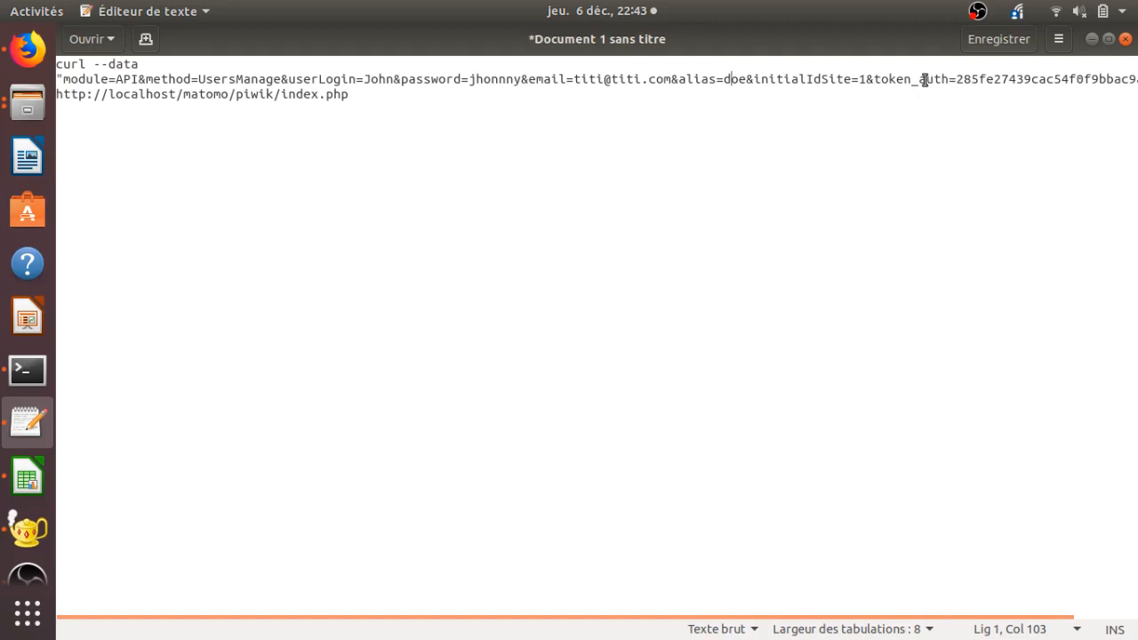
{"action": "mouse_move", "coordinate": [688, 124]}
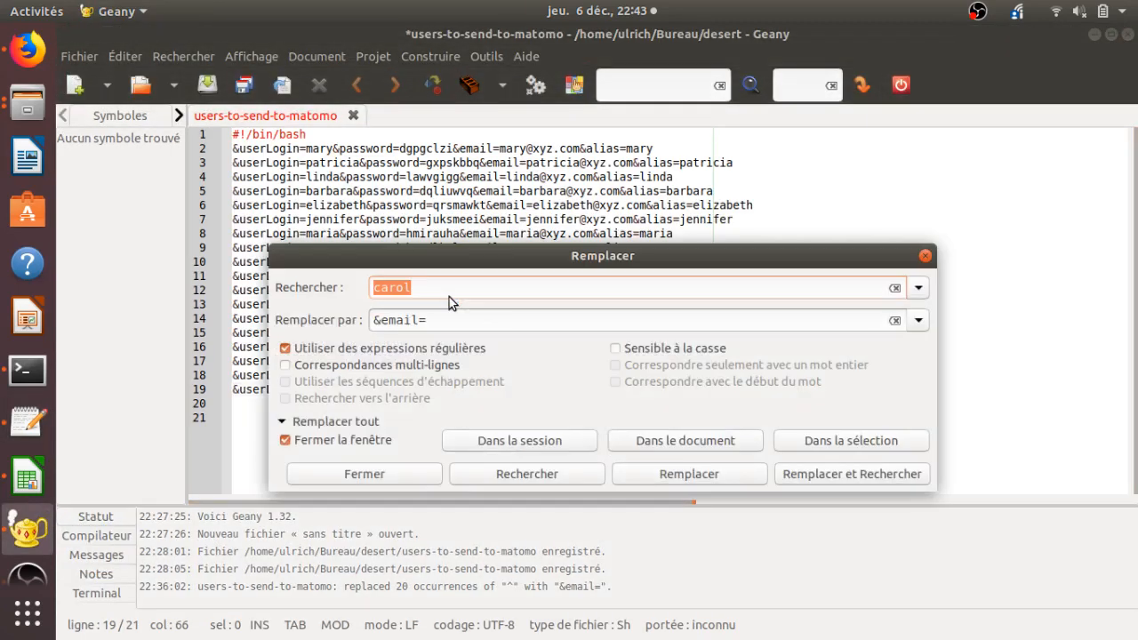
Regex-replace $ with the initialIdSite, token_auth and index.php tail across the whole document.
{"action": "type", "text": "$"}
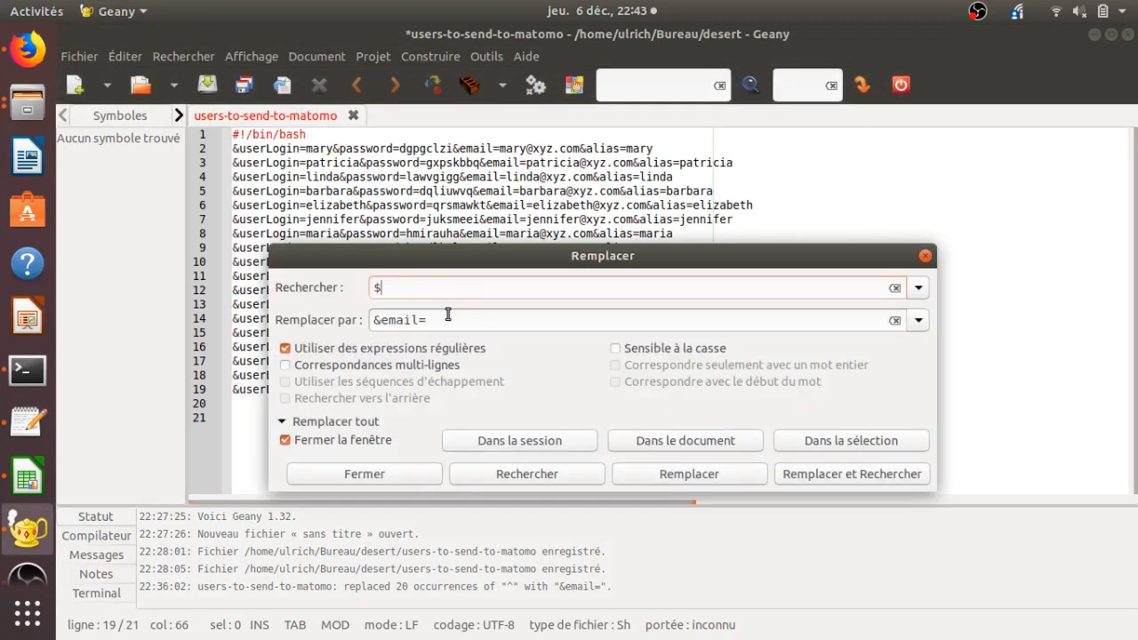
{"action": "type", "text": "27439cac54f0f9bbac9ab2216e3\" http://localhost/matomo/piwik/index.php"}
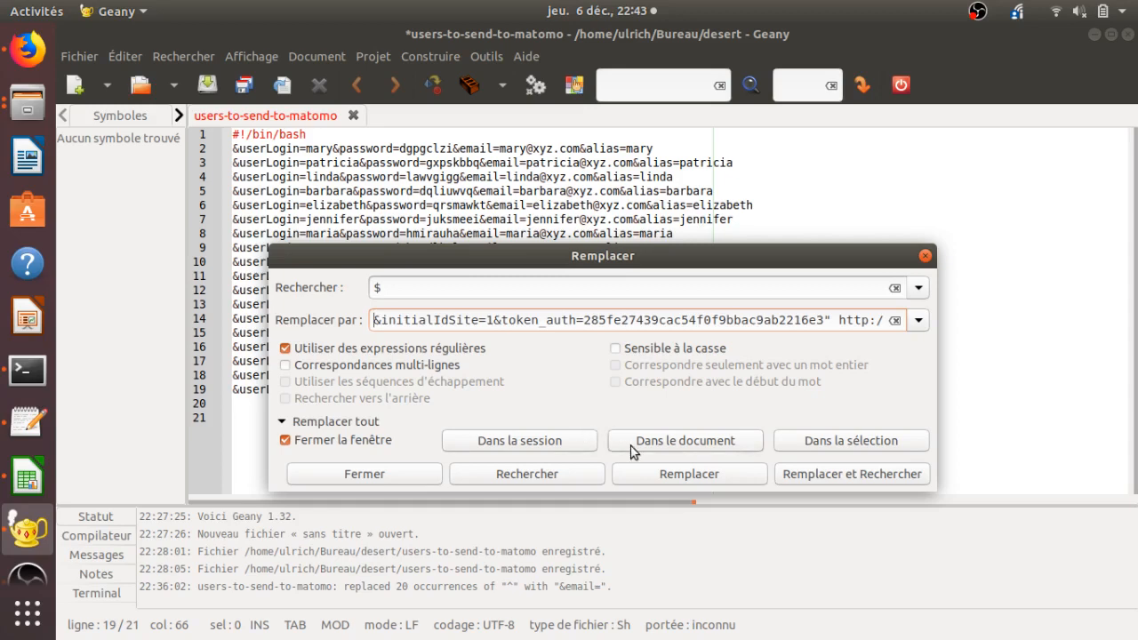
{"action": "left_click", "coordinate": [686, 441]}
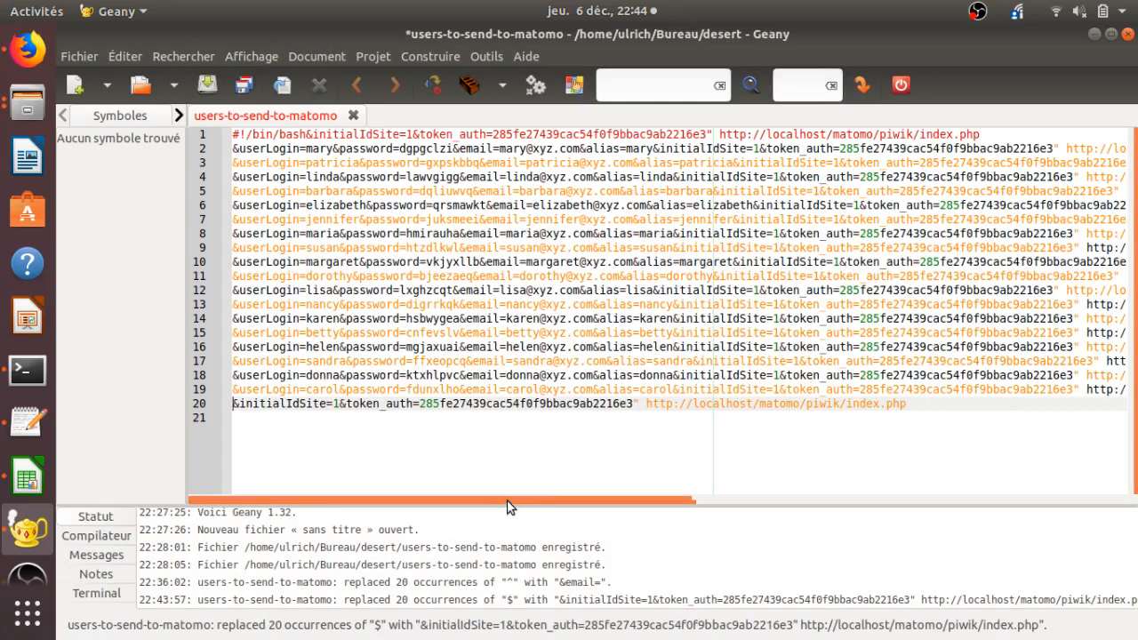
{"action": "mouse_move", "coordinate": [274, 267]}
{"action": "type", "text": "^"}
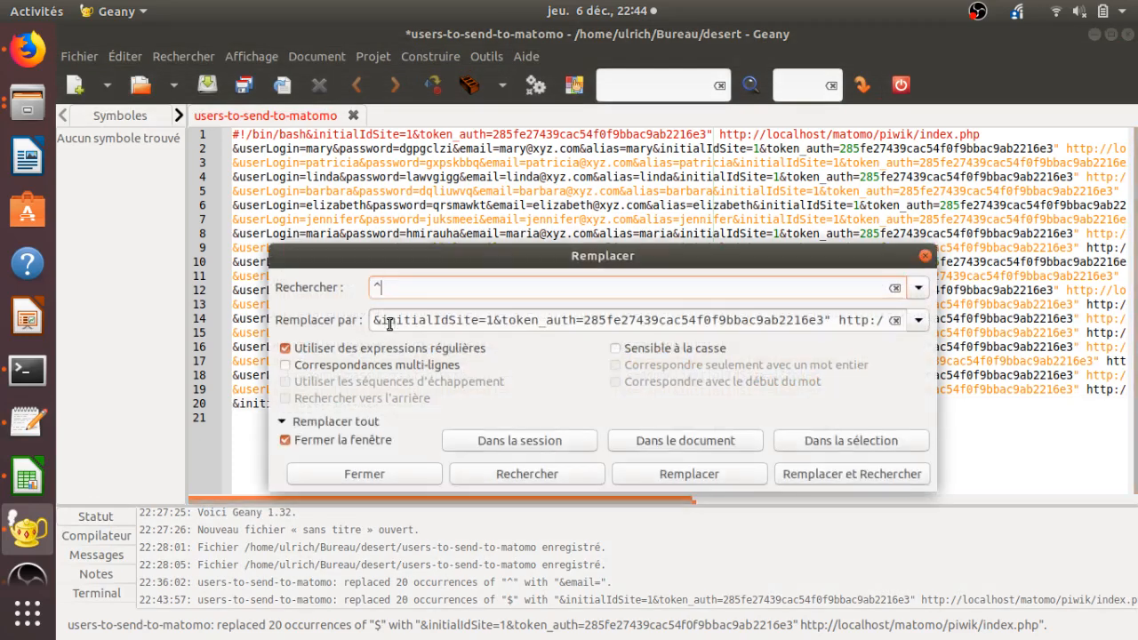
Regex-replace ^ with curl --data "module=API&method=UsersManage& on every line, then clear line 1's leftover text.
{"action": "type", "text": "curl  --data \"module=API&method=UsersManage&"}
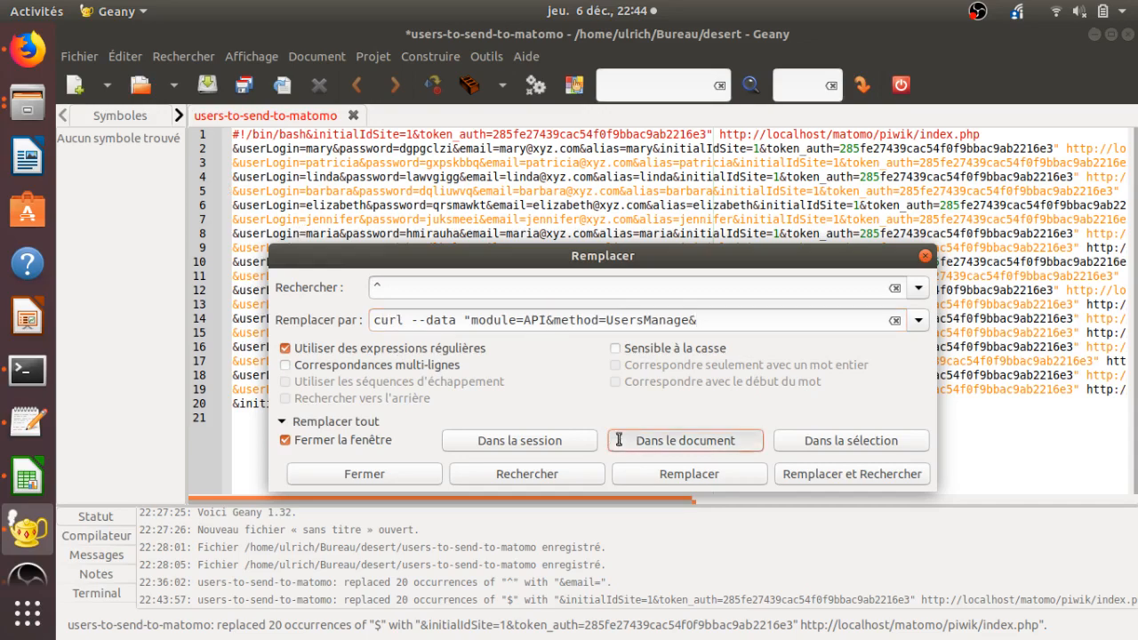
{"action": "left_click", "coordinate": [687, 440]}
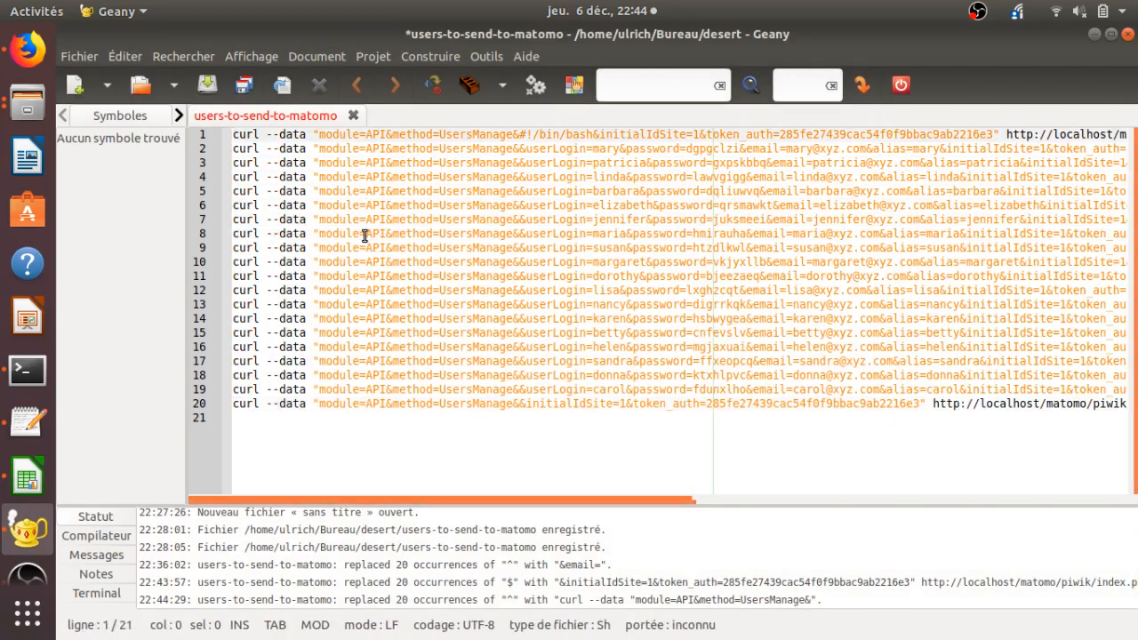
{"action": "scroll", "scroll_direction": "right", "scroll_amount": 3}
{"action": "type", "text": "c"}
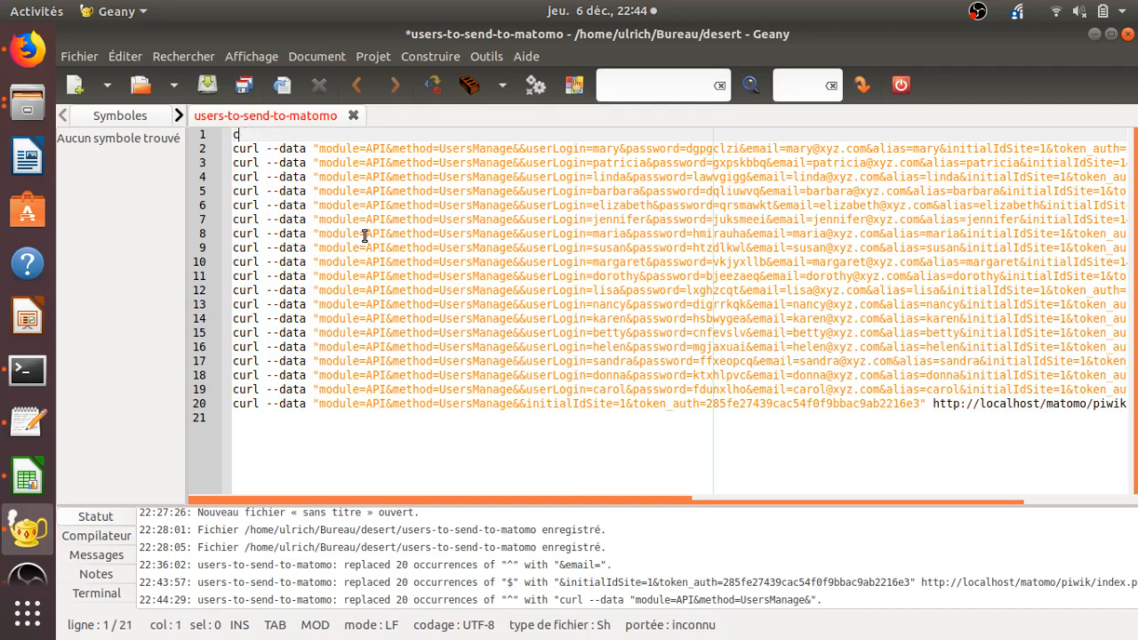
{"action": "key", "text": "BackSpace"}
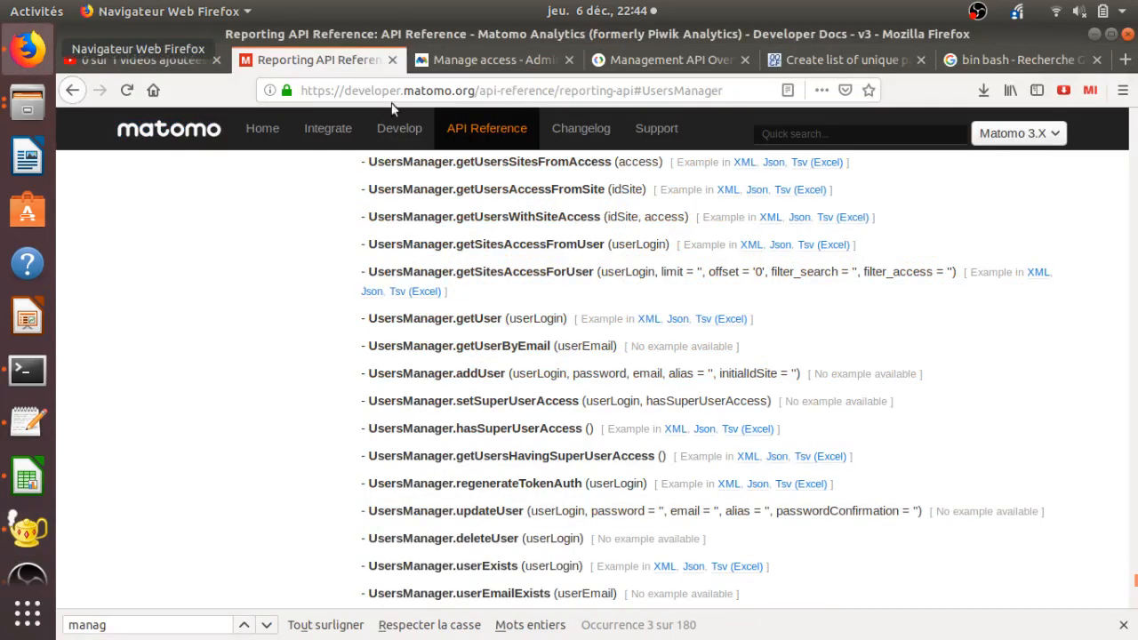
Restore #!/bin/bash on line 1 and save the users-to-send-to-matomo script.
{"action": "left_click", "coordinate": [1013, 61]}
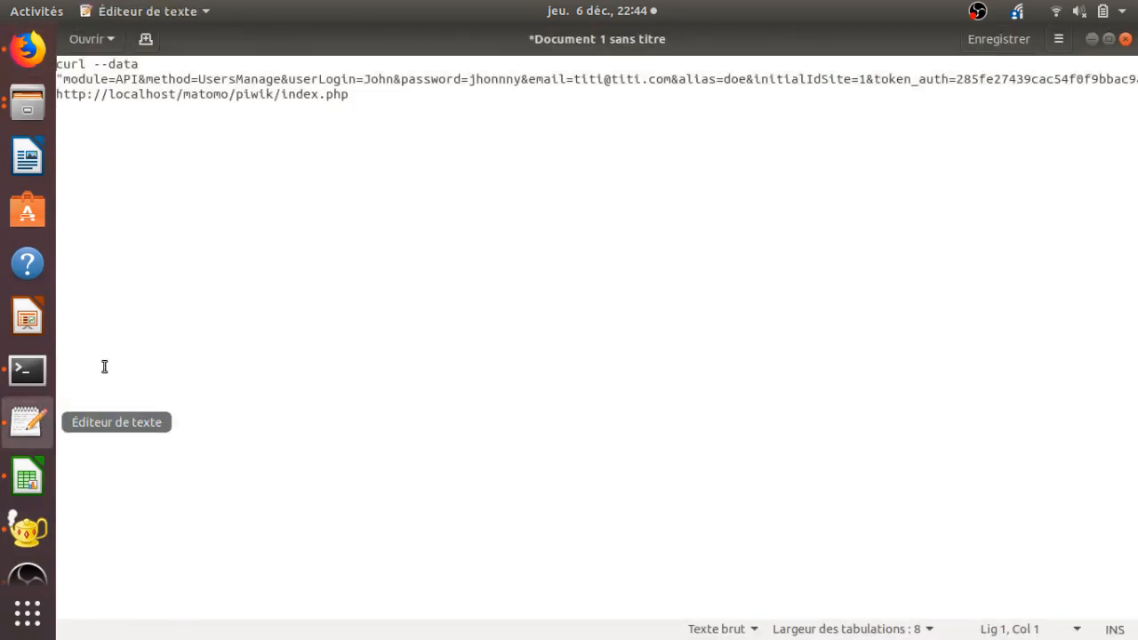
{"action": "mouse_move", "coordinate": [14, 524]}
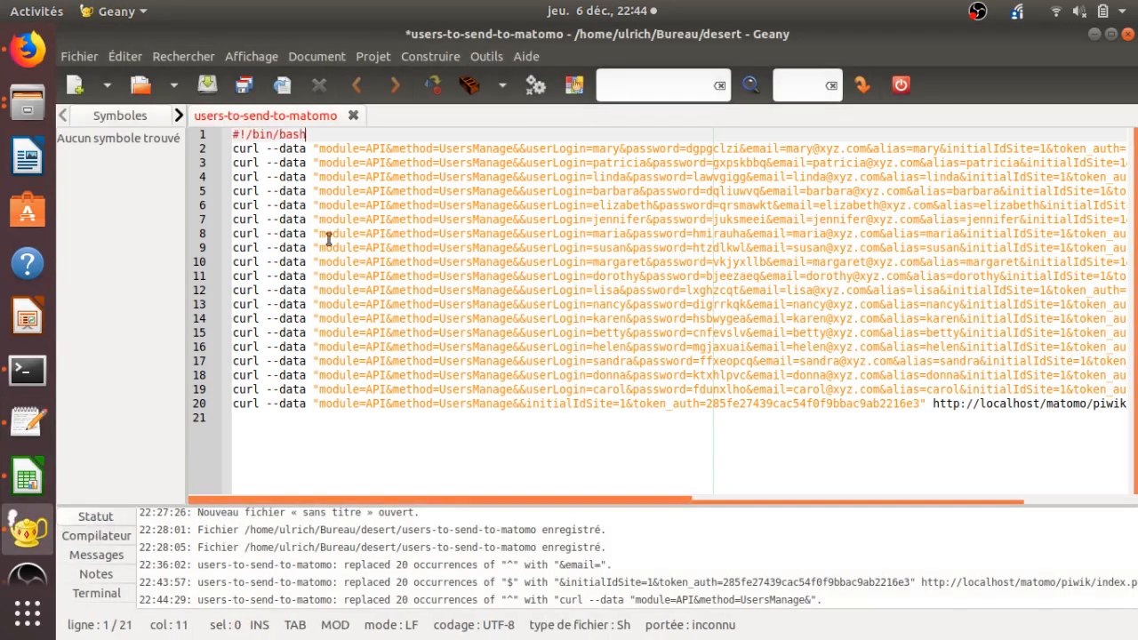
{"action": "key", "text": "ctrl+s"}
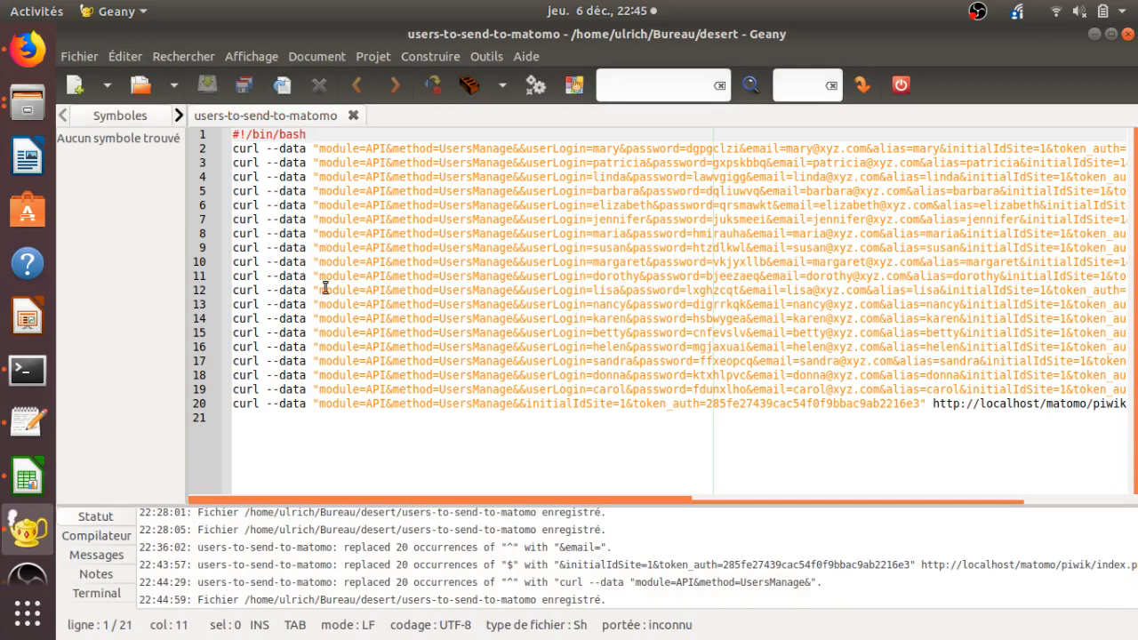
{"action": "left_click", "coordinate": [292, 402]}
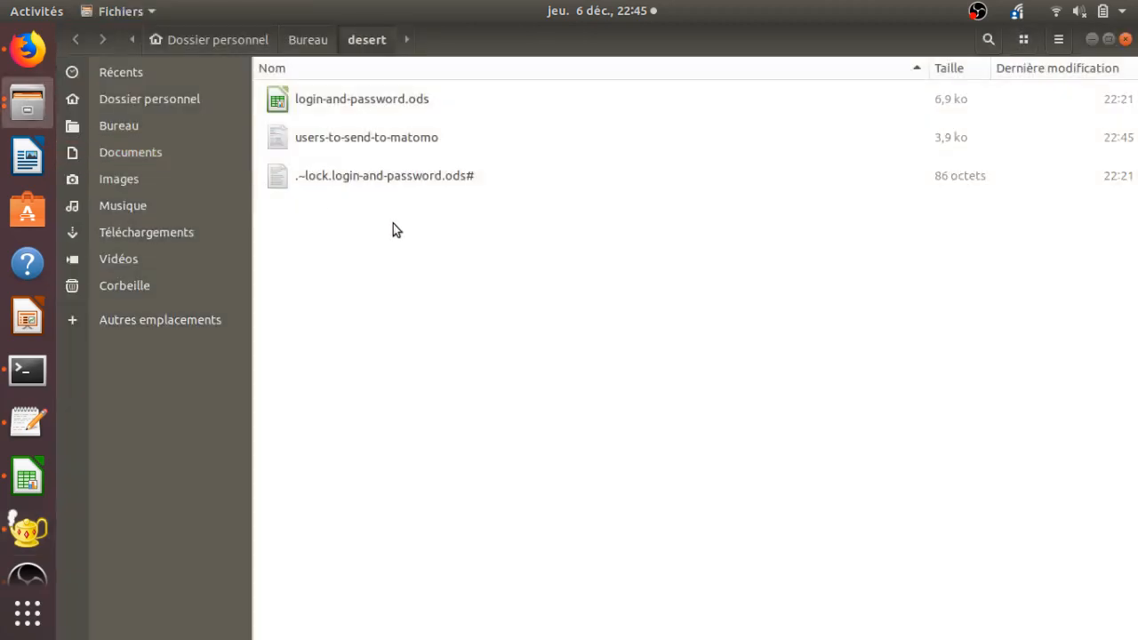
In the file's Permissions properties, allow users-to-send-to-matomo to execute as a program.
{"action": "right_click", "coordinate": [359, 137]}
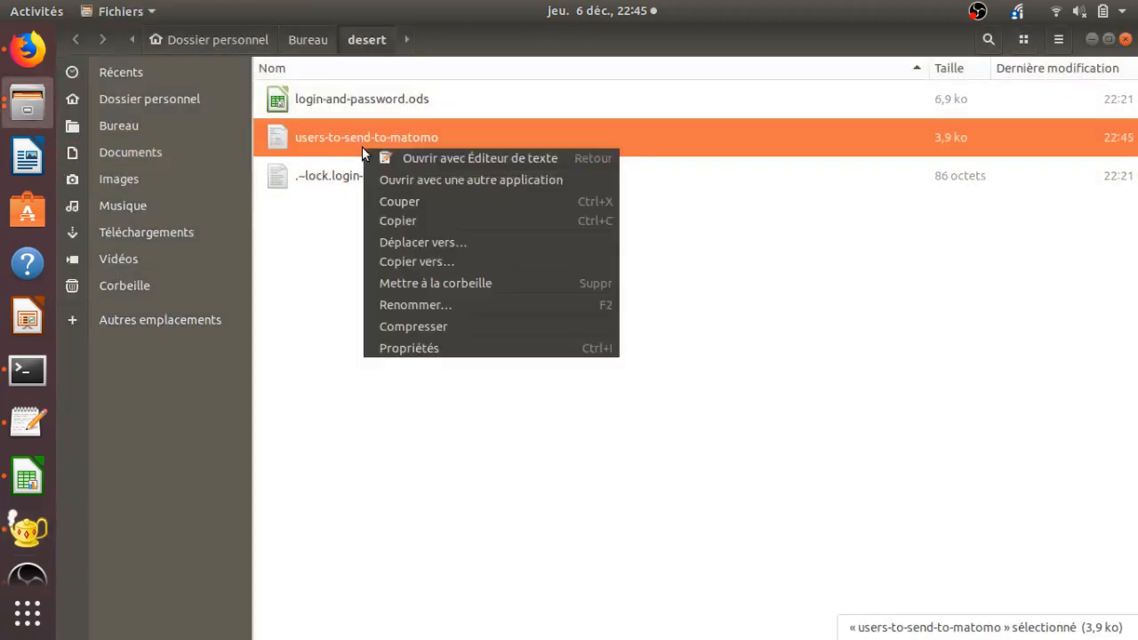
{"action": "mouse_move", "coordinate": [439, 348]}
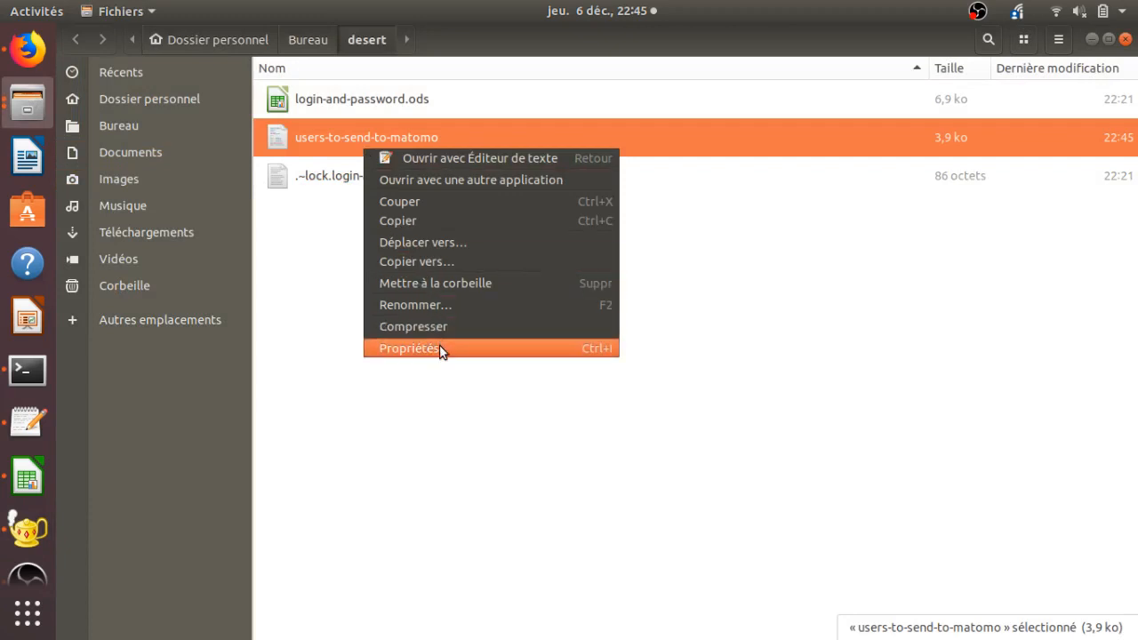
{"action": "left_click", "coordinate": [412, 348]}
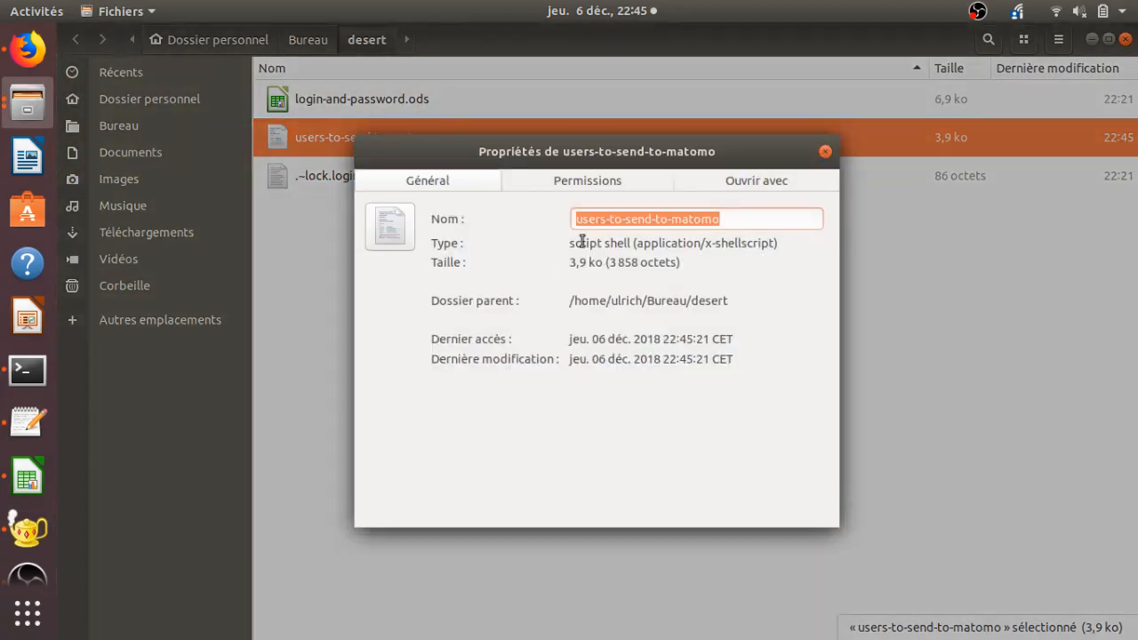
{"action": "left_click", "coordinate": [587, 181]}
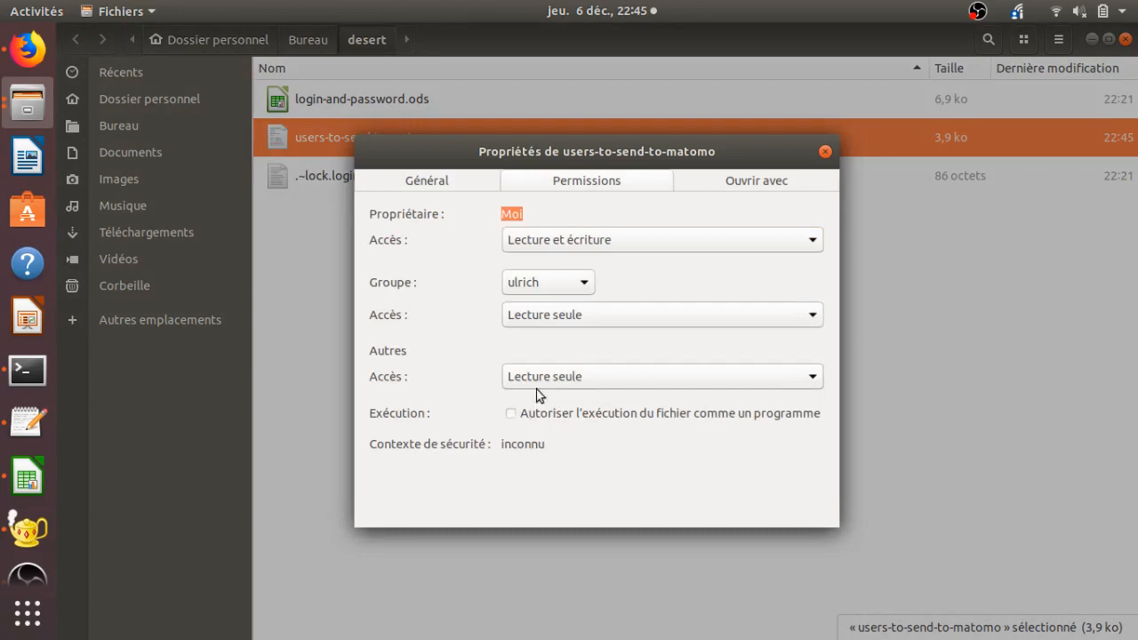
{"action": "mouse_move", "coordinate": [516, 419]}
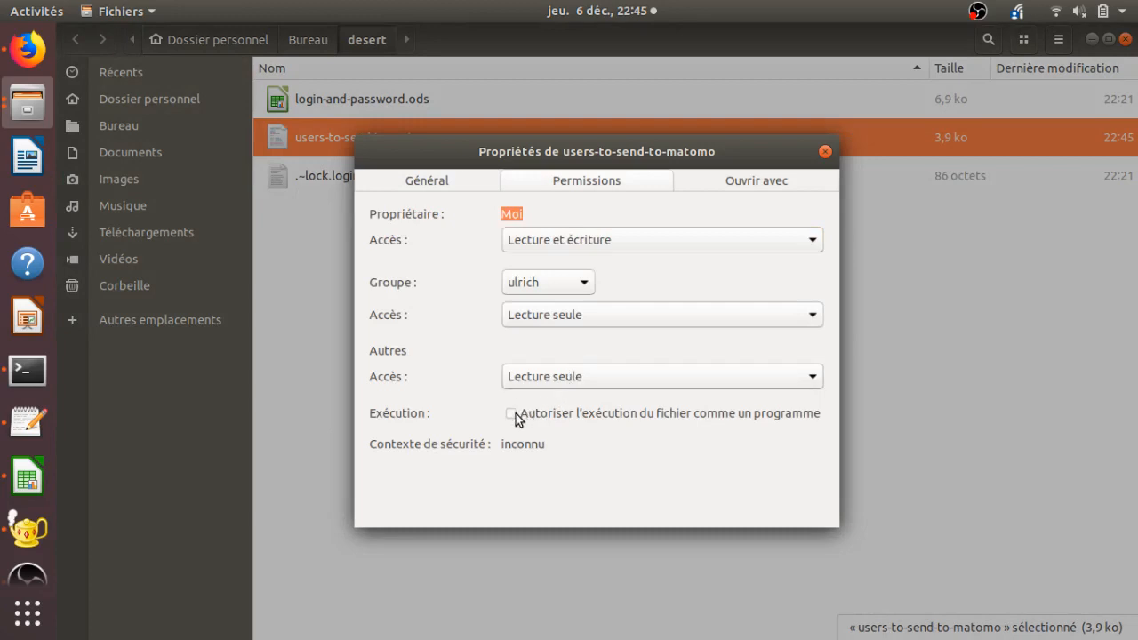
{"action": "left_click", "coordinate": [510, 412]}
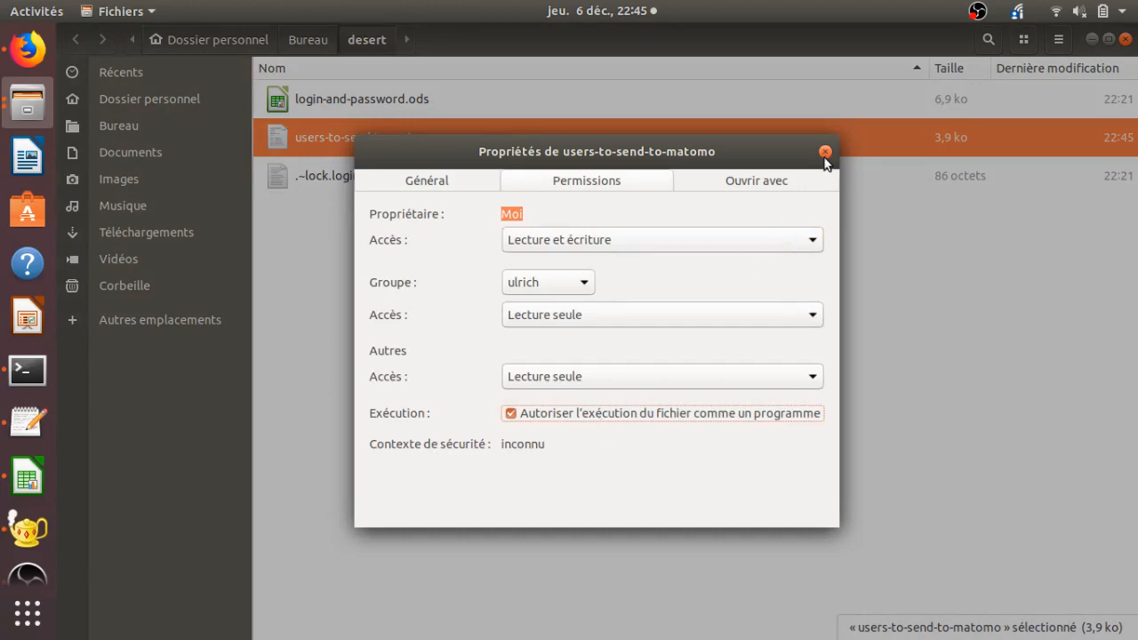
{"action": "left_click", "coordinate": [825, 151]}
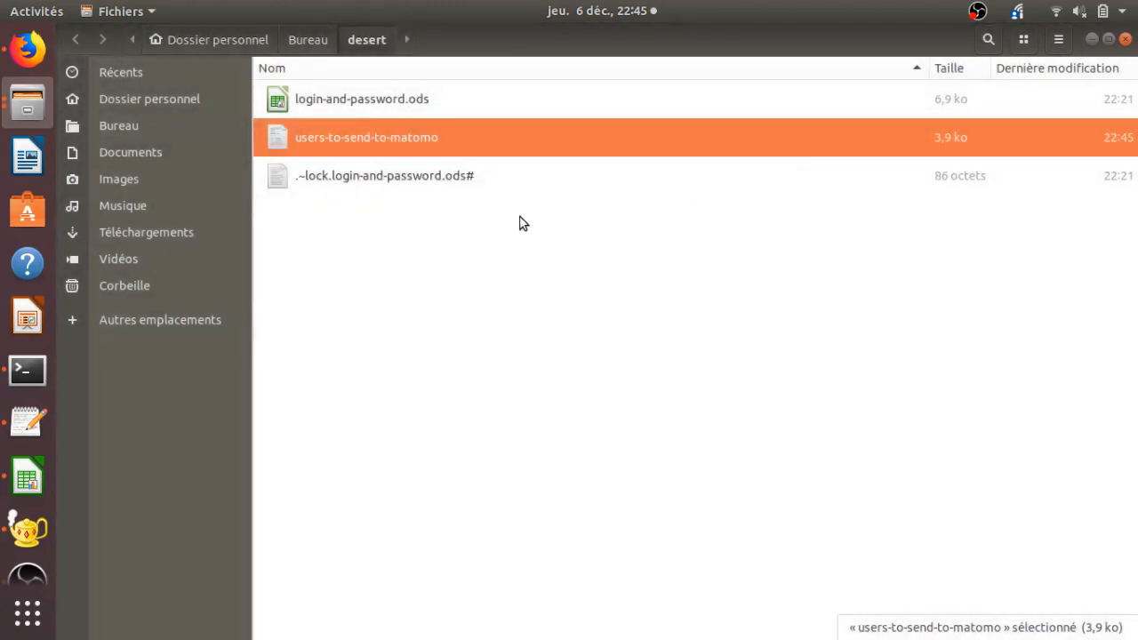
{"action": "left_click", "coordinate": [26, 370]}
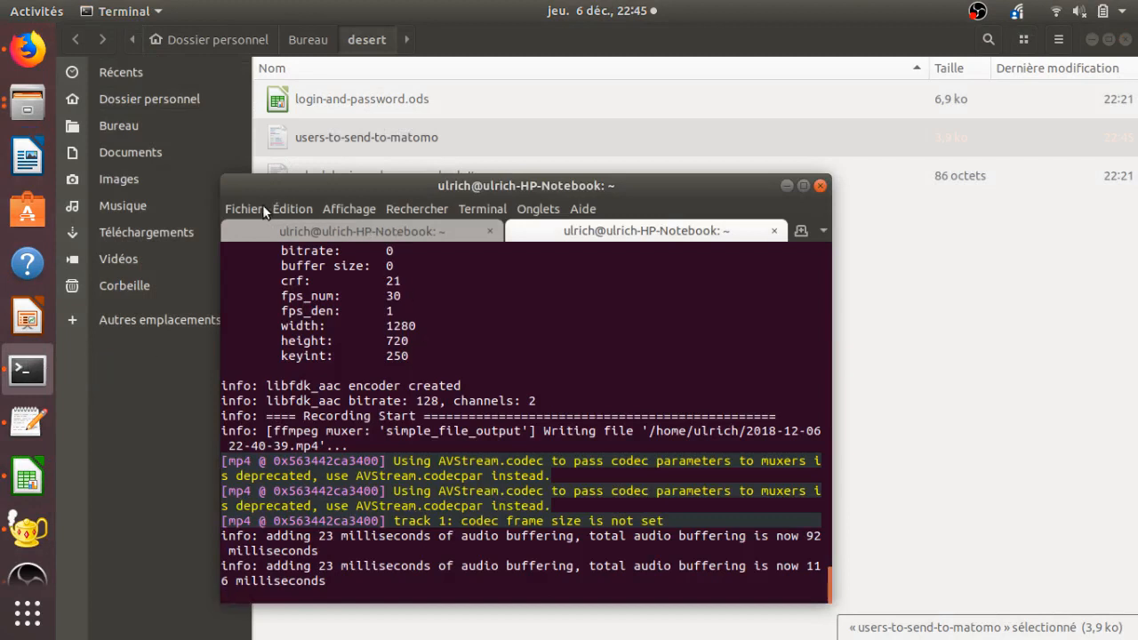
In a new terminal tab, cd to Bureau/desert and run ./users-to-send-to-matomo.
{"action": "left_click", "coordinate": [242, 208]}
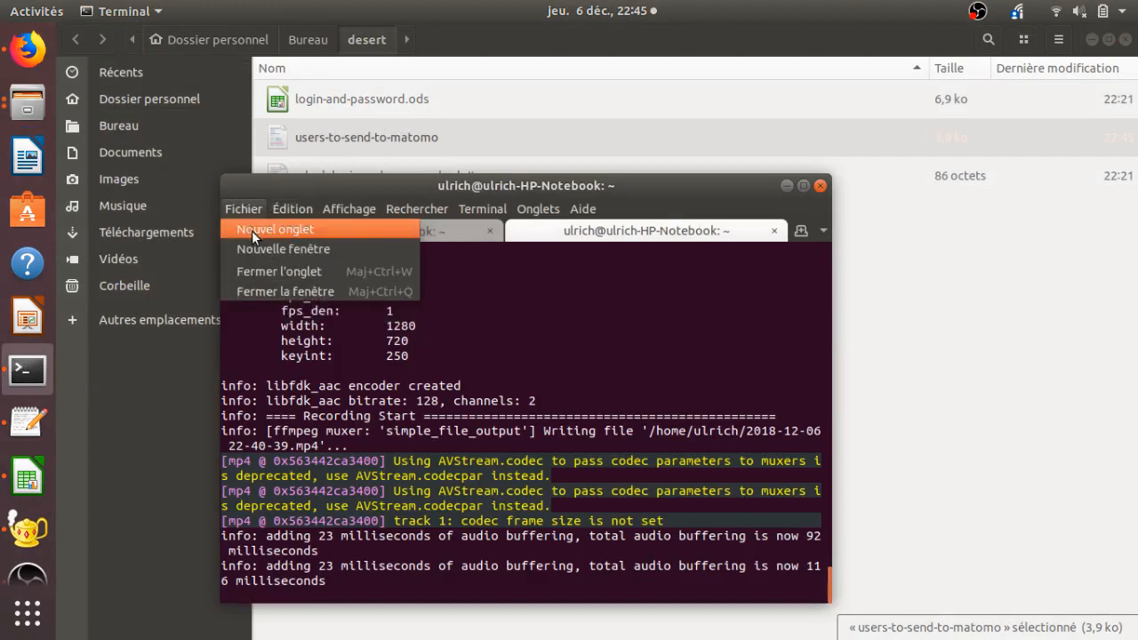
{"action": "left_click", "coordinate": [273, 227]}
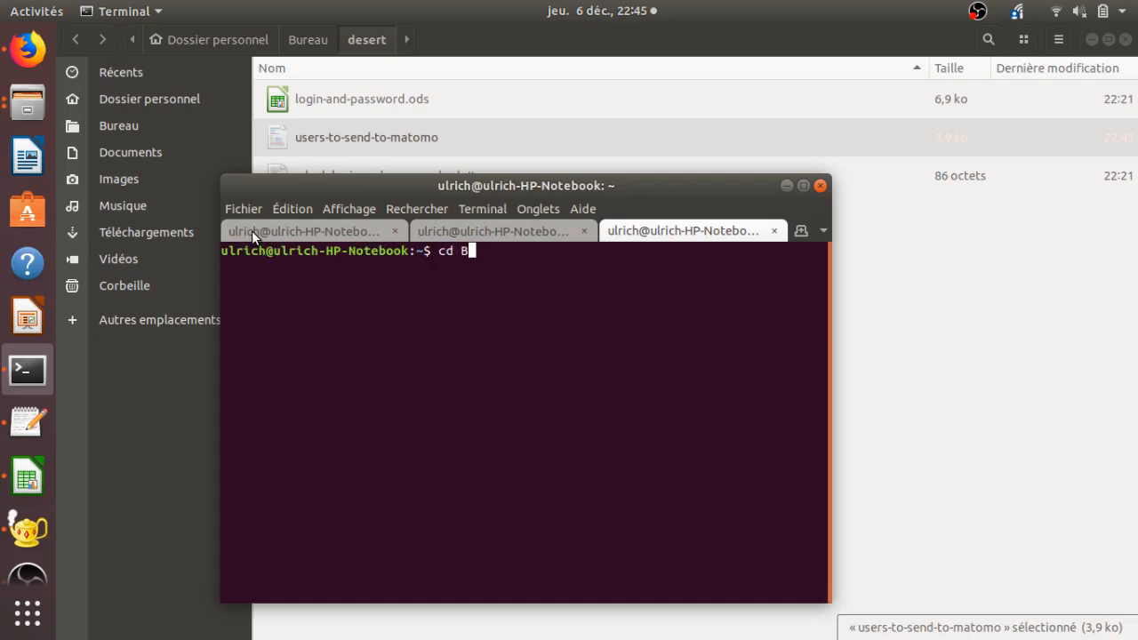
{"action": "type", "text": "ureau/de"}
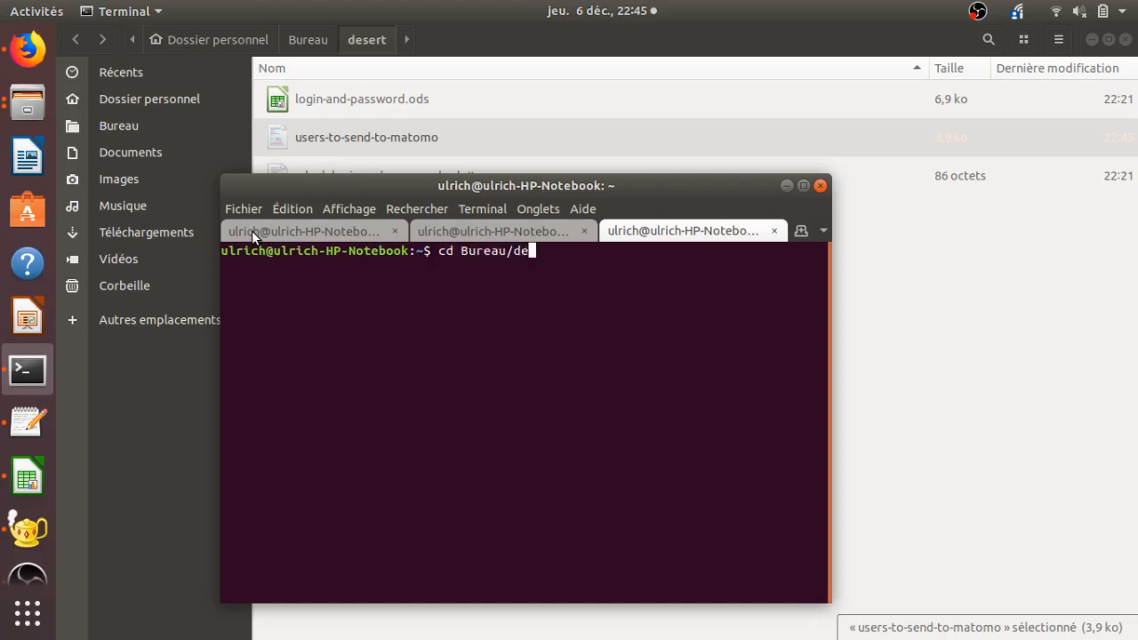
{"action": "key", "text": "Return"}
{"action": "type", "text": "/"}
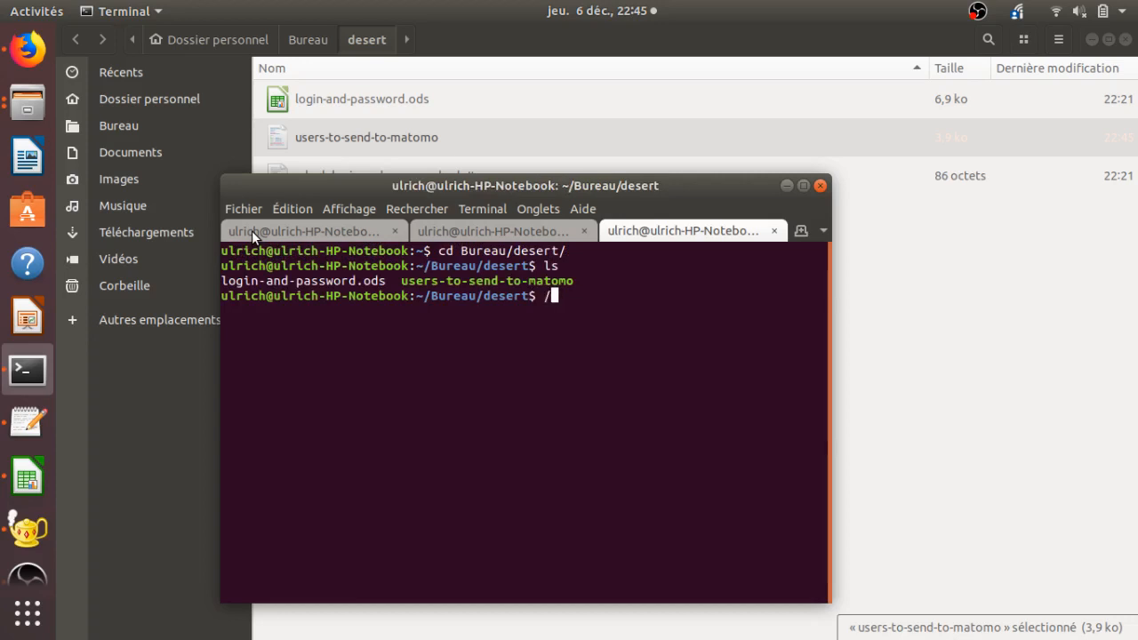
{"action": "type", "text": "."}
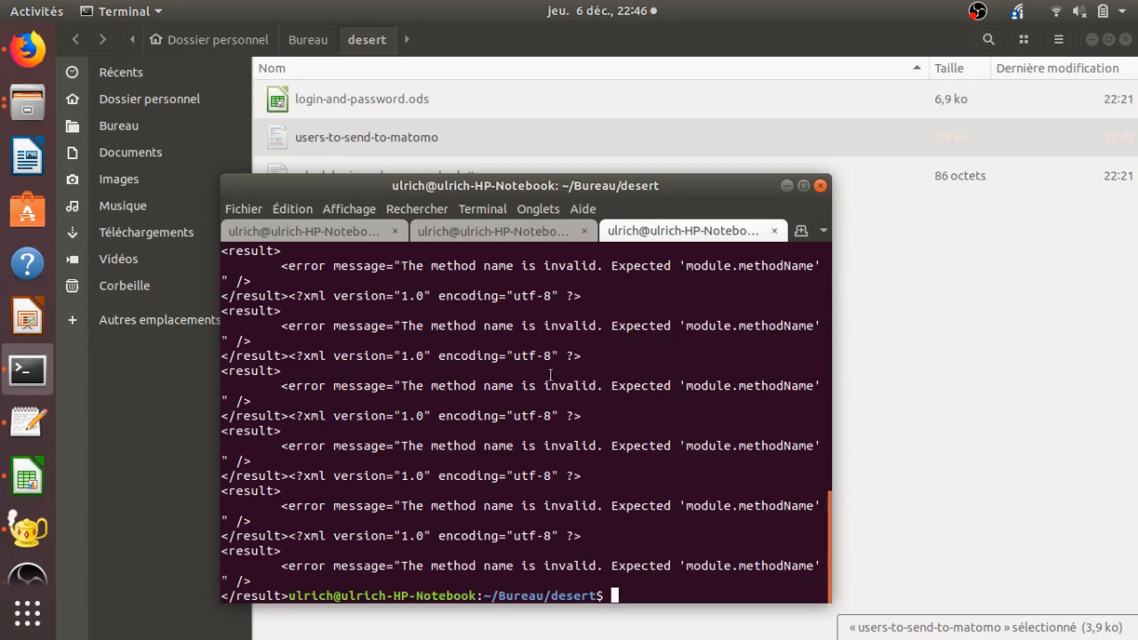
{"action": "left_click_drag", "start_coordinate": [525, 185], "coordinate": [587, 146]}
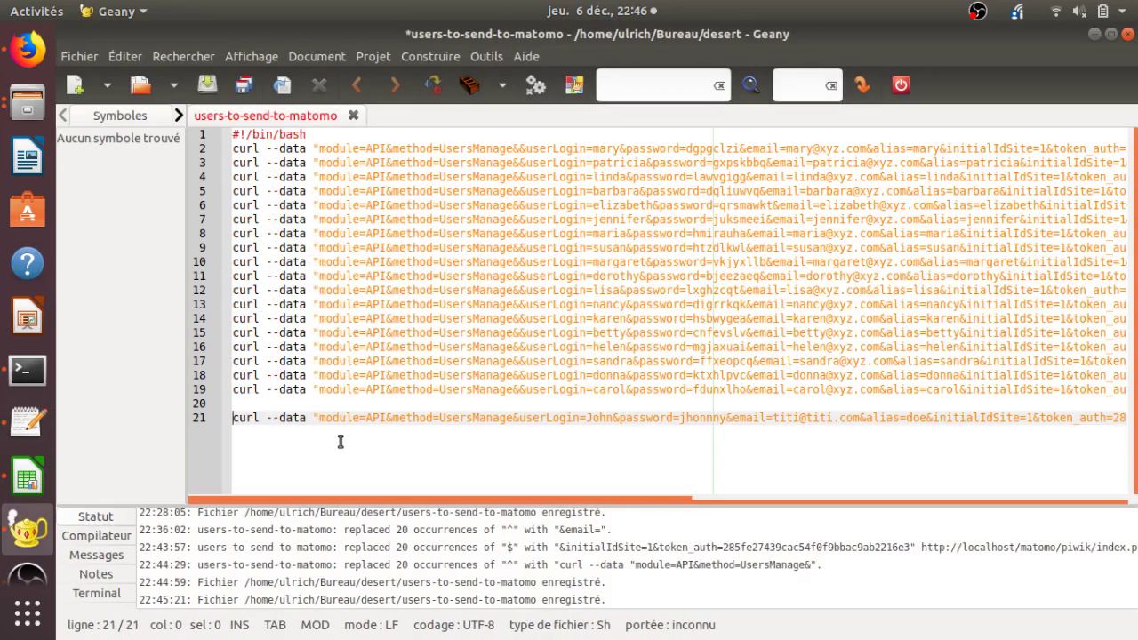
{"action": "mouse_move", "coordinate": [494, 418]}
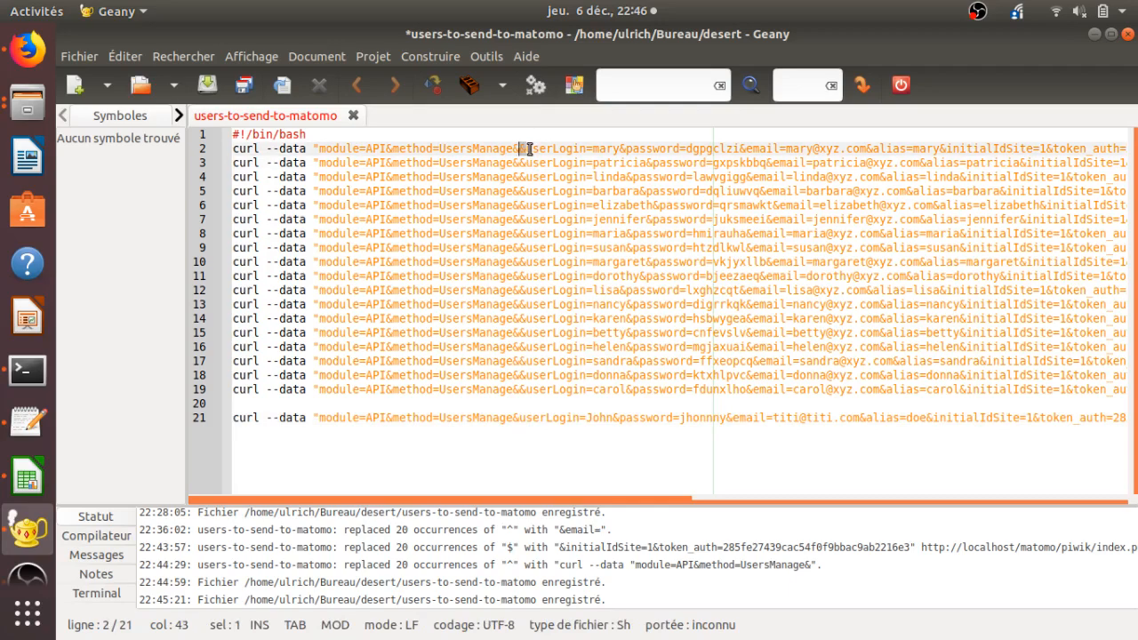
{"action": "left_click", "coordinate": [563, 233]}
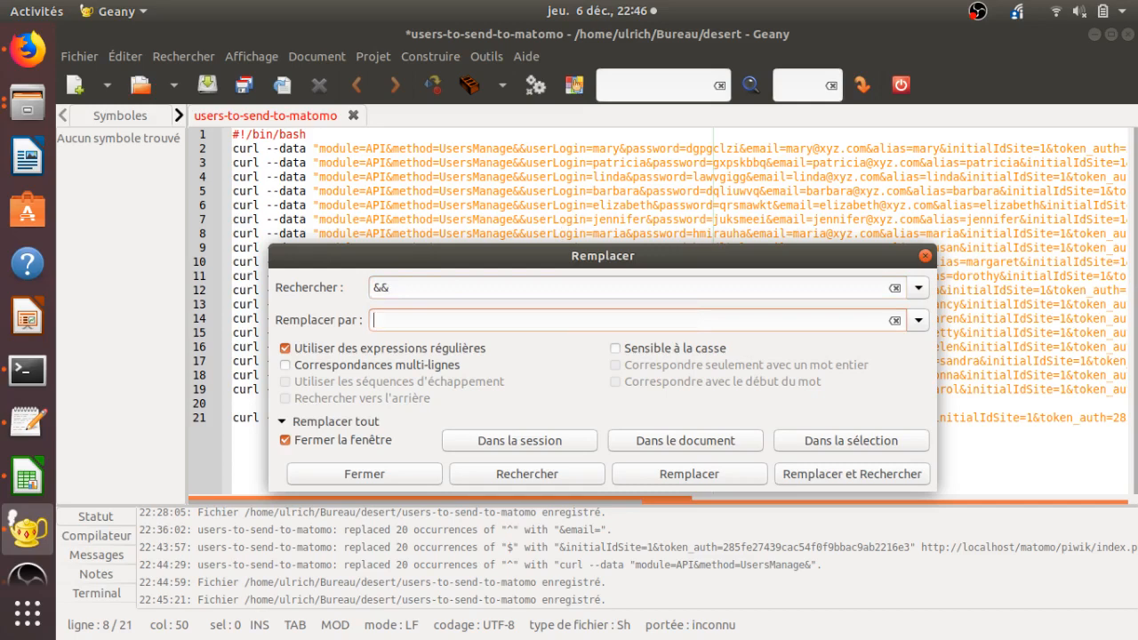
Replace all 18 doubled ampersands with single '&' using a literal, non-regex search.
{"action": "type", "text": "&"}
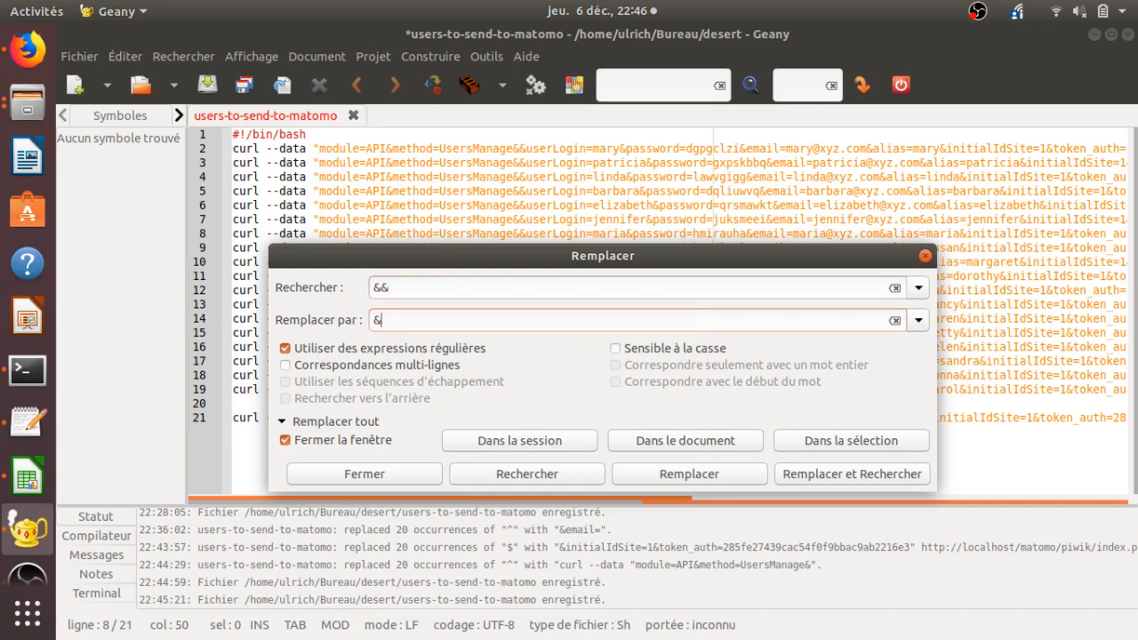
{"action": "left_click", "coordinate": [284, 347]}
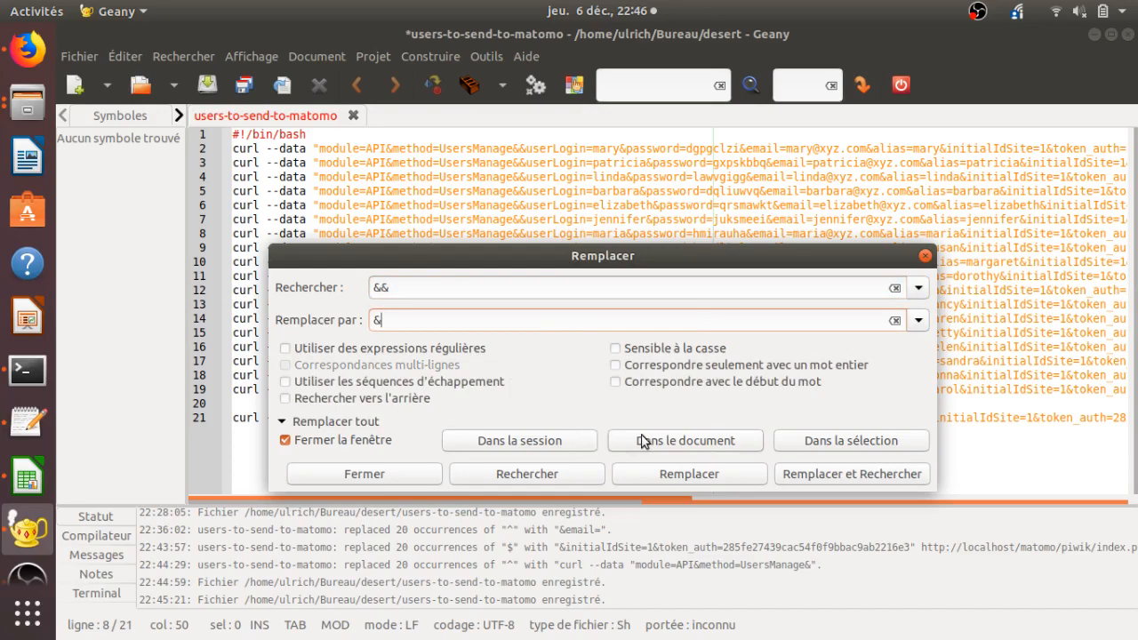
{"action": "left_click", "coordinate": [683, 440]}
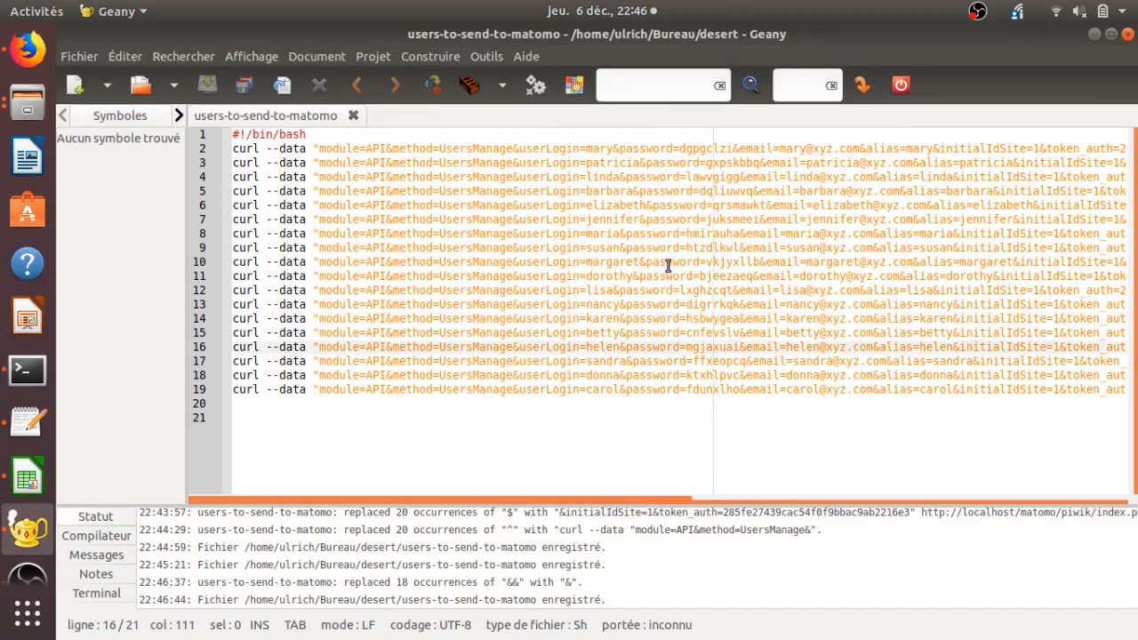
Review the corrected curl lines, including line 8's parameters and Matomo address, then return to the terminal.
{"action": "left_click", "coordinate": [471, 233]}
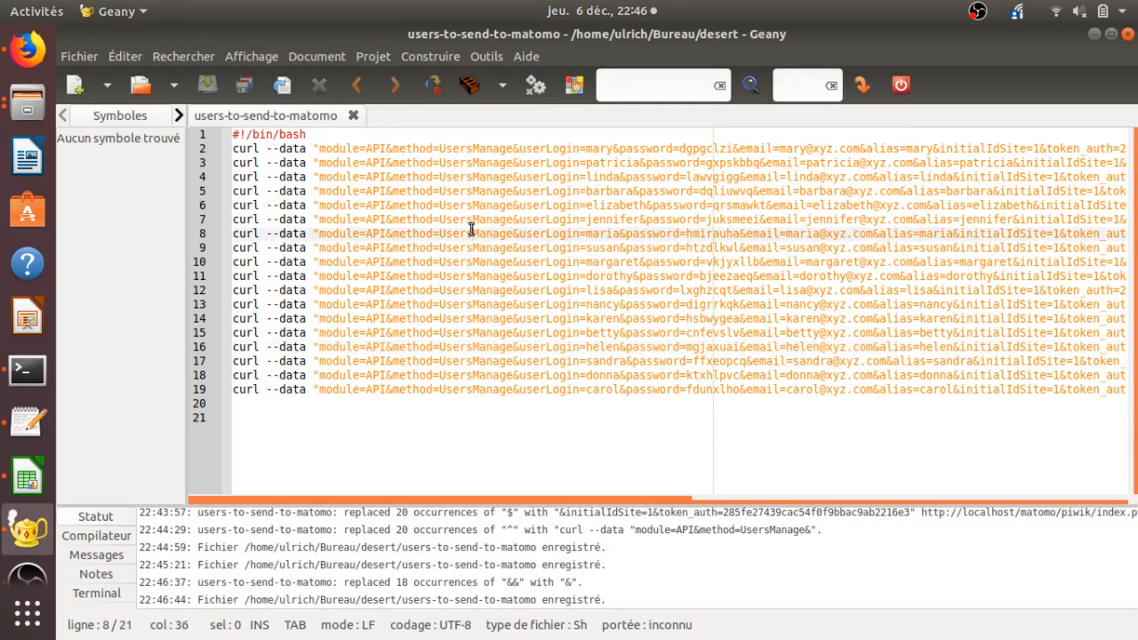
{"action": "left_click", "coordinate": [373, 233]}
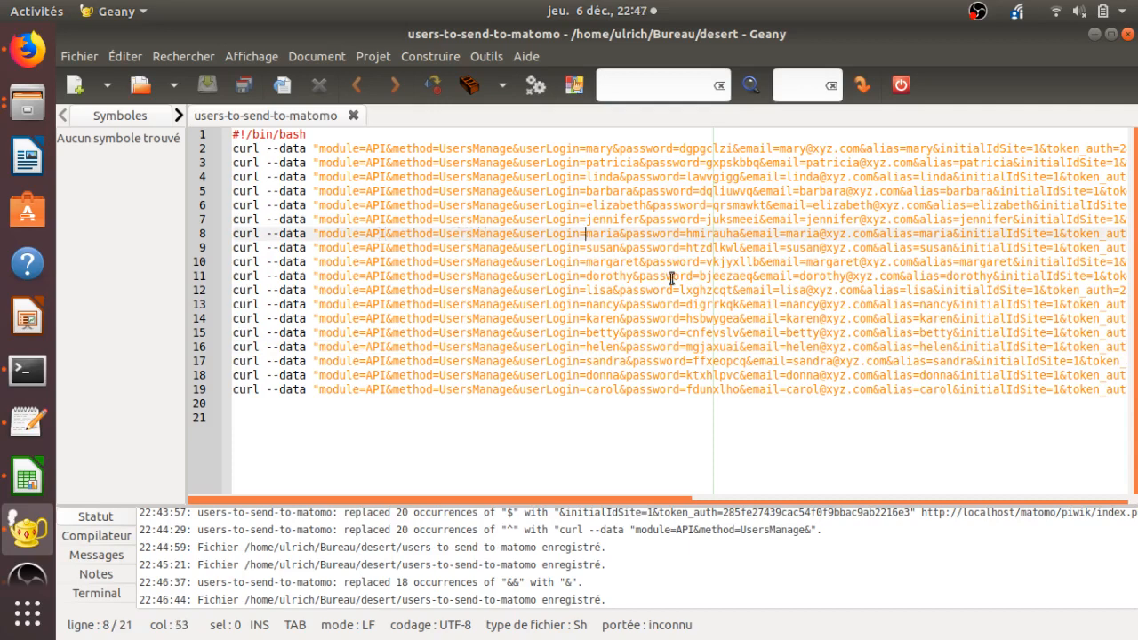
{"action": "left_click", "coordinate": [1024, 233]}
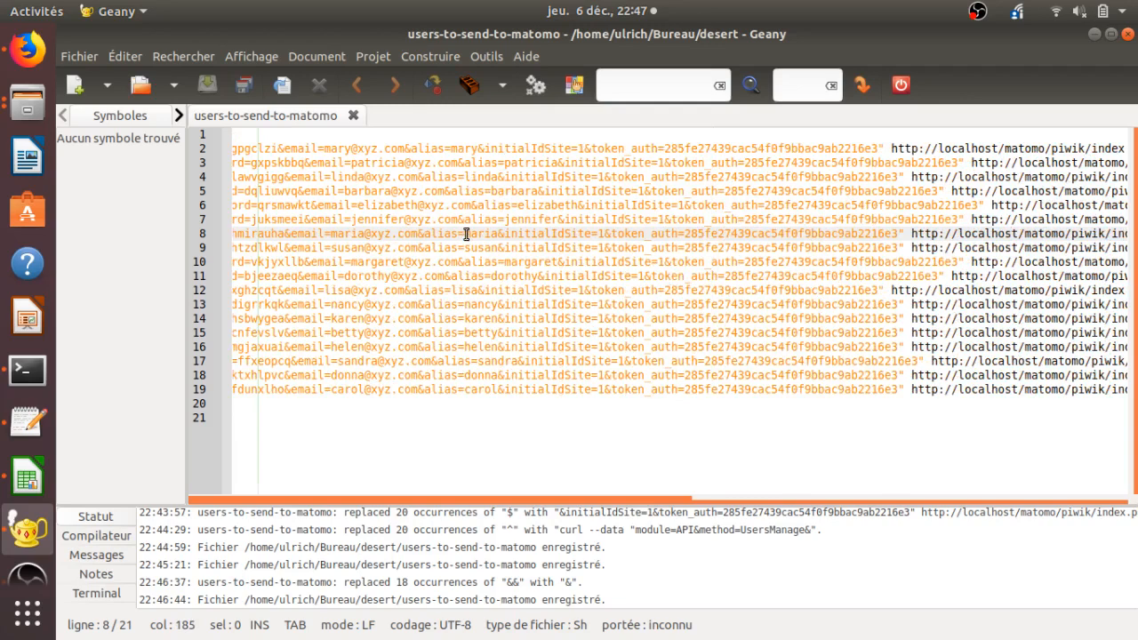
{"action": "left_click", "coordinate": [78, 55]}
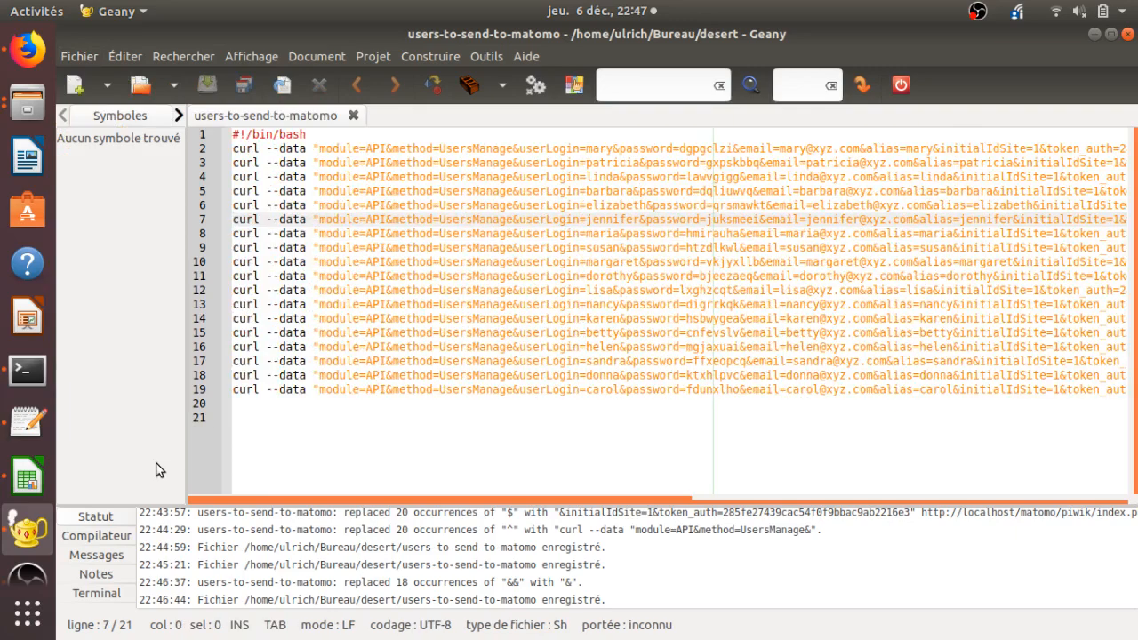
{"action": "mouse_move", "coordinate": [26, 368]}
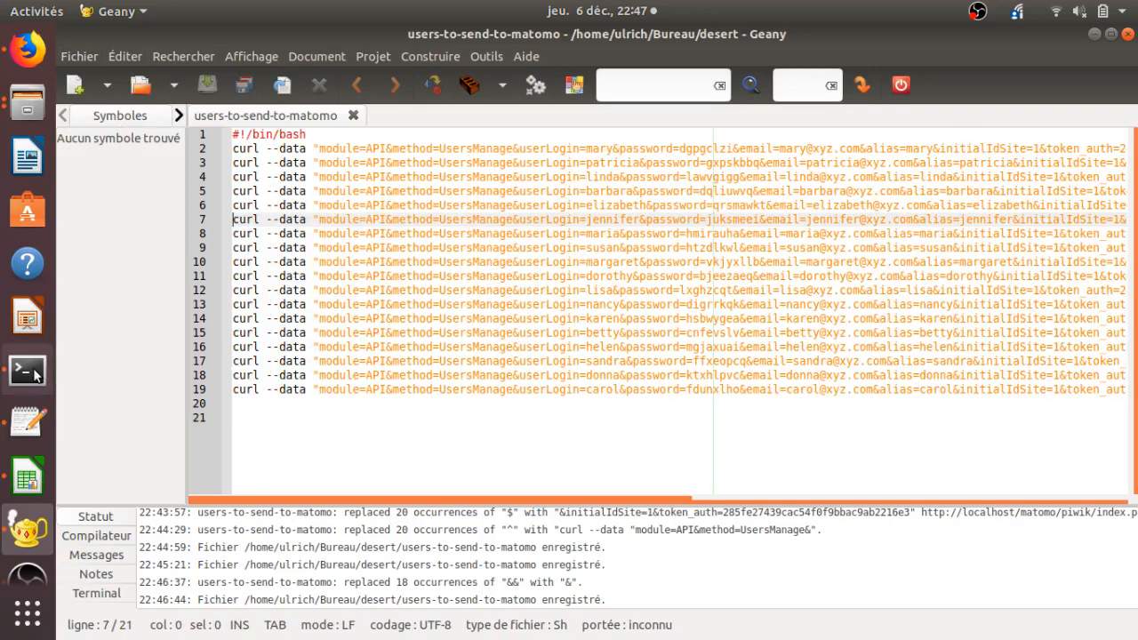
{"action": "left_click", "coordinate": [27, 368]}
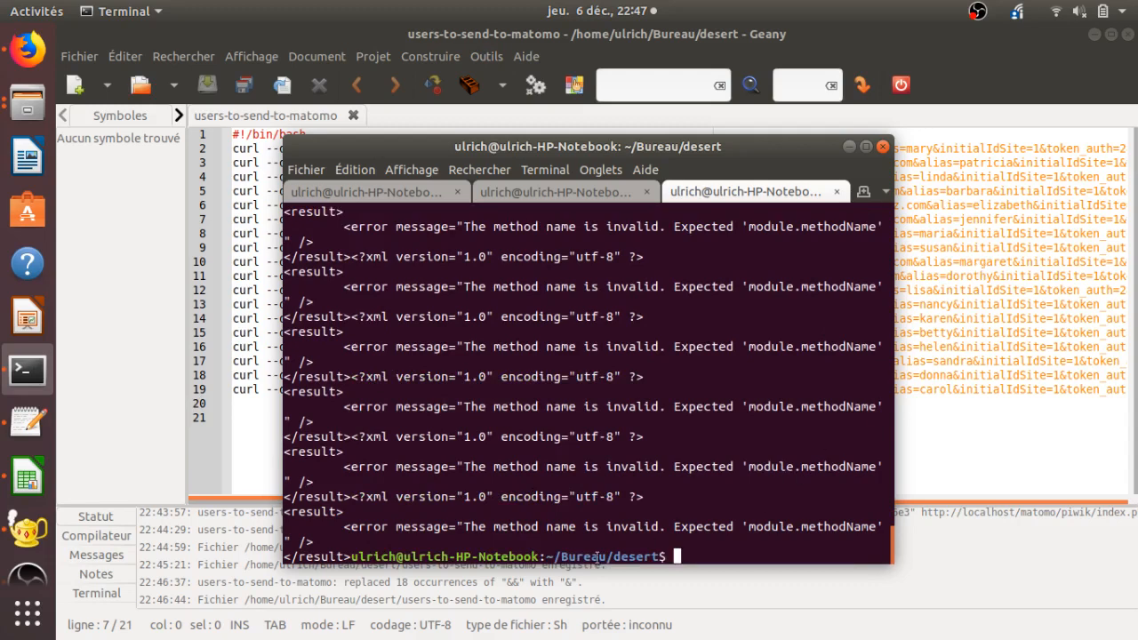
{"action": "mouse_move", "coordinate": [960, 349]}
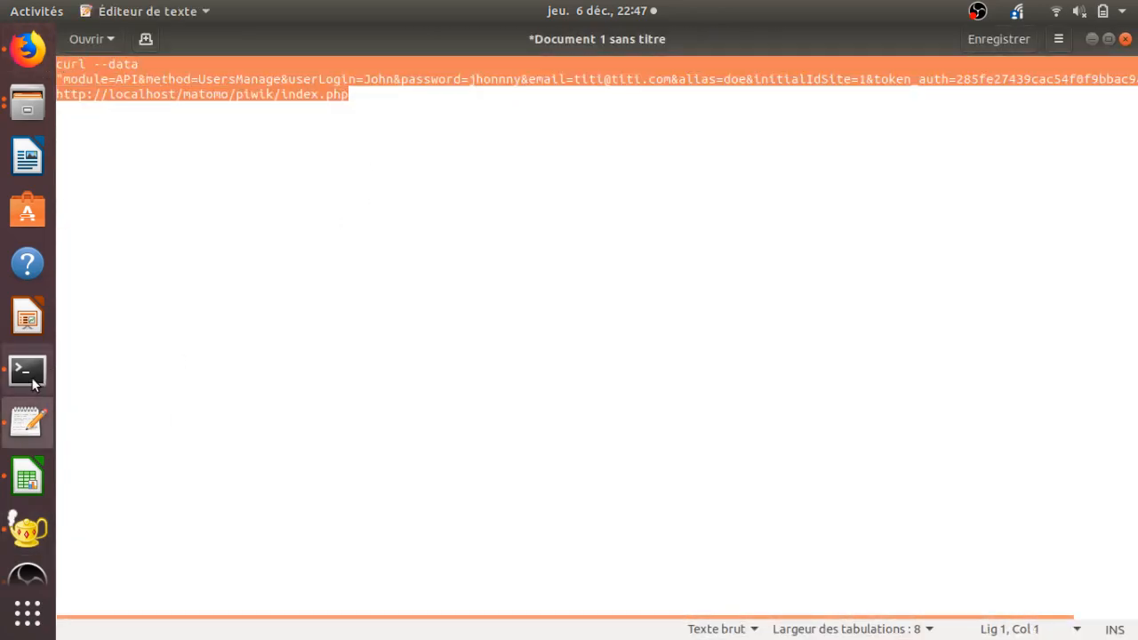
Run ./users-to-send-to-matomo in the terminal, cycling through shell history entries.
{"action": "left_click", "coordinate": [26, 368]}
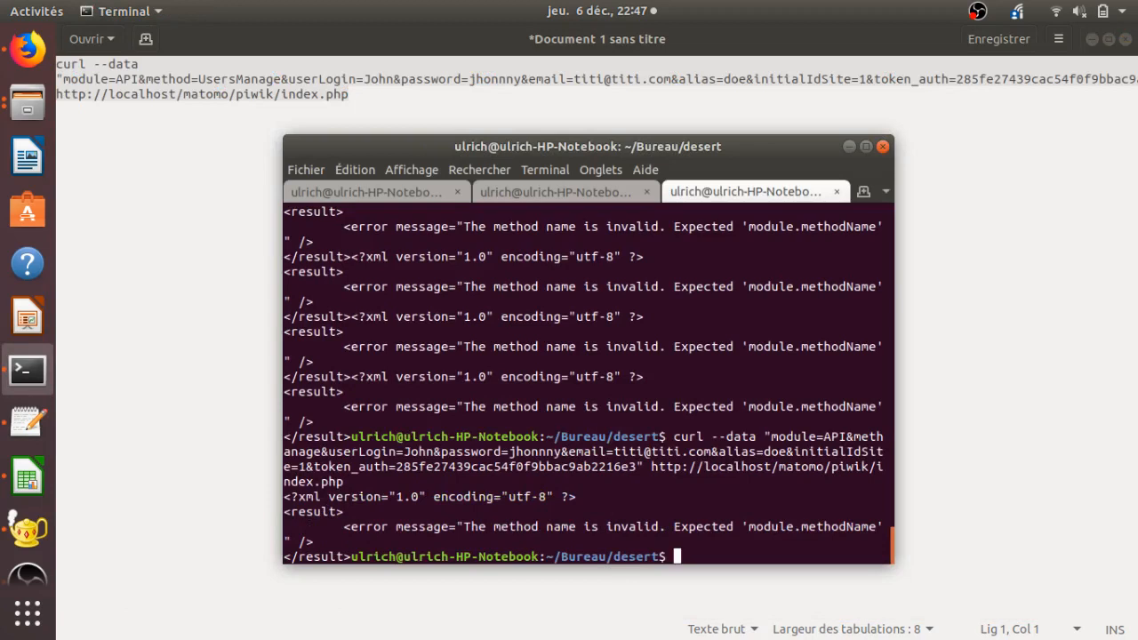
{"action": "type", "text": "./users-to-send-to-matomo"}
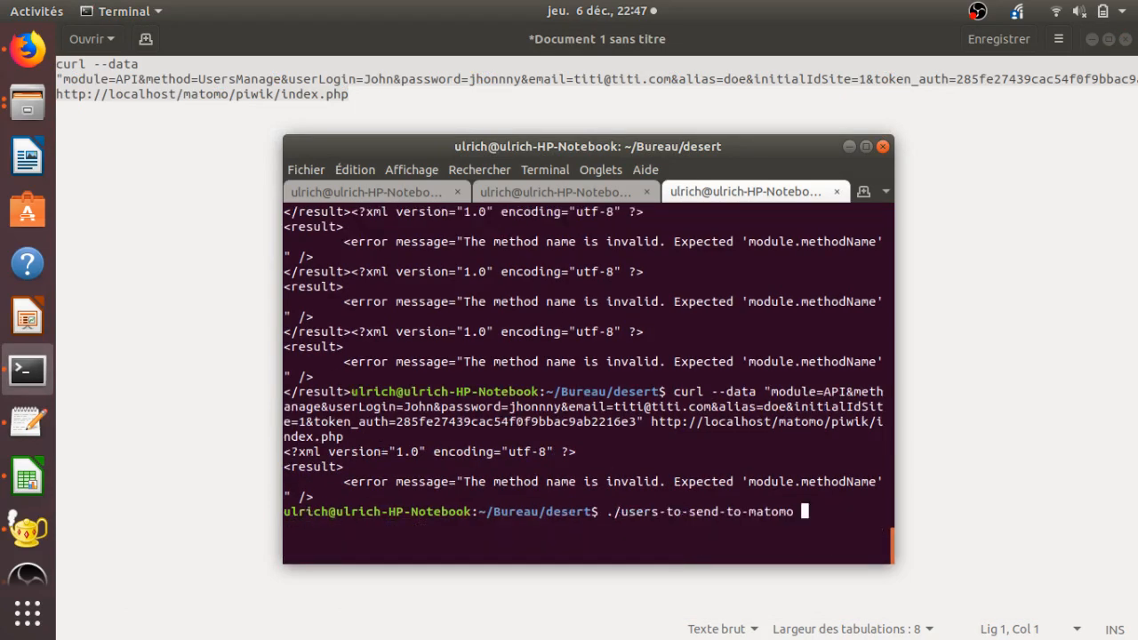
{"action": "type", "text": "sudo apt-get upgrade"}
{"action": "type", "text": "ob"}
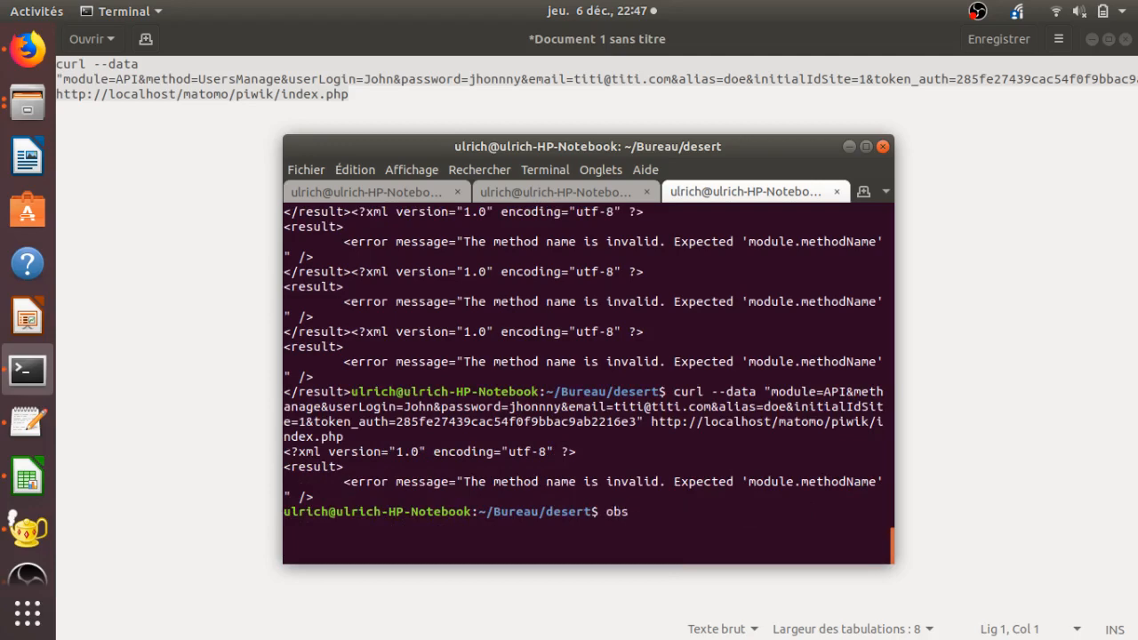
{"action": "type", "text": "shotcut"}
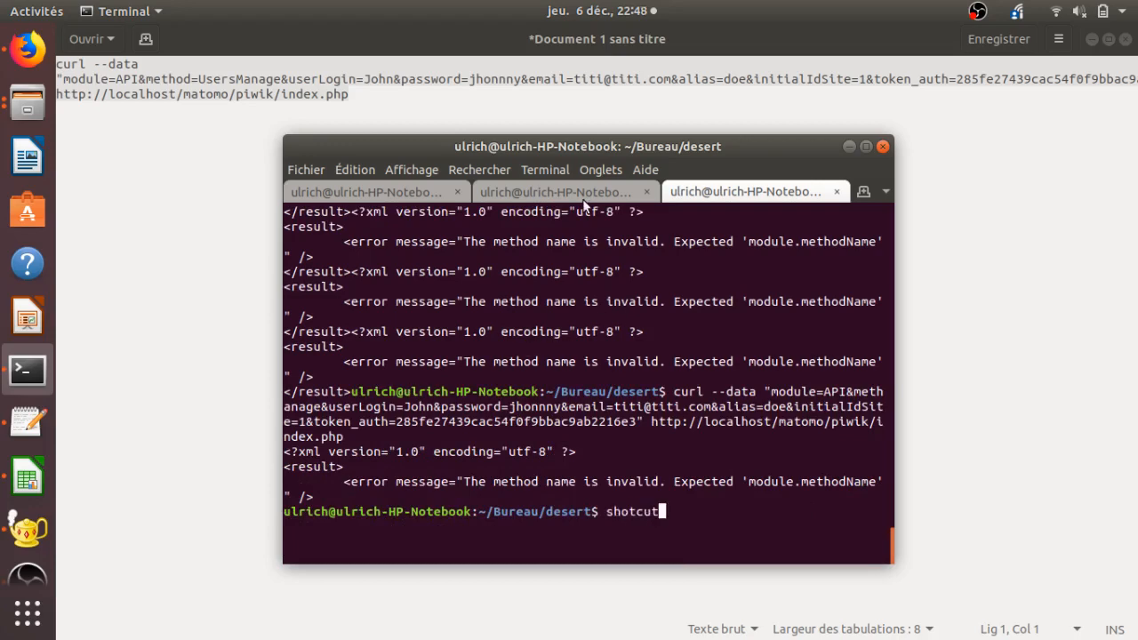
{"action": "left_click", "coordinate": [364, 192]}
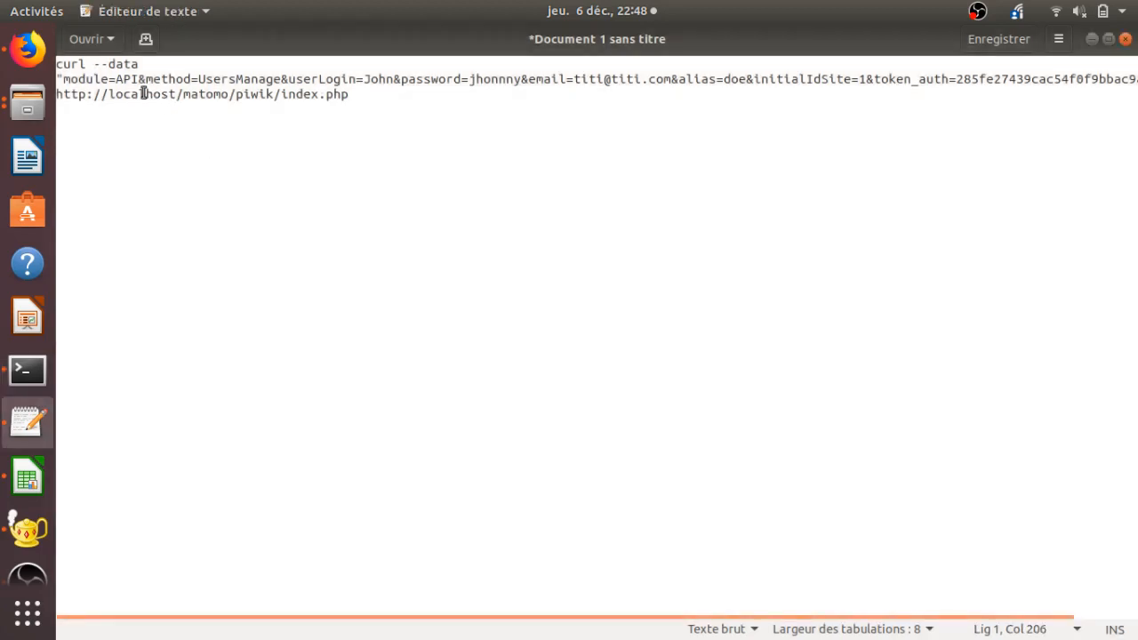
{"action": "left_click_drag", "start_coordinate": [145, 79], "coordinate": [270, 78]}
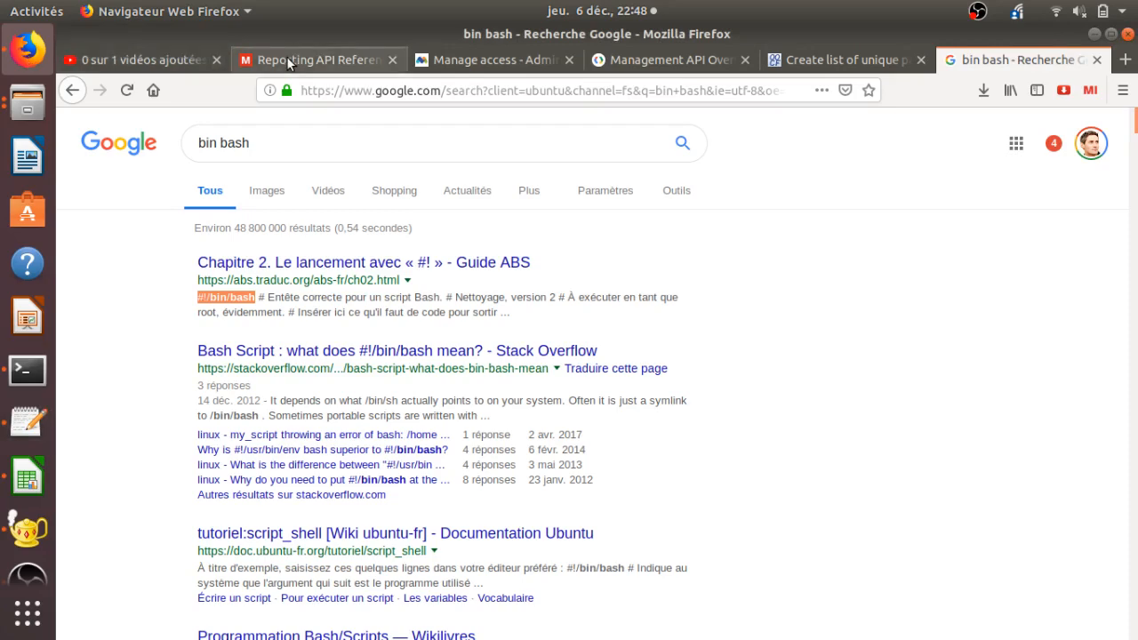
Select the UsersManager.addUser method name in the Reporting API Reference and return to the editor.
{"action": "left_click", "coordinate": [317, 60]}
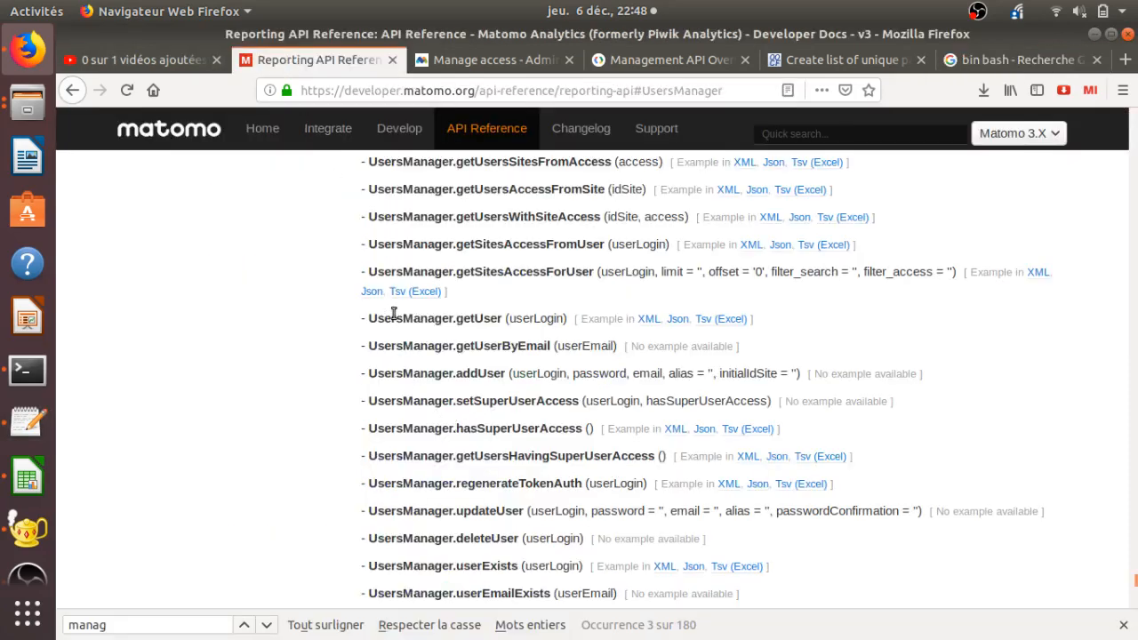
{"action": "mouse_move", "coordinate": [371, 381]}
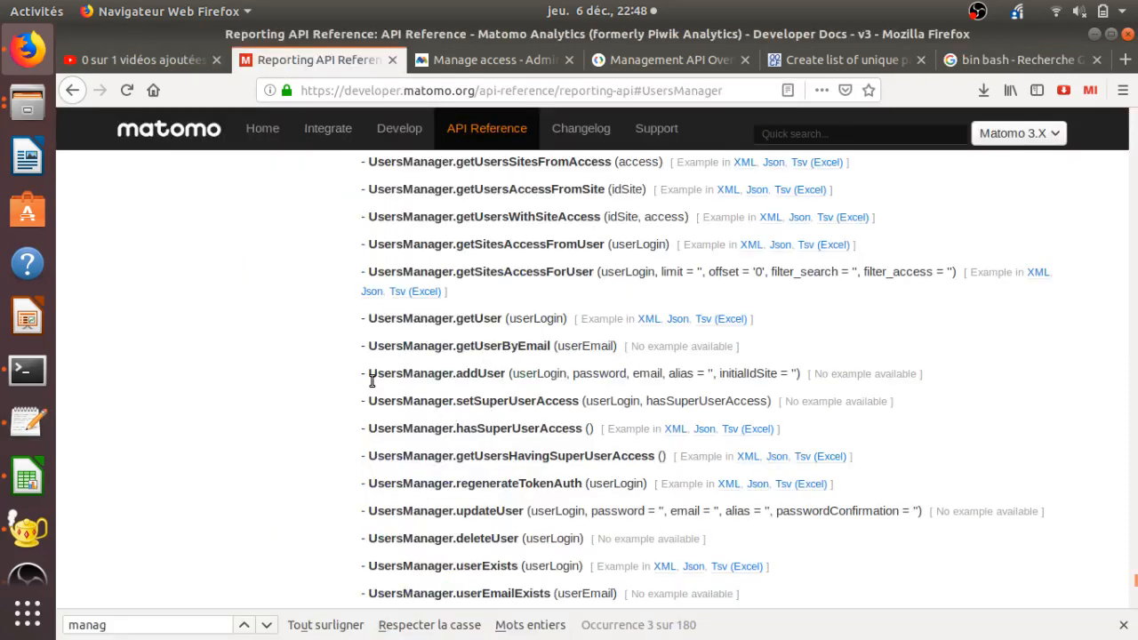
{"action": "double_click", "coordinate": [437, 373]}
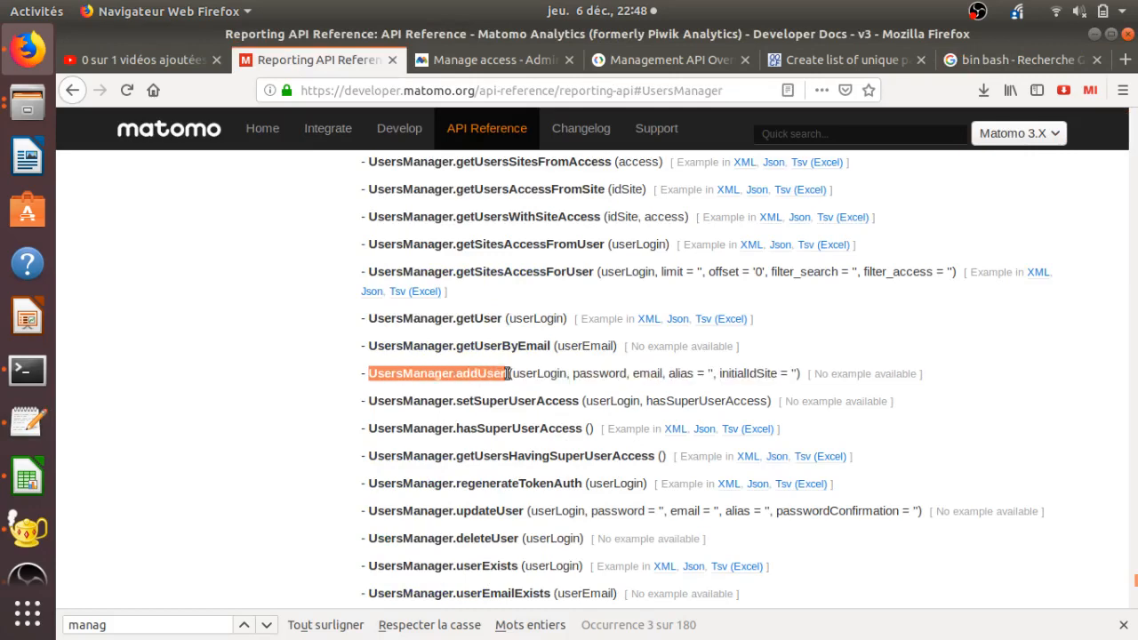
{"action": "left_click", "coordinate": [25, 420]}
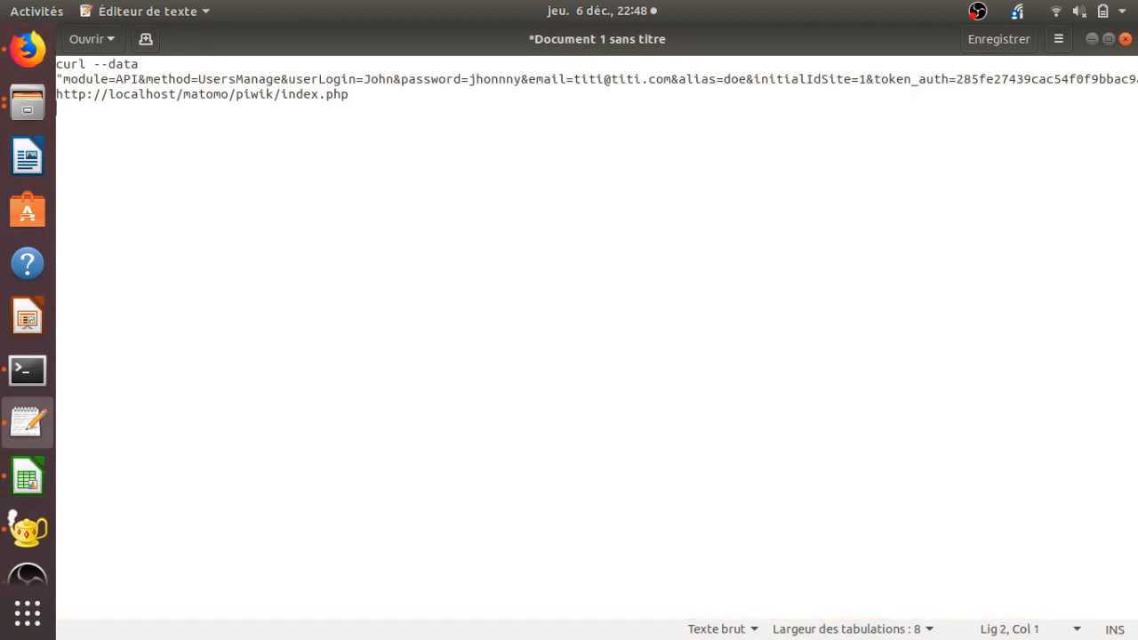
Paste UsersManager.addUser on its own line below the sample curl command.
{"action": "type", "text": "UsersManager.addUser"}
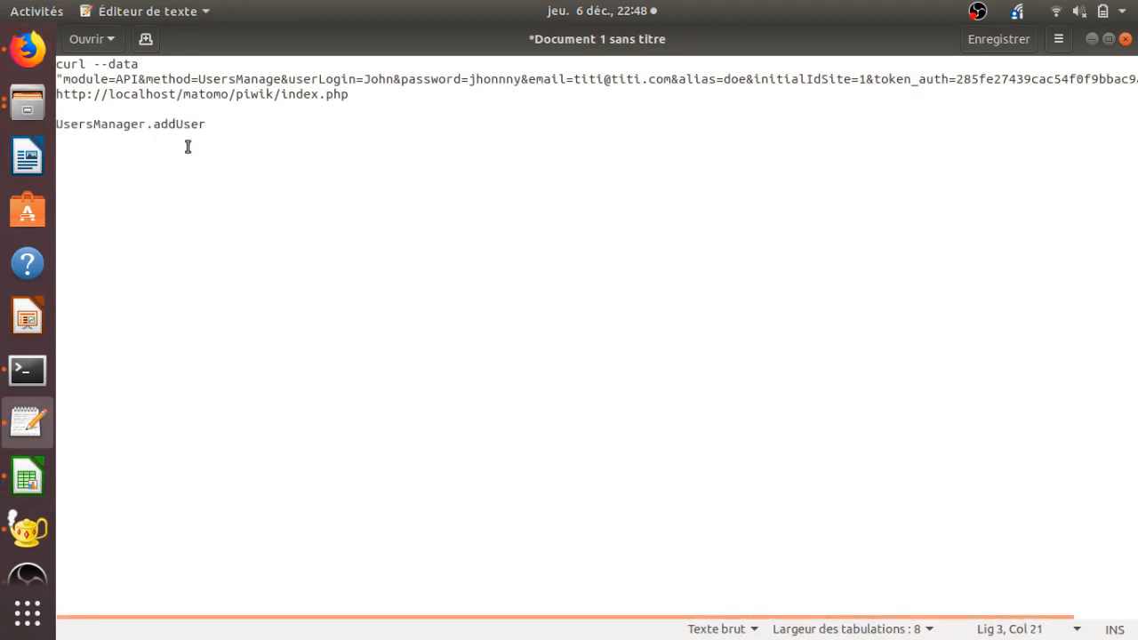
{"action": "left_click", "coordinate": [207, 124]}
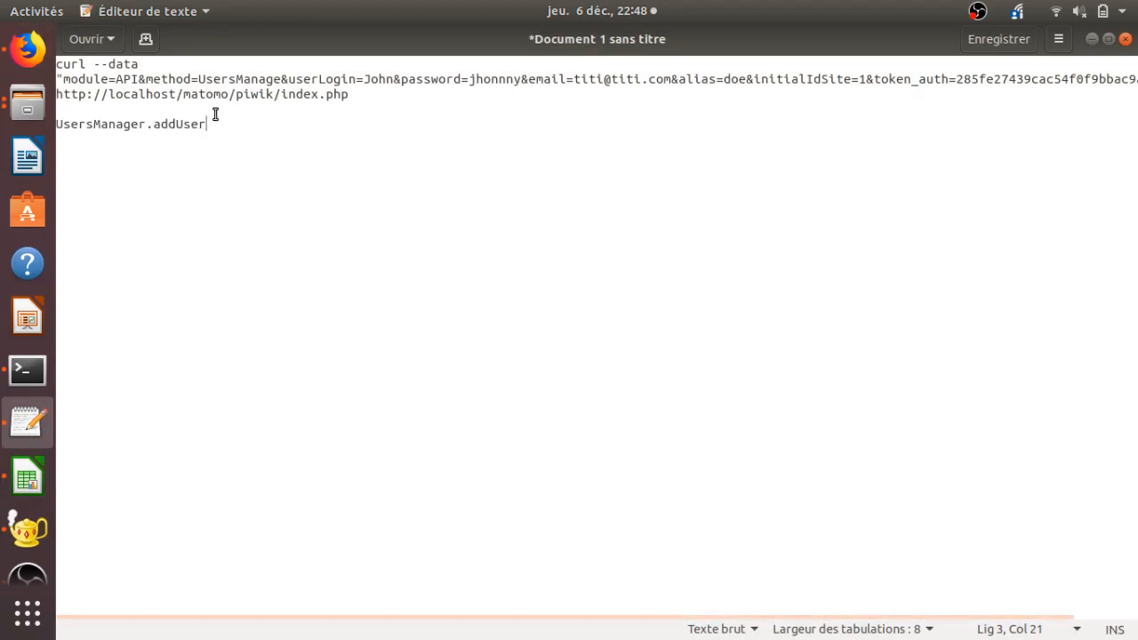
{"action": "mouse_move", "coordinate": [261, 125]}
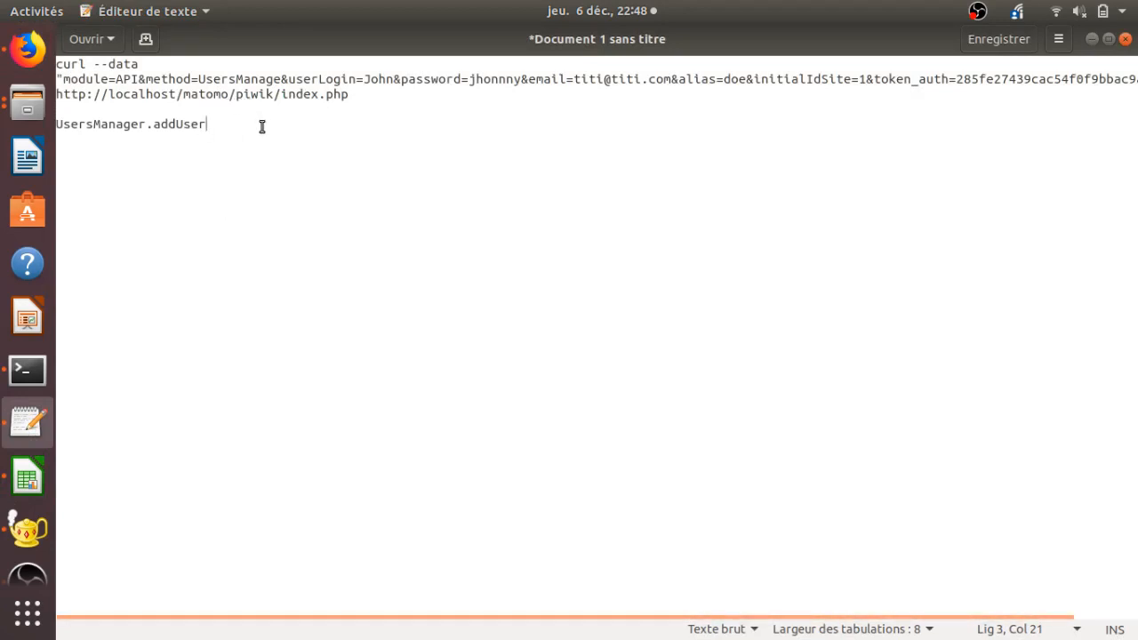
{"action": "mouse_move", "coordinate": [214, 160]}
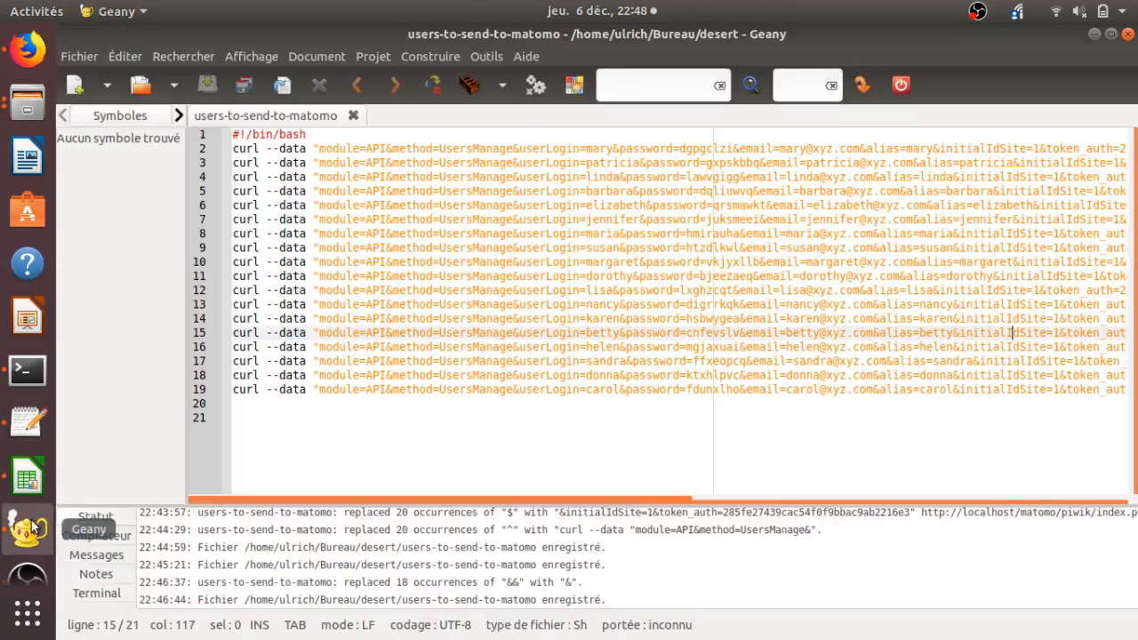
Replace UsersManage with UsersManager.addUser across all 18 request lines and save the script.
{"action": "type", "text": "UsersManager.addUser"}
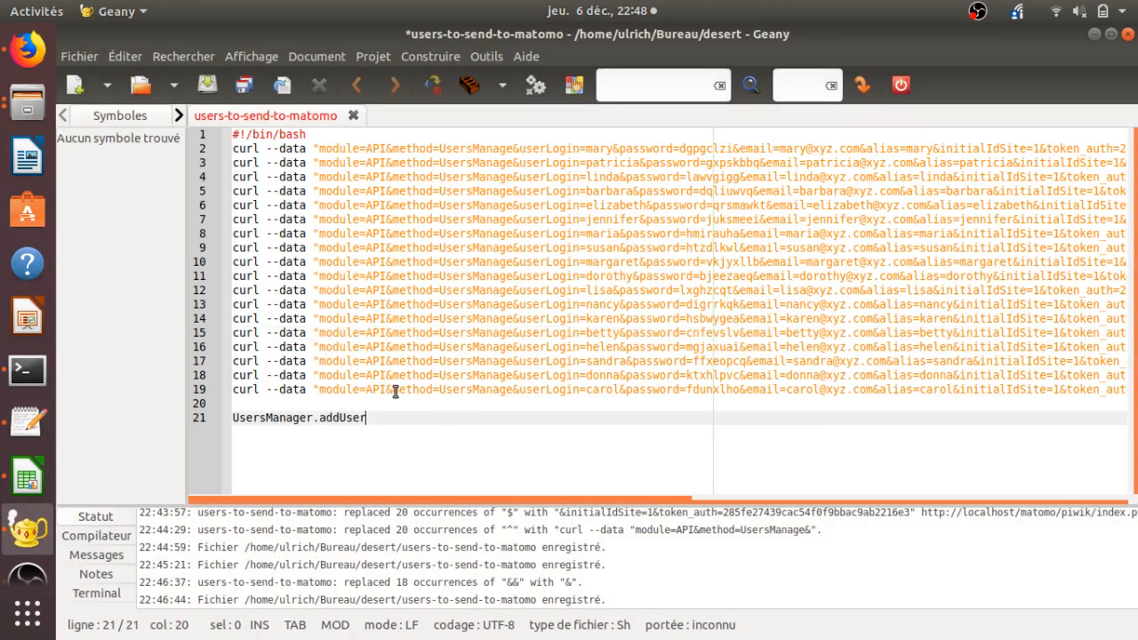
{"action": "double_click", "coordinate": [473, 389]}
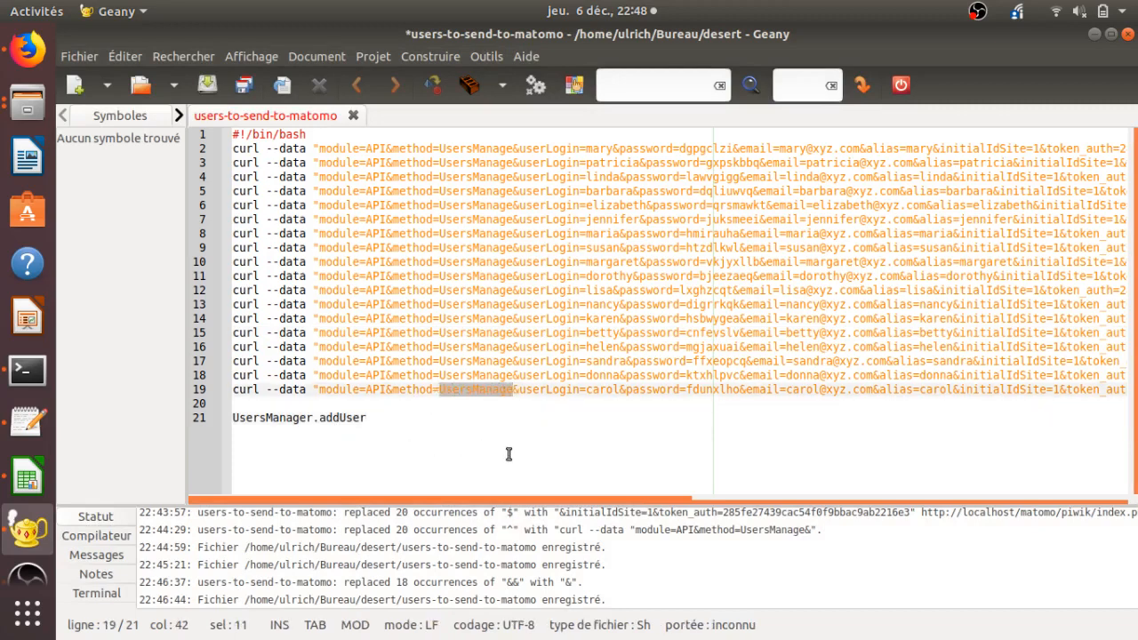
{"action": "left_click", "coordinate": [419, 416]}
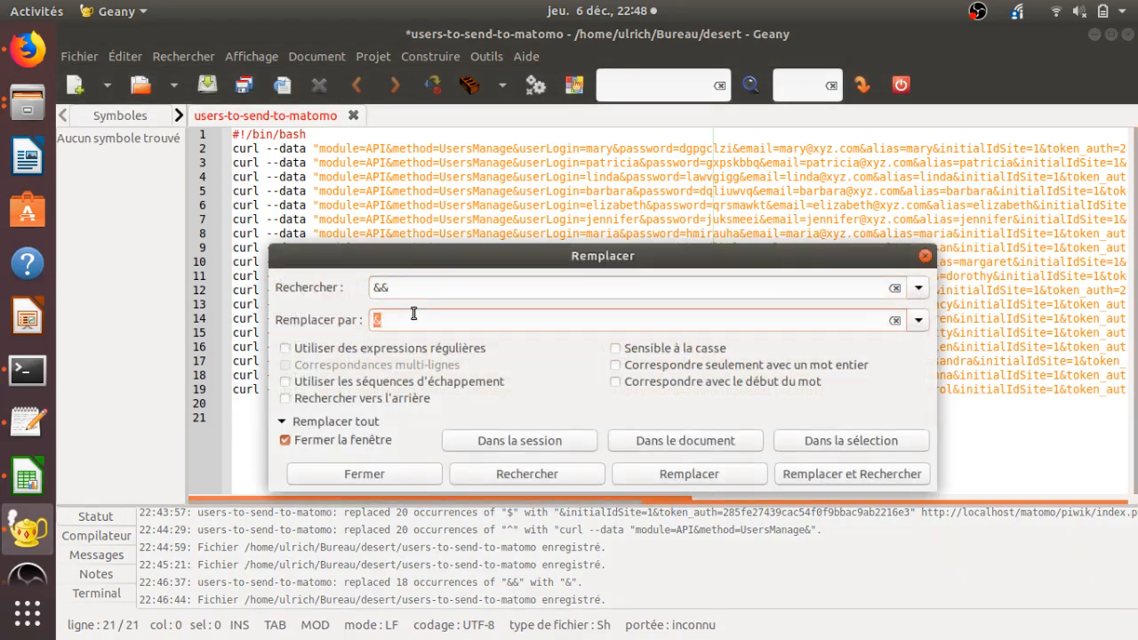
{"action": "type", "text": "UsersManager.addUser"}
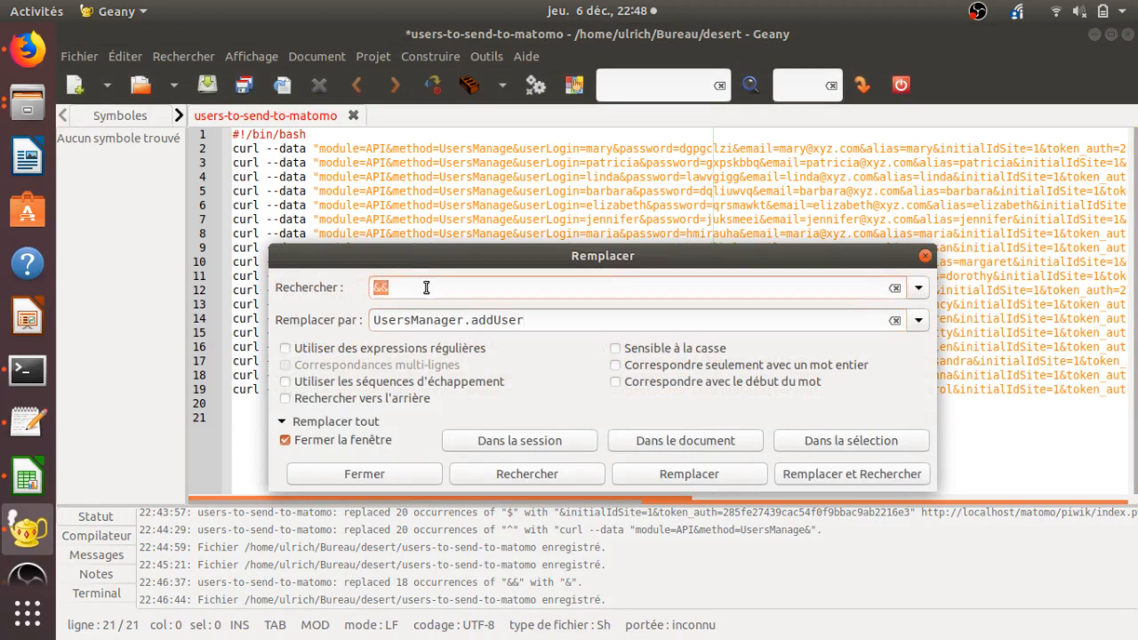
{"action": "type", "text": "UsersManage"}
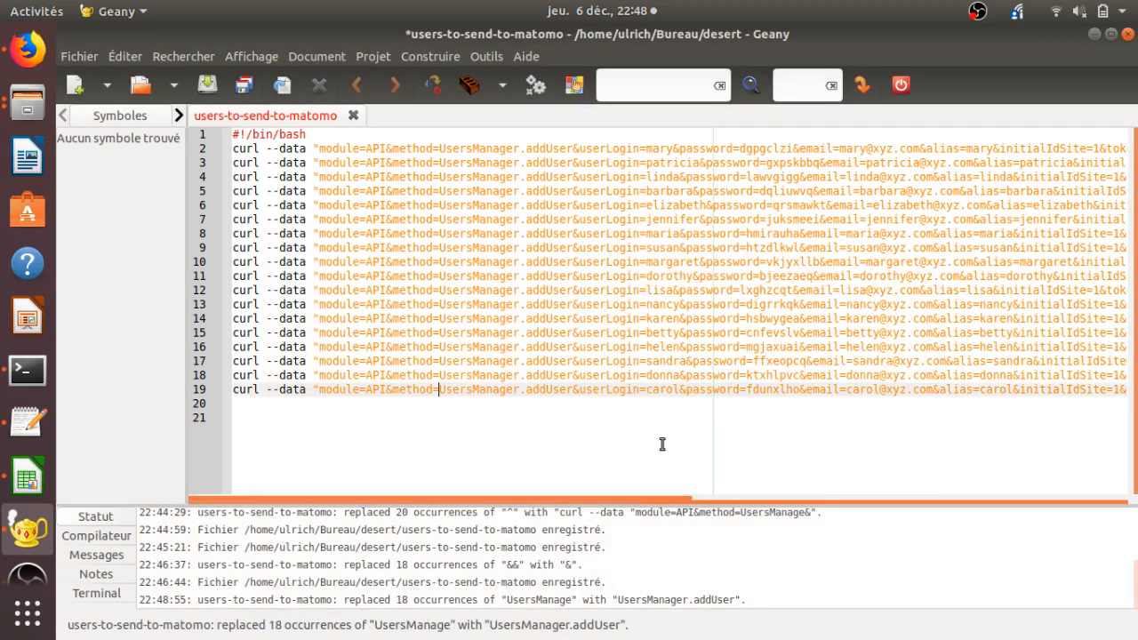
{"action": "left_click", "coordinate": [501, 204]}
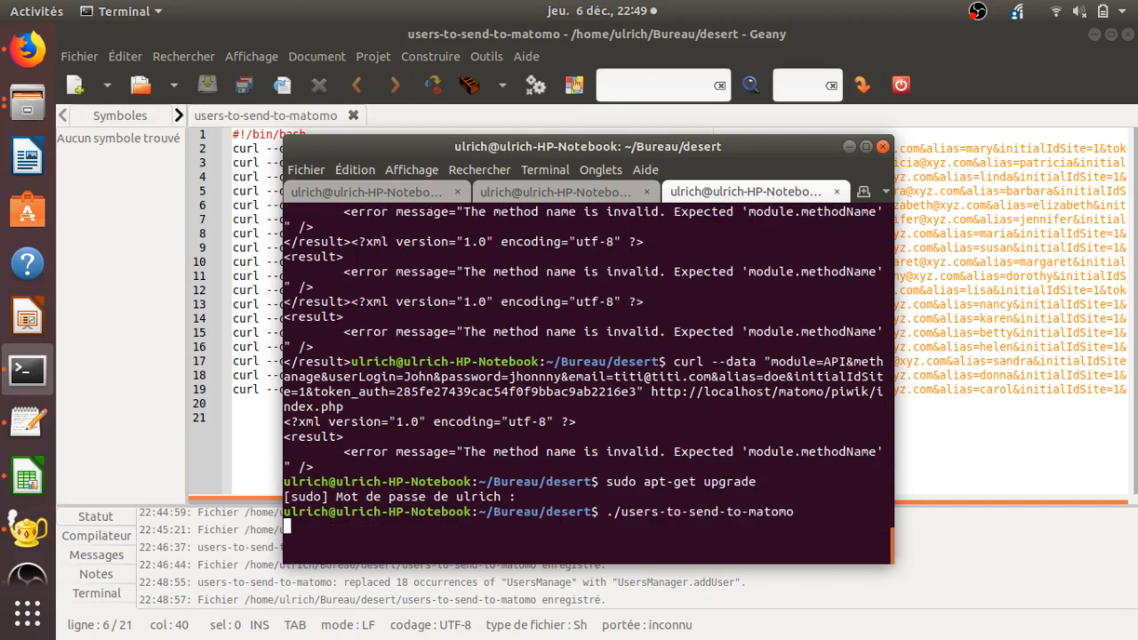
Execute the users-to-send-to-matomo script, getting 'ok' for each request, and return to the browser.
{"action": "key", "text": "Return"}
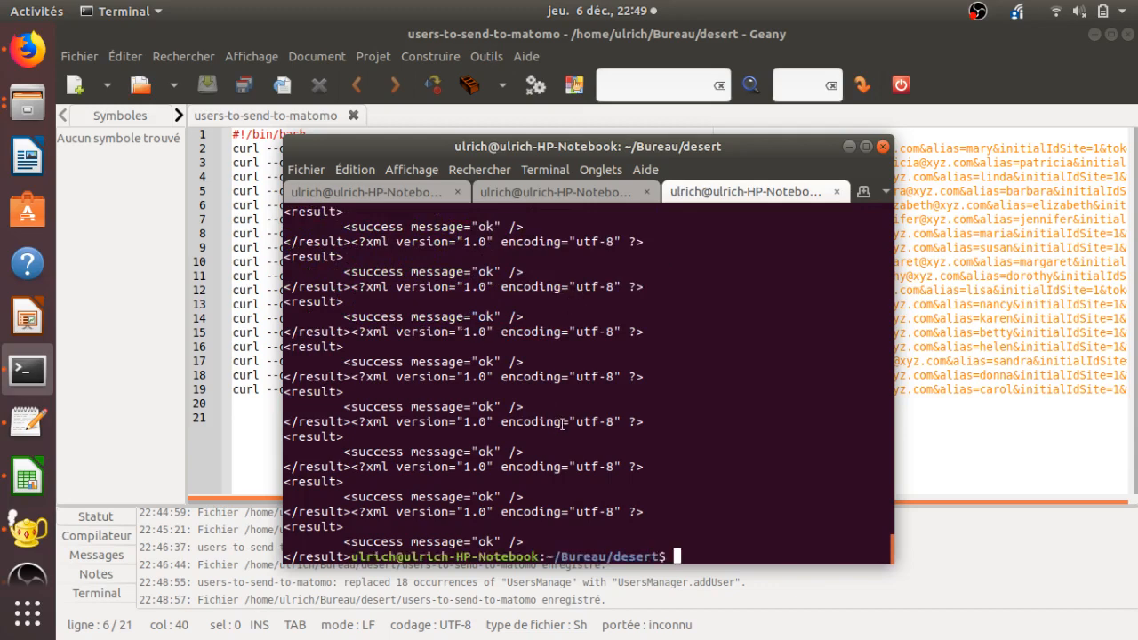
{"action": "left_click", "coordinate": [27, 52]}
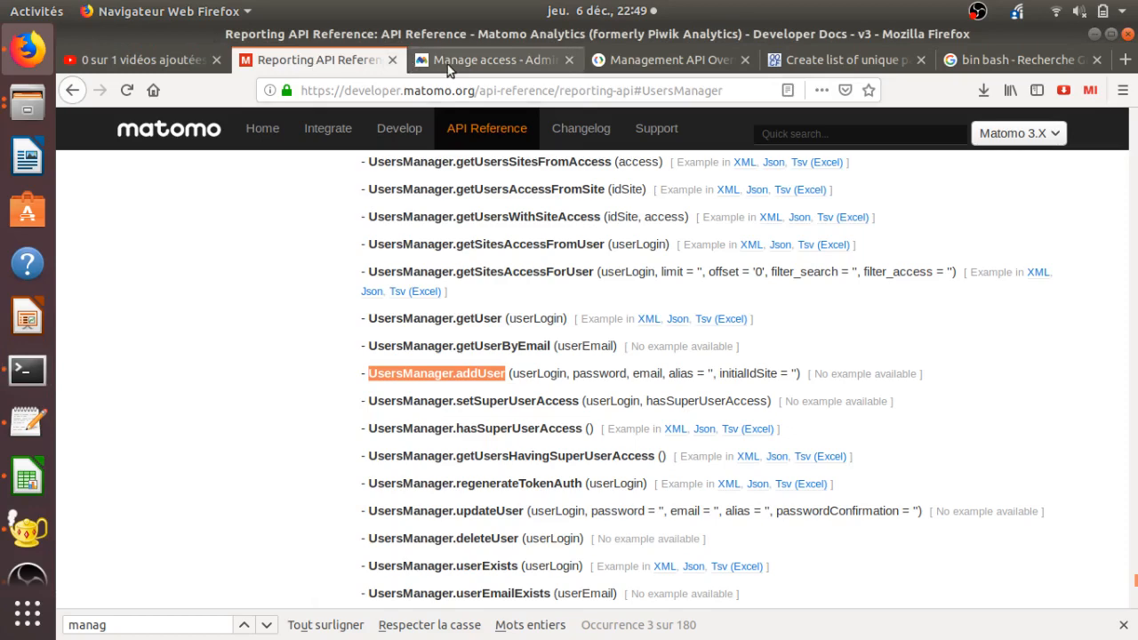
Scroll the Manage Users table listing 22 users including barbara, betty, carol, donna and dorothy.
{"action": "left_click", "coordinate": [496, 60]}
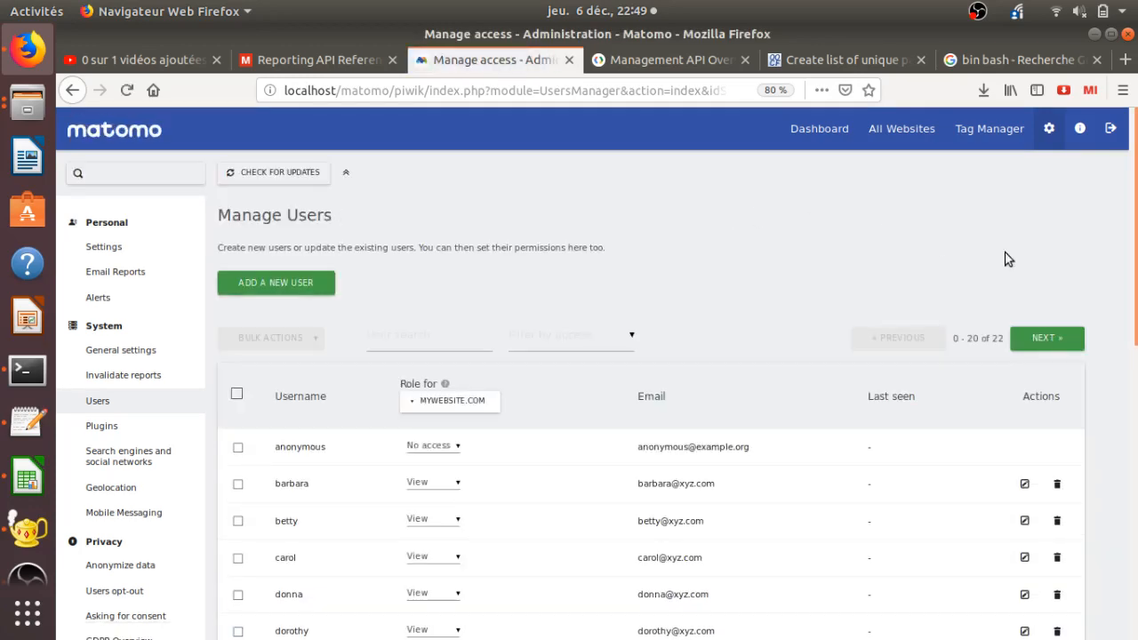
{"action": "scroll", "scroll_direction": "down", "scroll_amount": 3}
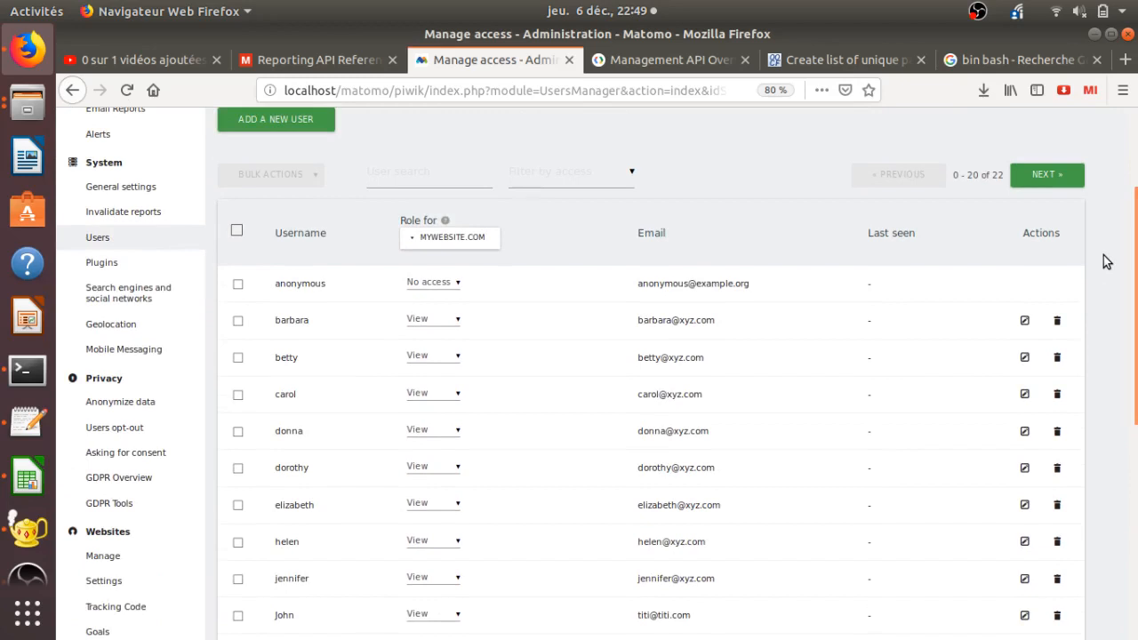
{"action": "mouse_move", "coordinate": [711, 169]}
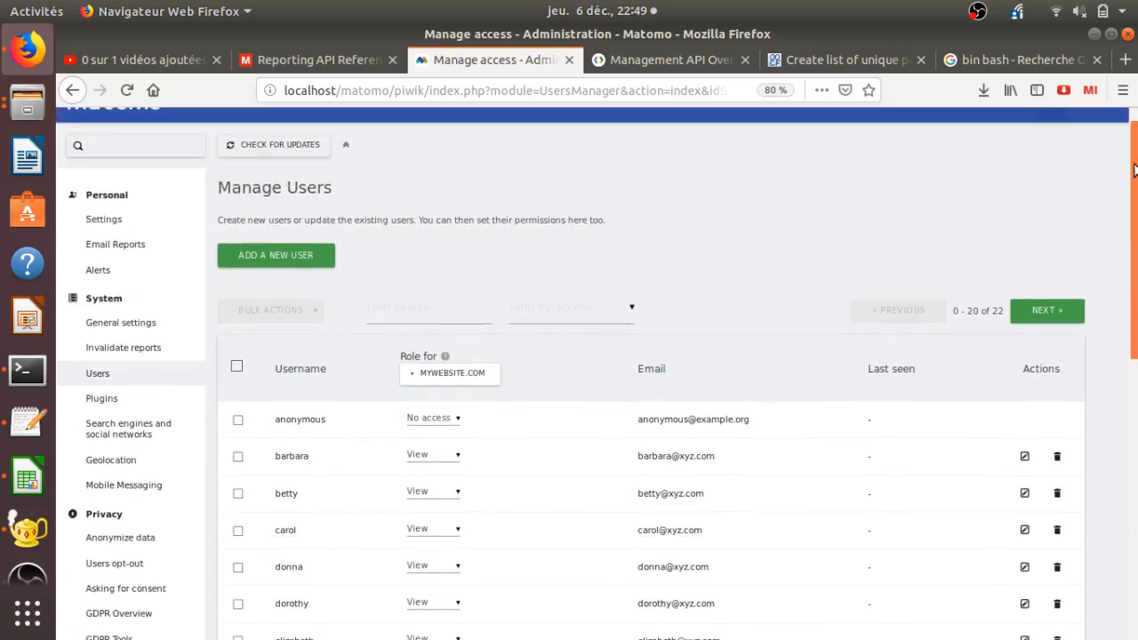
{"action": "scroll", "scroll_direction": "up", "scroll_amount": 3}
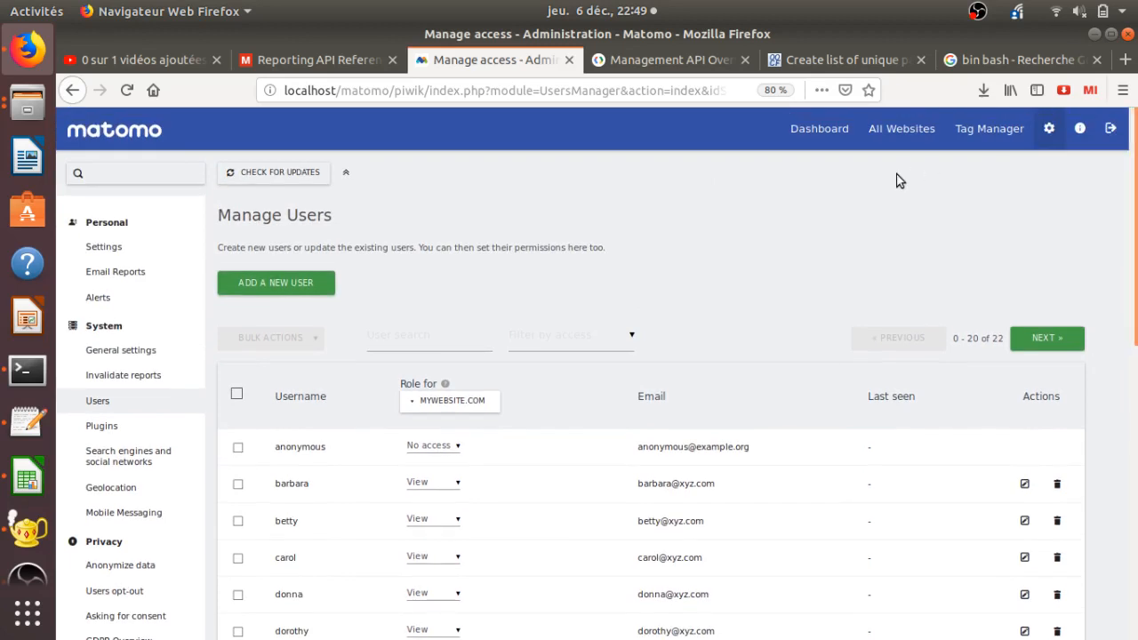
{"action": "mouse_move", "coordinate": [722, 203]}
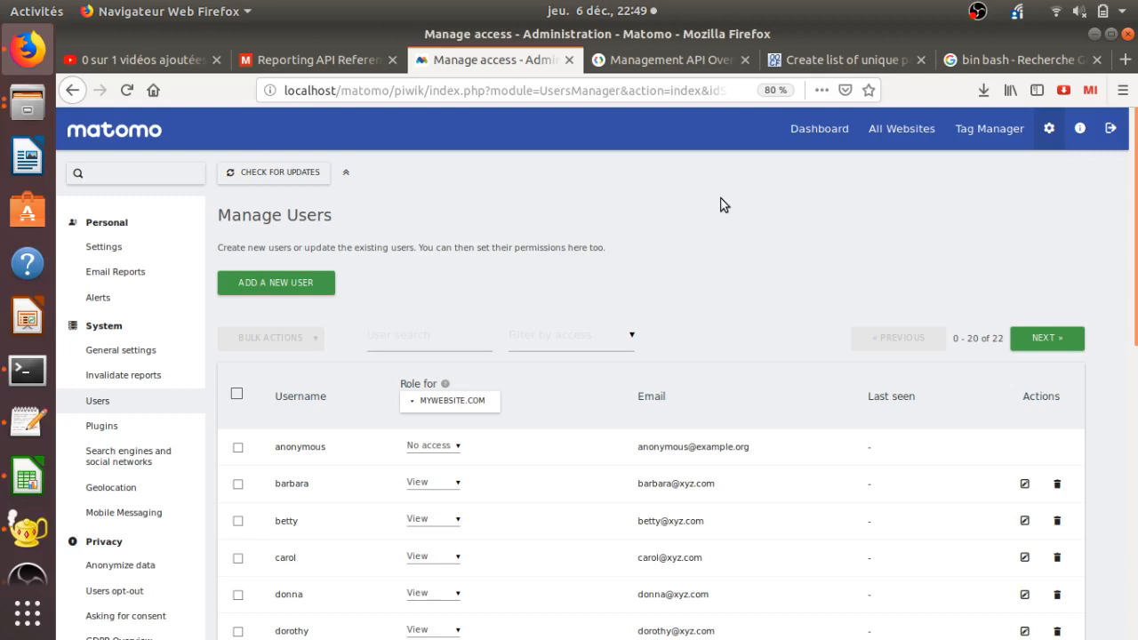
{"action": "mouse_move", "coordinate": [618, 183]}
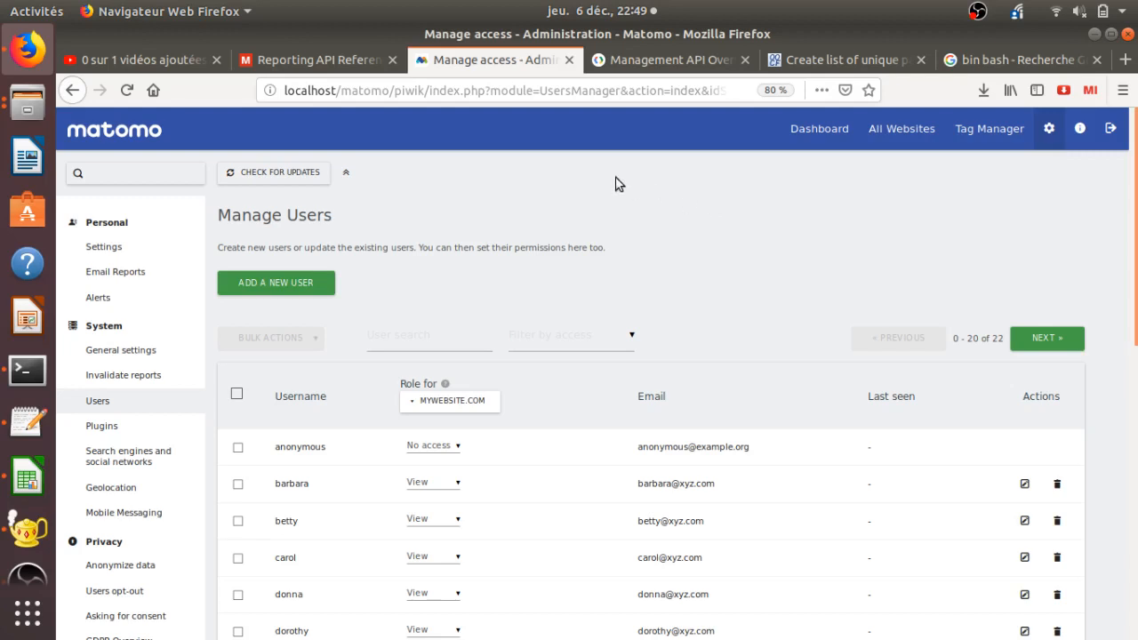